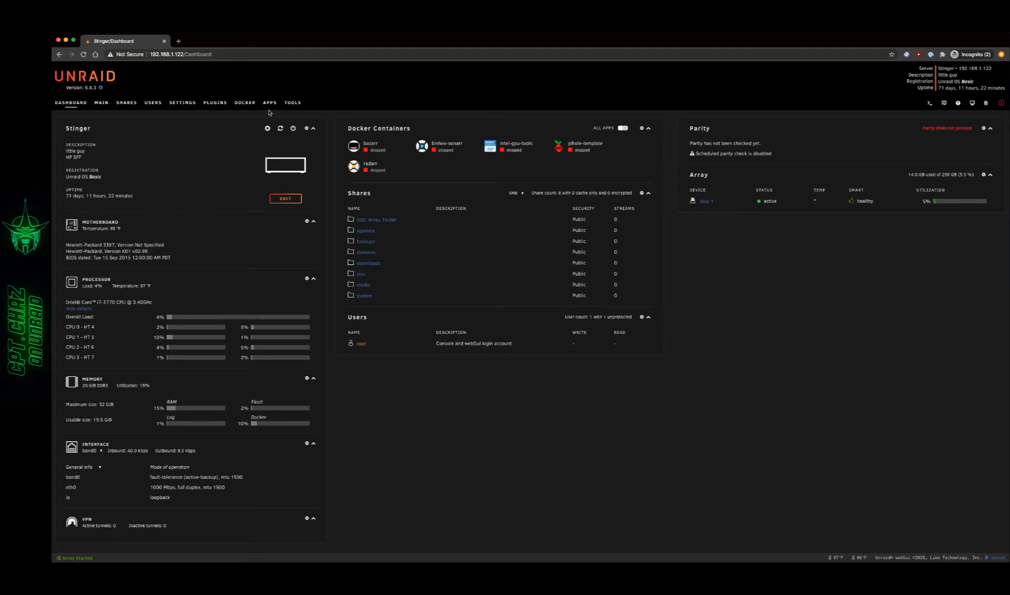
Step: Search Community Applications for 'Unassigned Devices' from the Apps tab
left_click(269, 101)
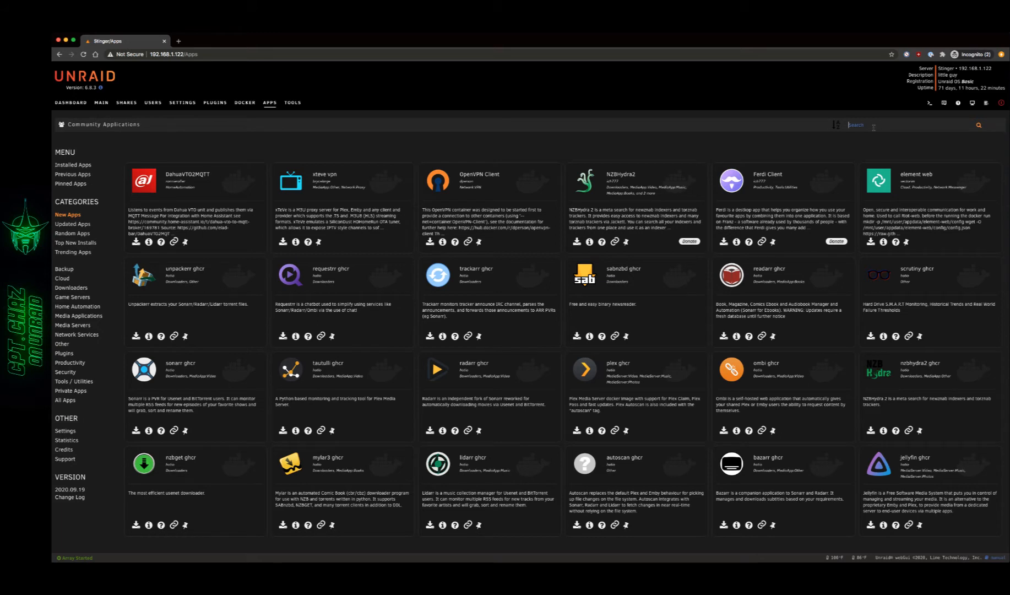
type("una")
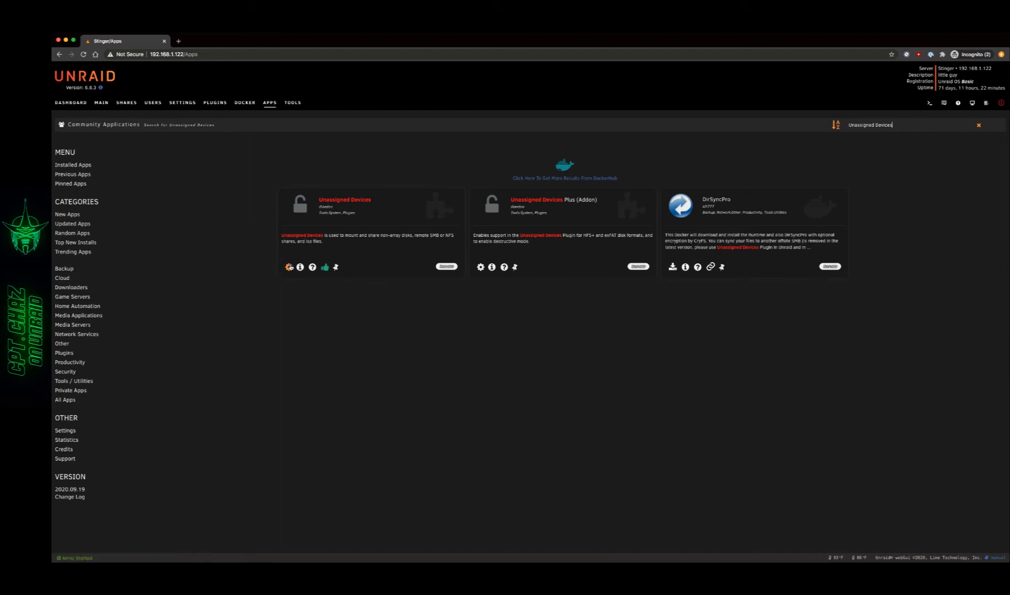
Step: Open the Unassigned Devices plugin's settings page from its gear icon
left_click(288, 267)
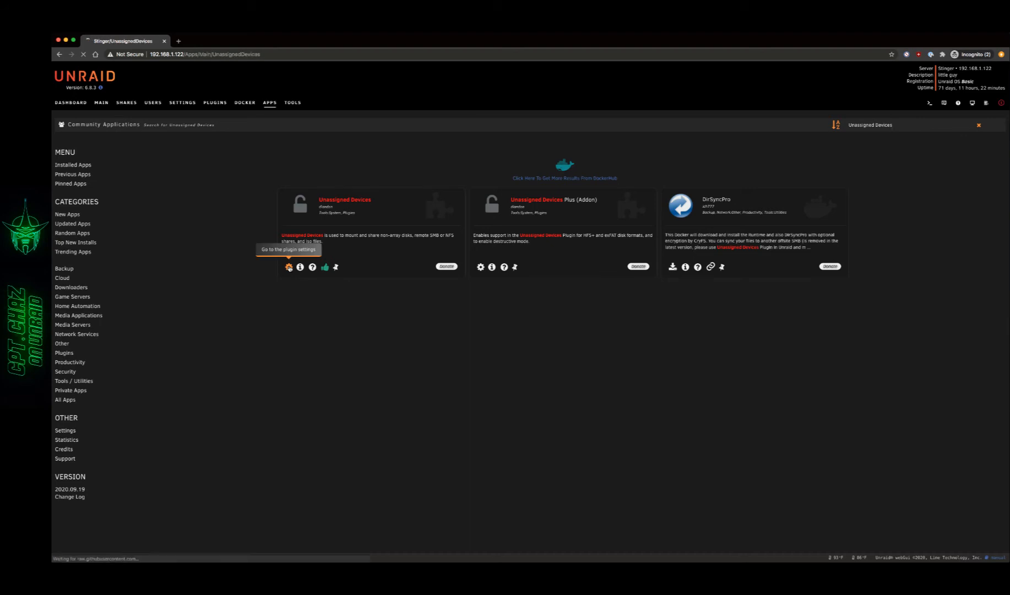
left_click(288, 267)
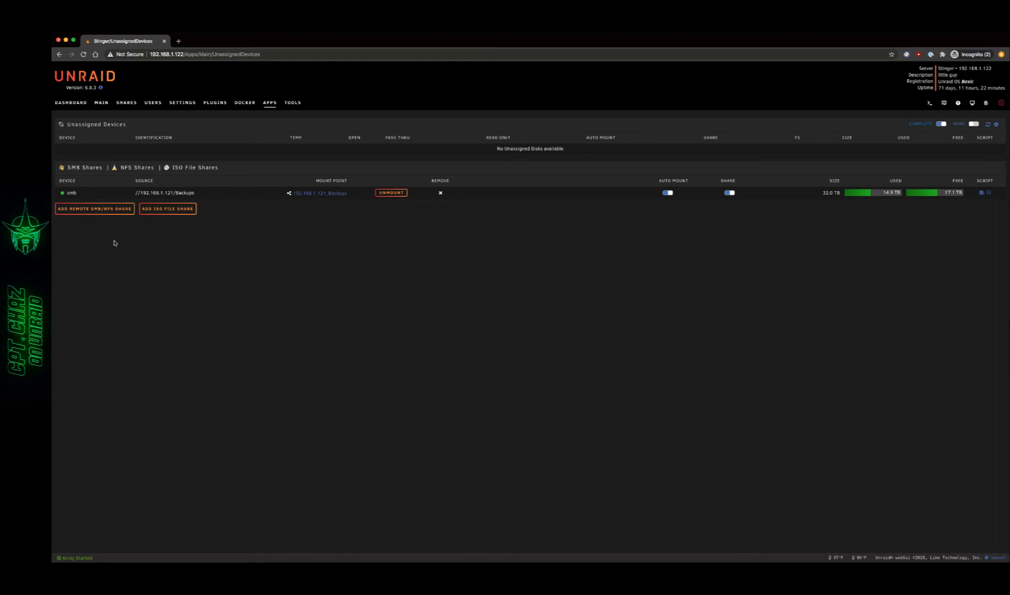
mouse_move(139, 265)
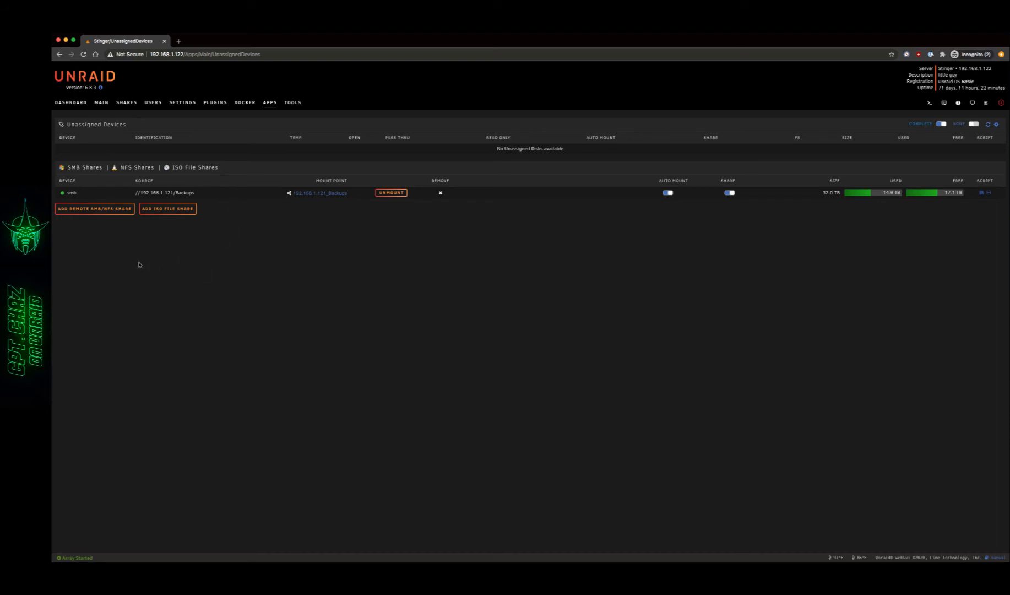
mouse_move(94, 209)
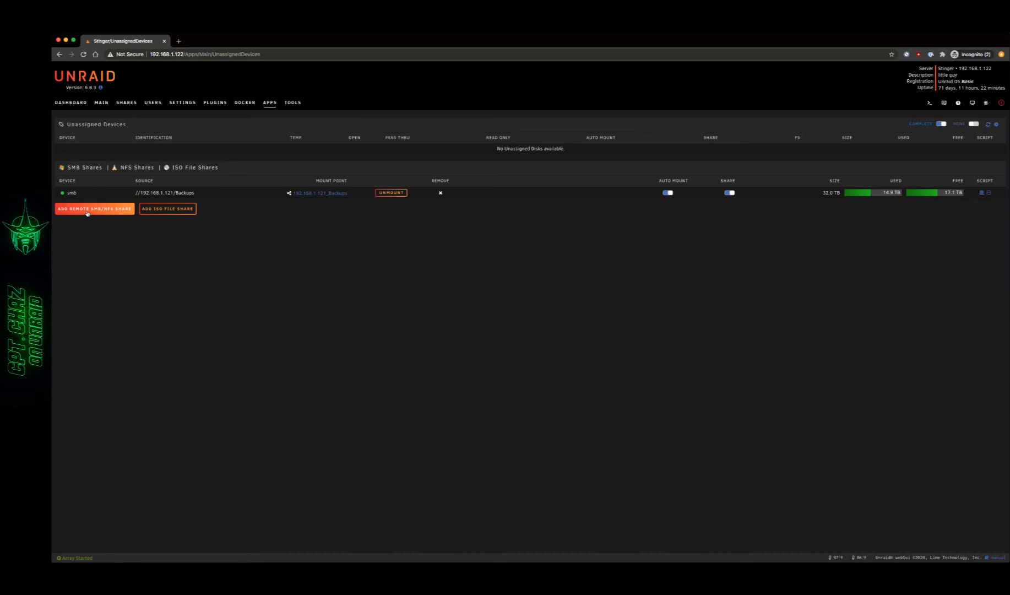
Step: Start a new remote Windows SMB share and enter server 192.168.1.121
left_click(94, 208)
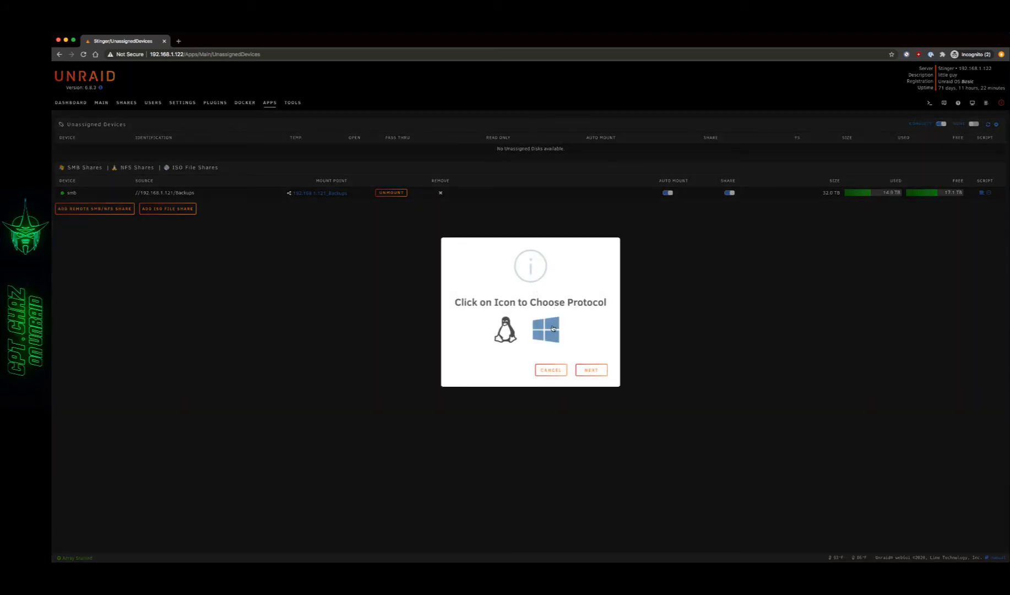
left_click(545, 330)
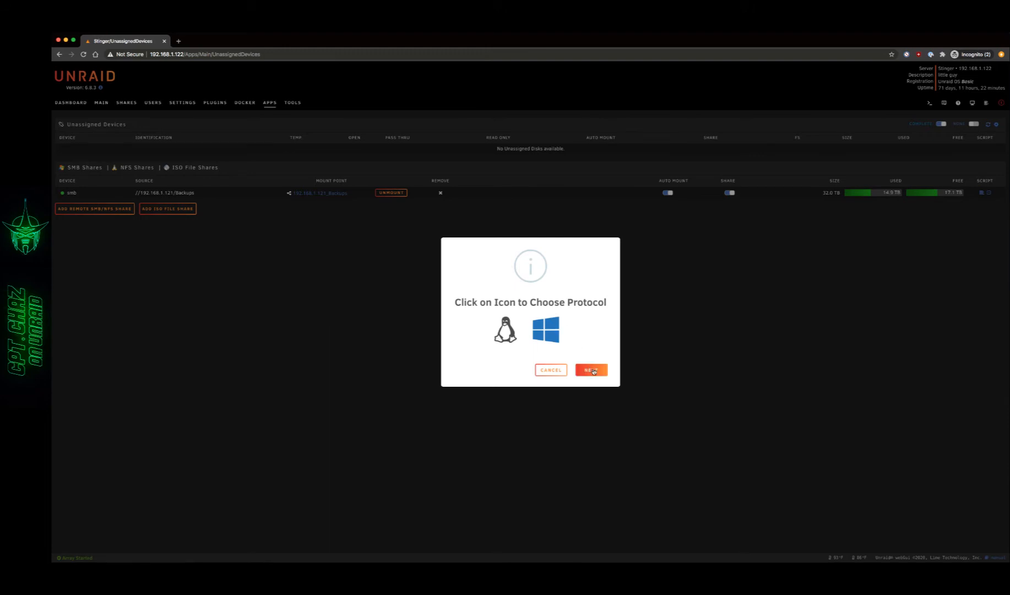
left_click(590, 369)
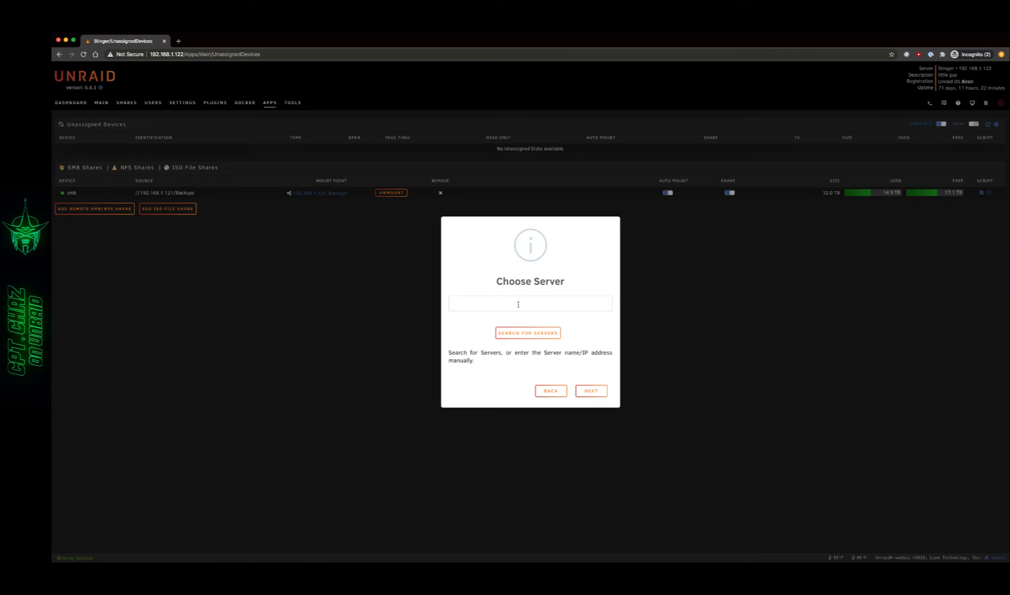
type("192.168.1.121")
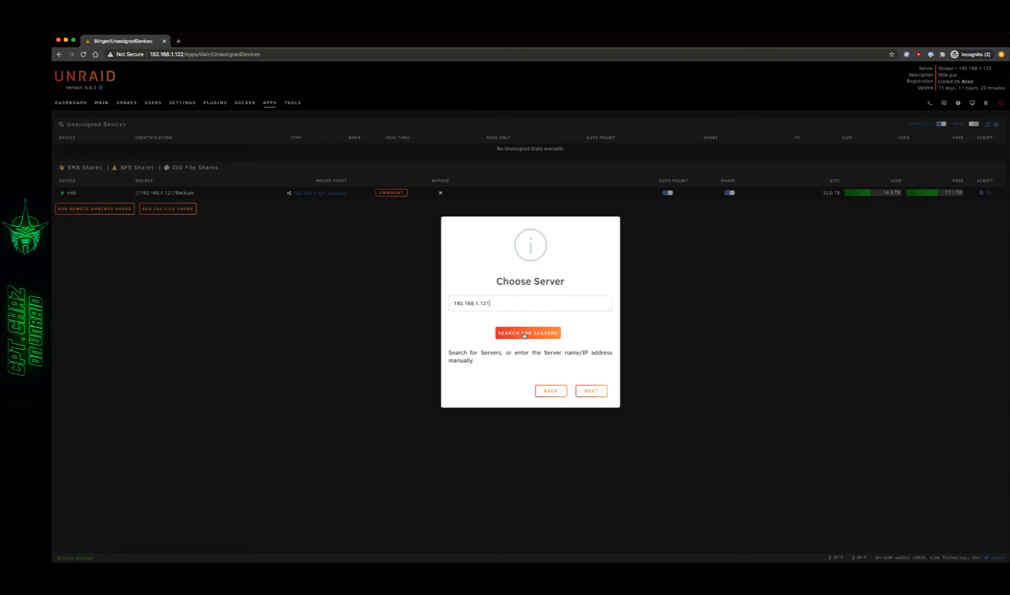
mouse_move(591, 329)
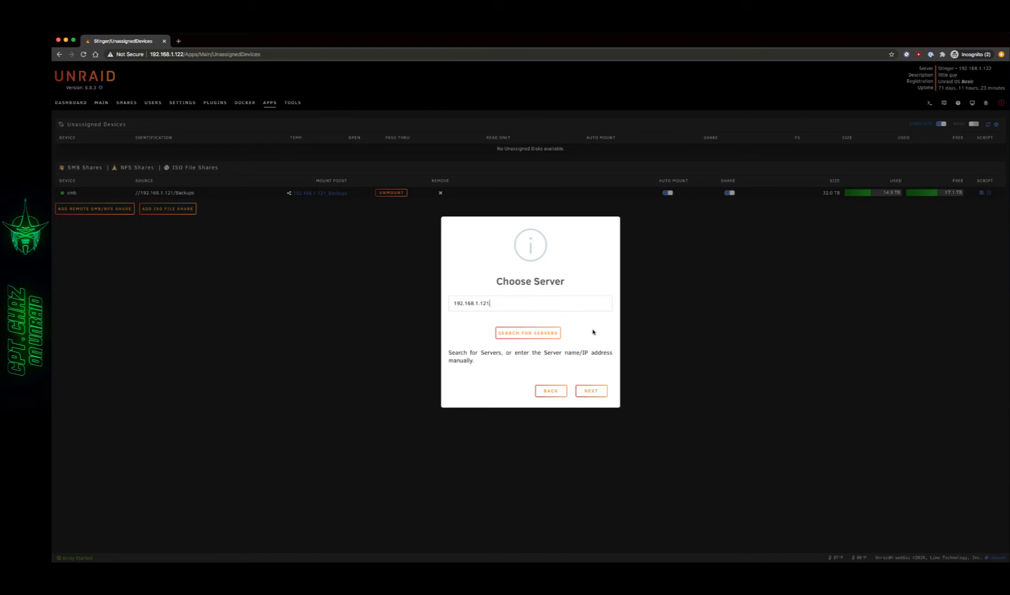
mouse_move(543, 310)
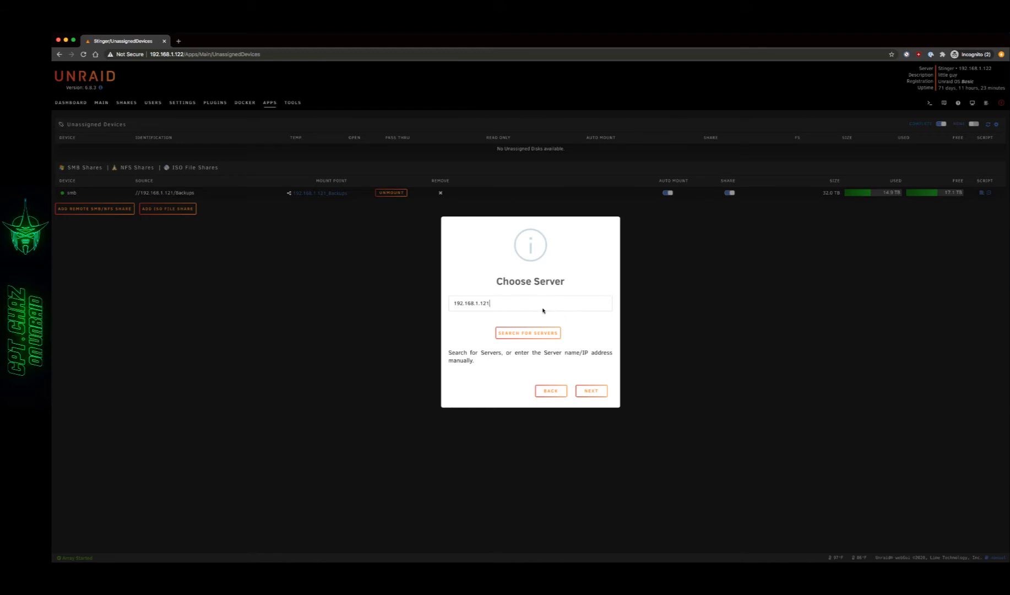
Step: Enter username GUEST, leaving password and domain blank
left_click(589, 390)
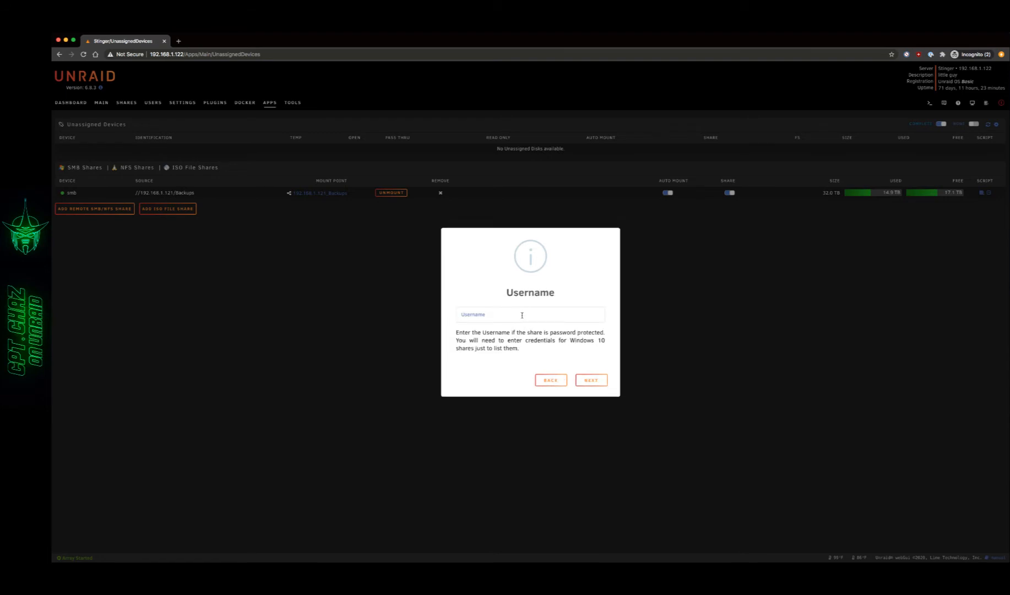
left_click(522, 315)
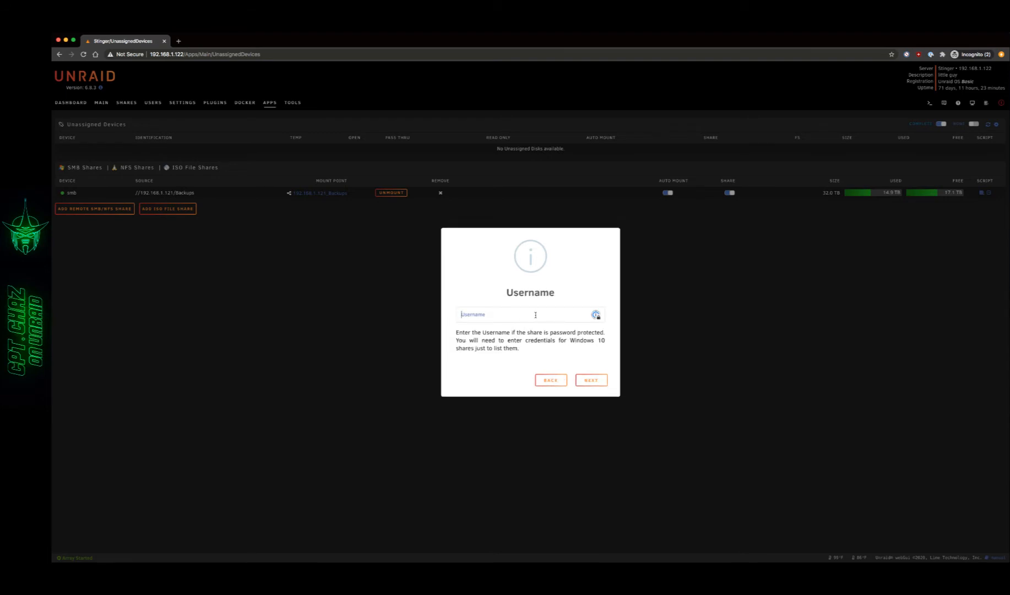
type("GUEST")
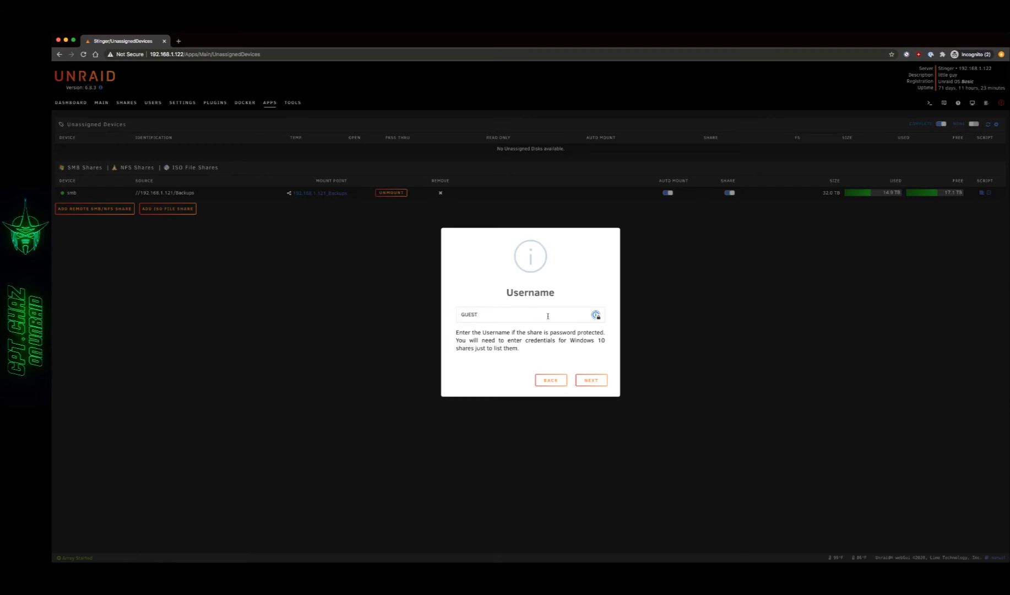
left_click(590, 379)
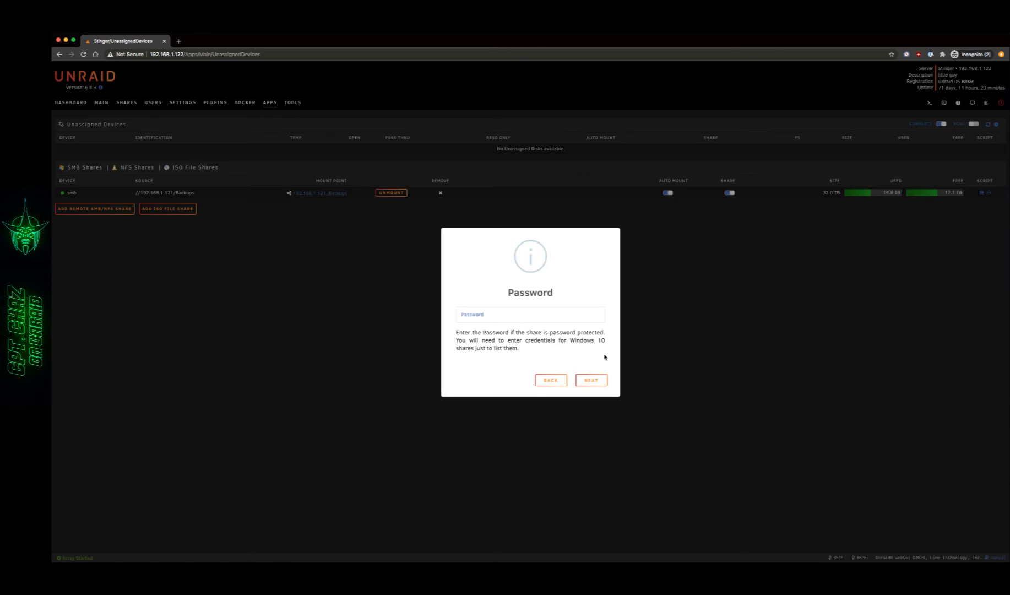
left_click(590, 379)
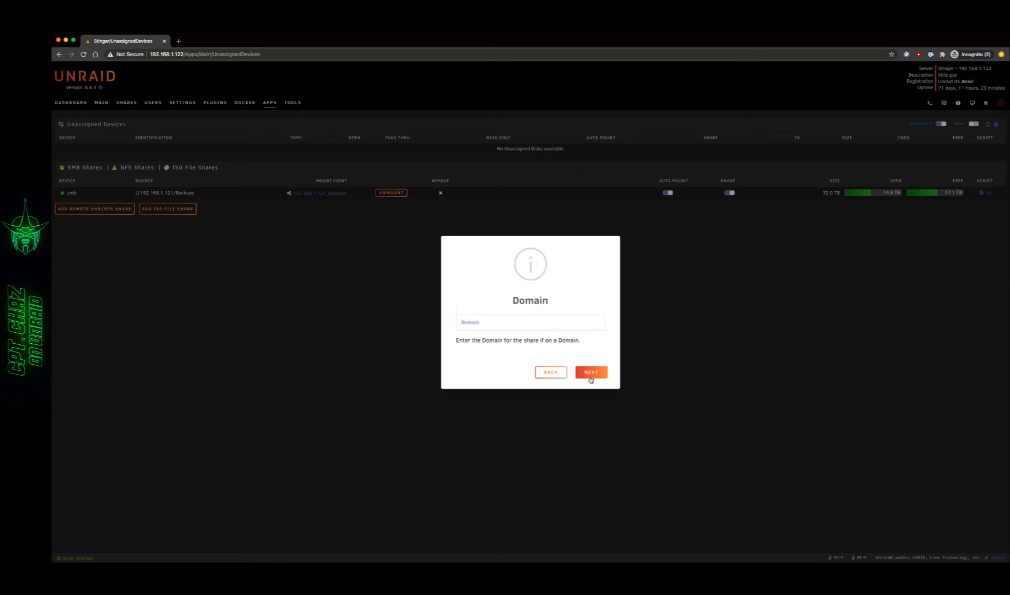
left_click(590, 372)
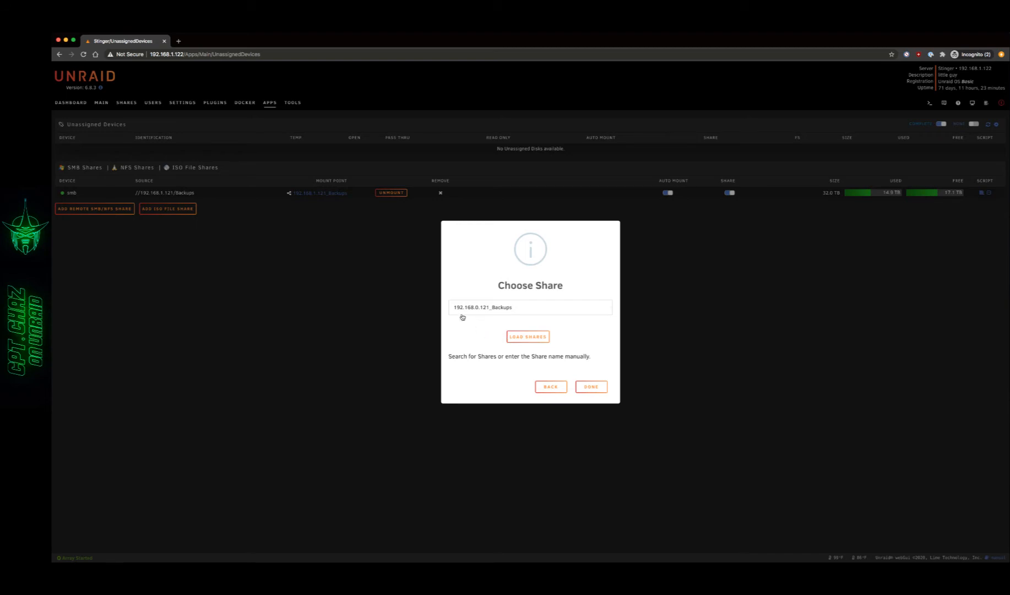
Step: Choose the 'media' share on 192.168.1.121 and finish adding it
left_click(529, 306)
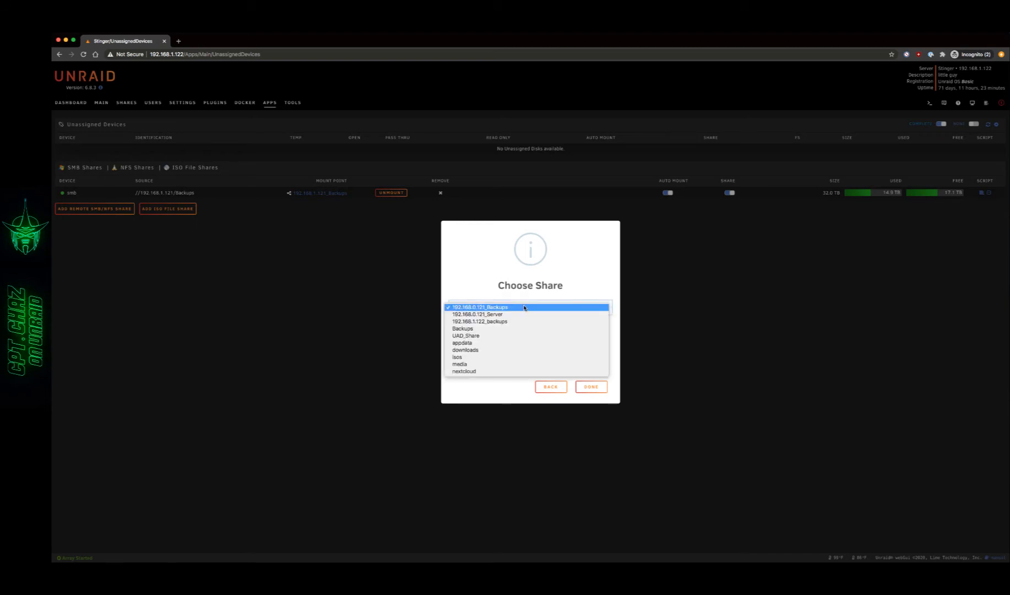
left_click(479, 314)
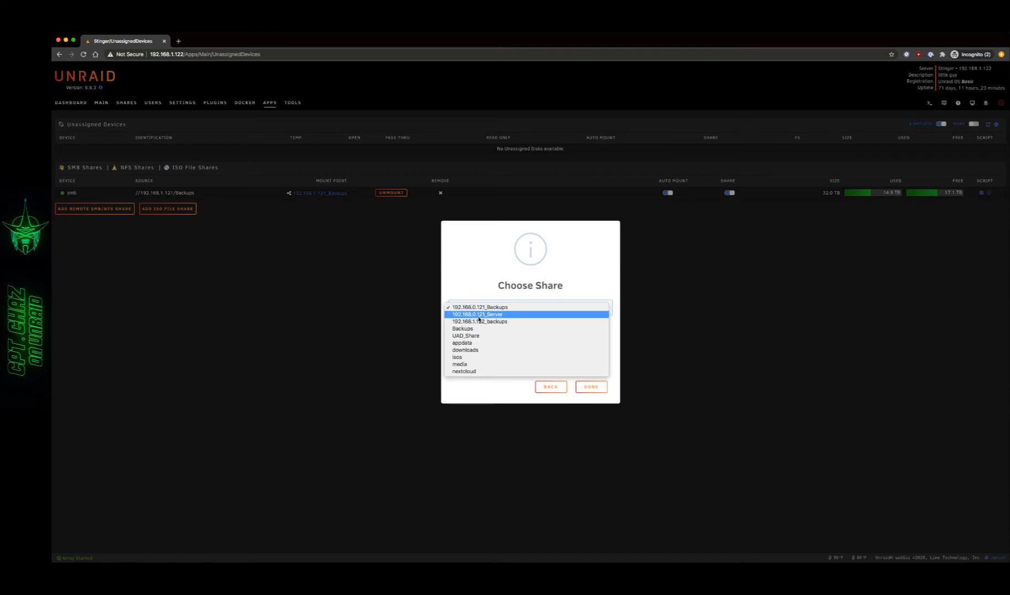
left_click(459, 364)
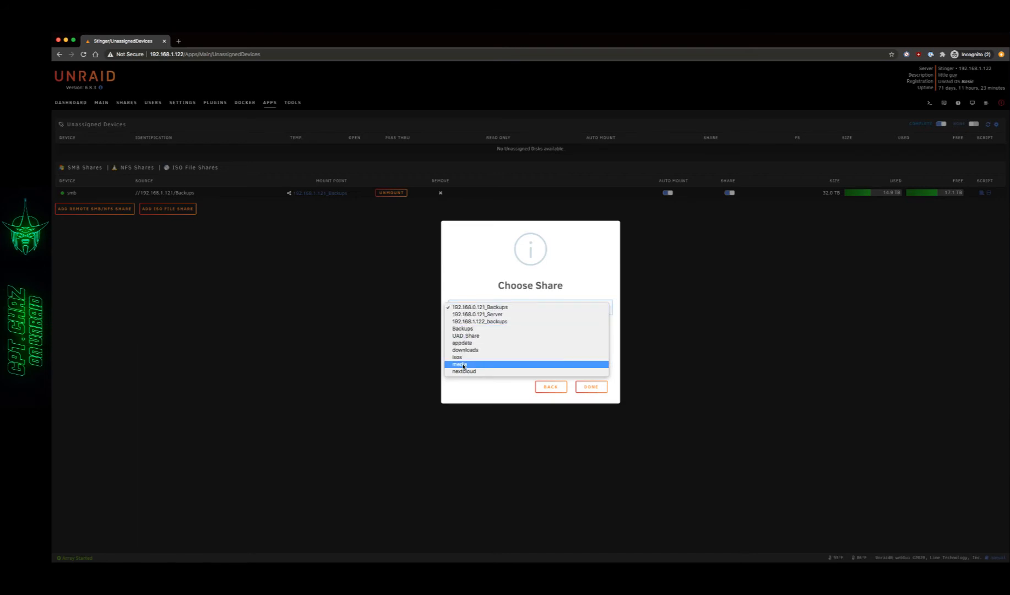
left_click(459, 364)
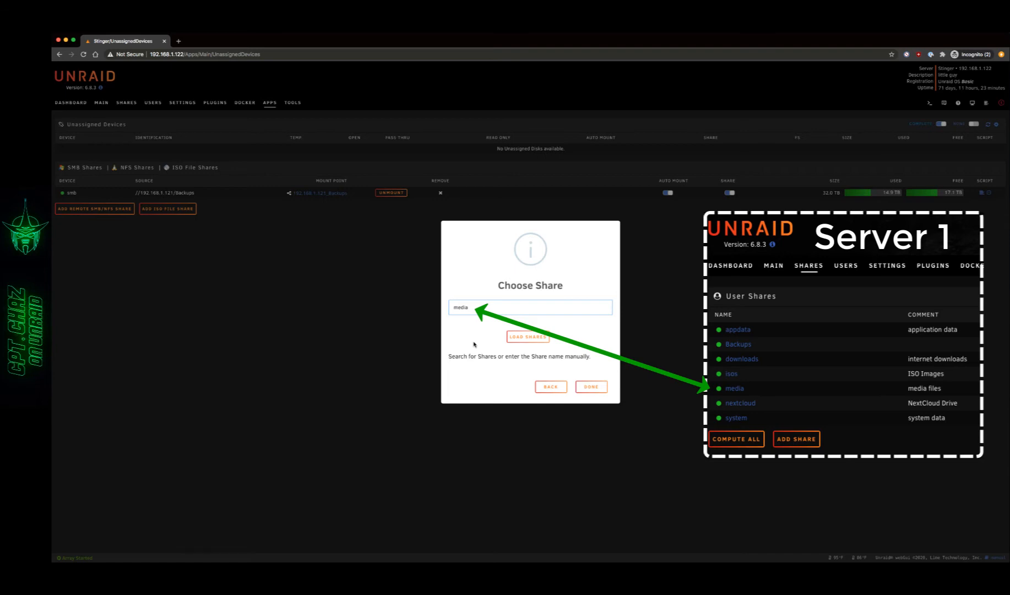
mouse_move(494, 300)
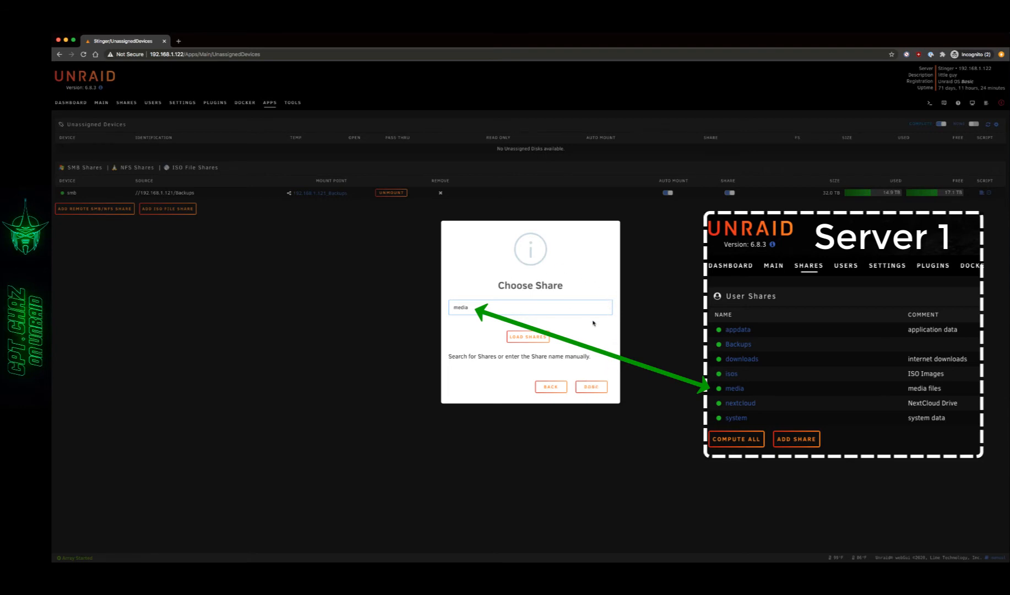
left_click(590, 387)
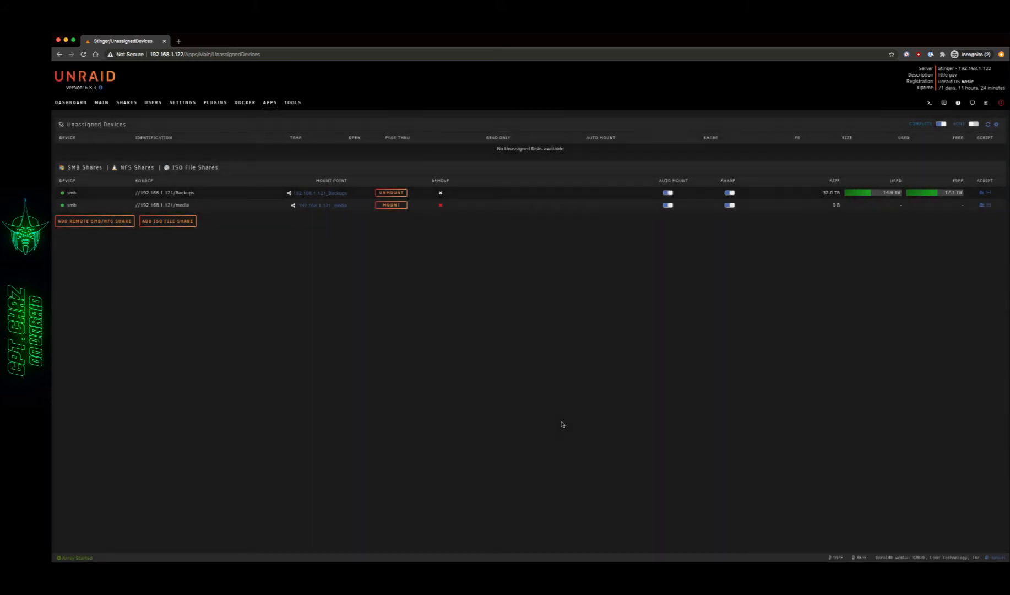
mouse_move(383, 222)
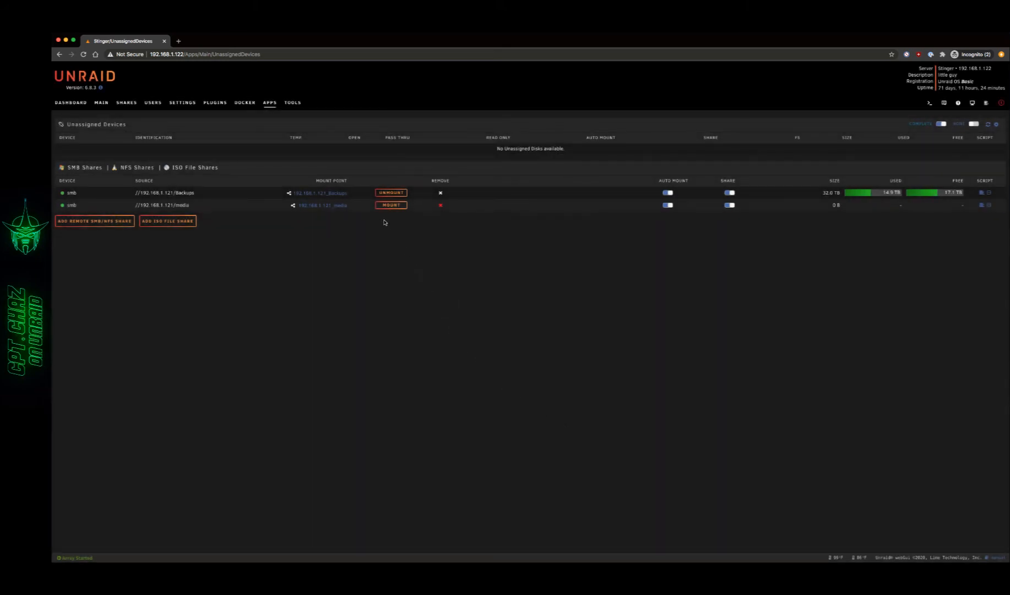
mouse_move(340, 224)
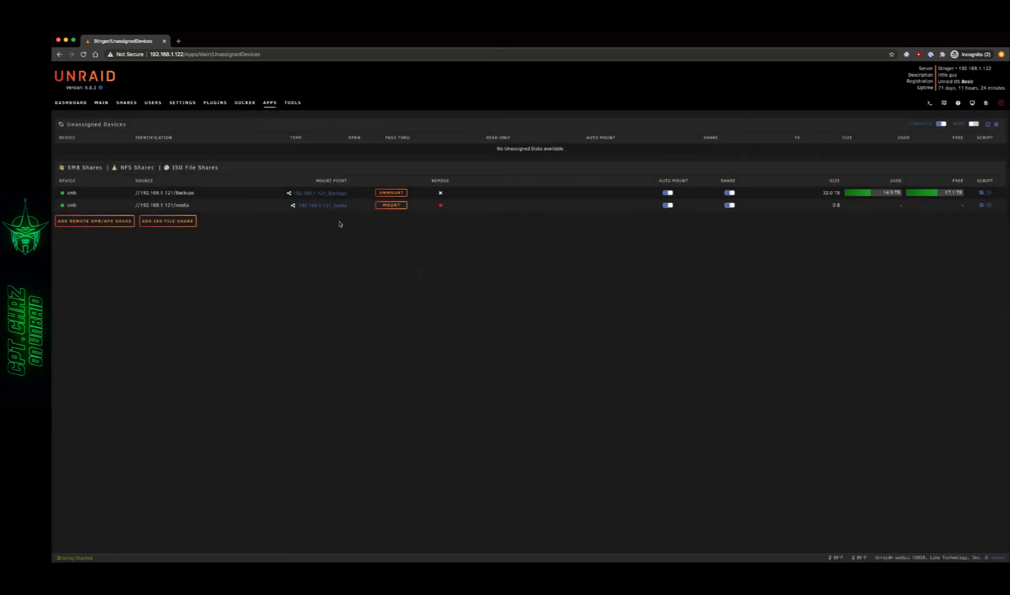
Step: Mount the //192.168.1.121/media share
left_click(391, 205)
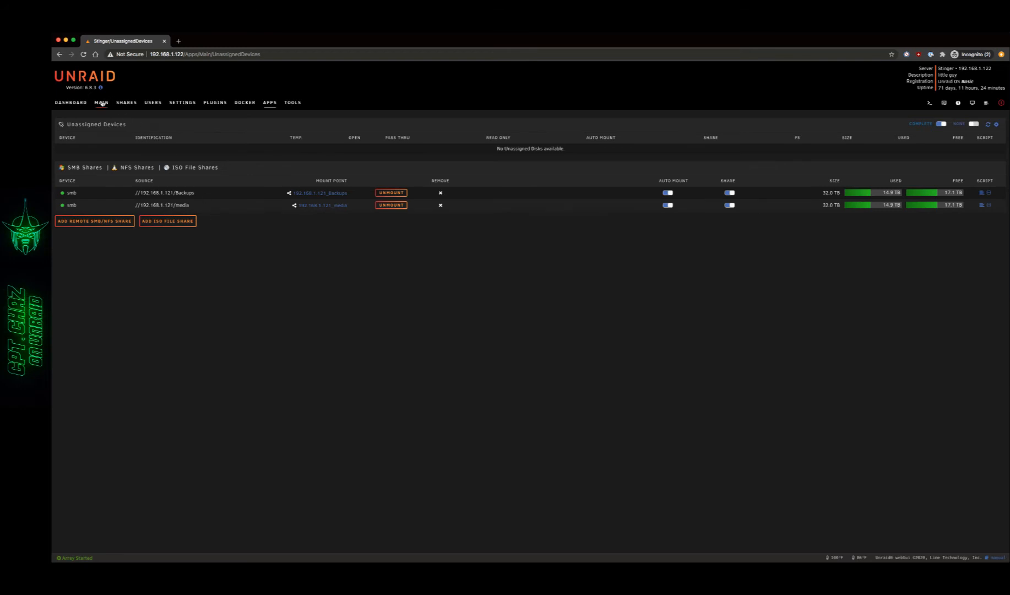
left_click(101, 102)
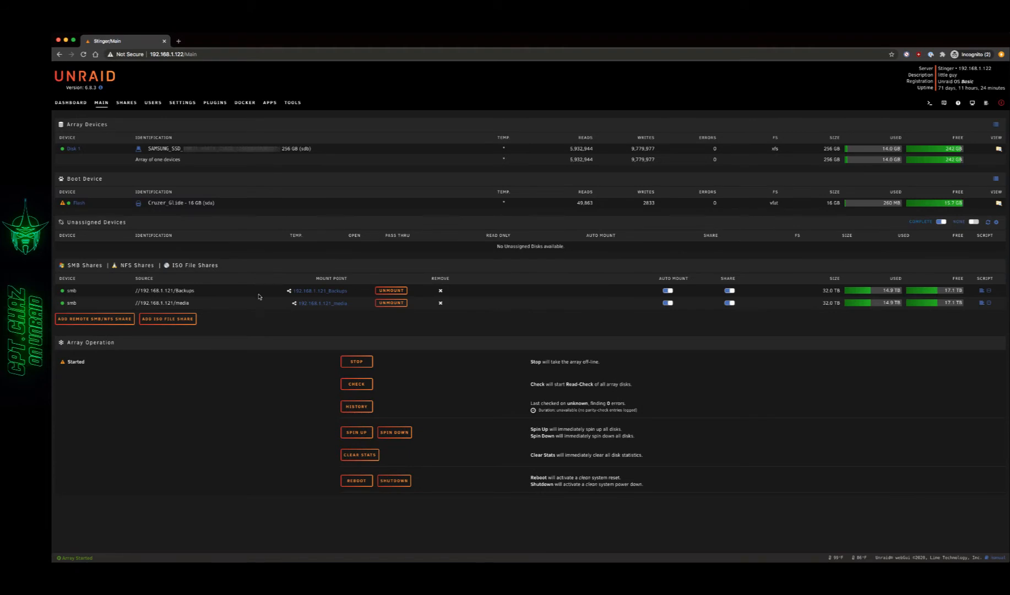
mouse_move(81, 284)
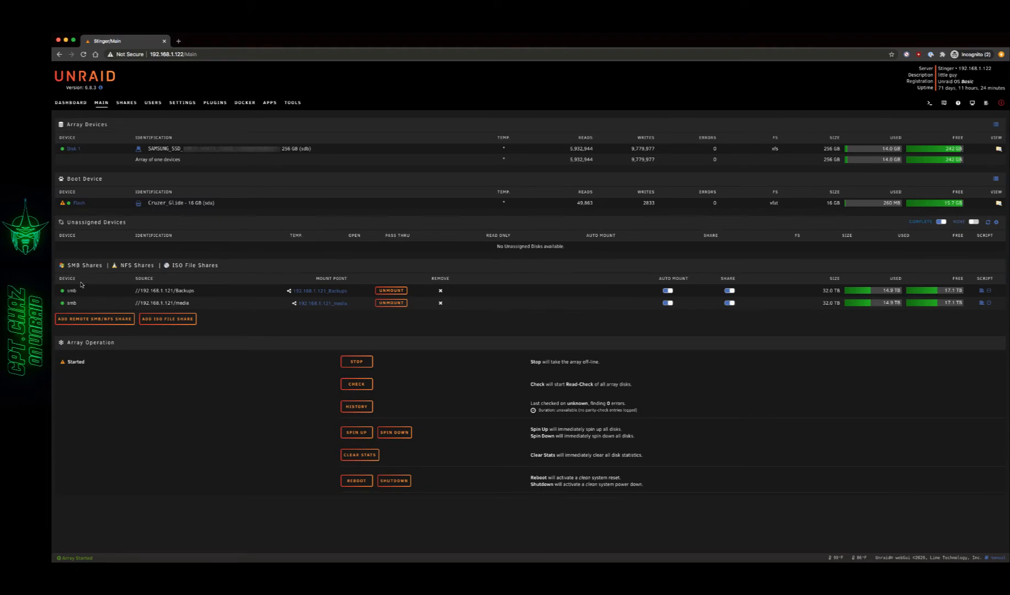
mouse_move(88, 288)
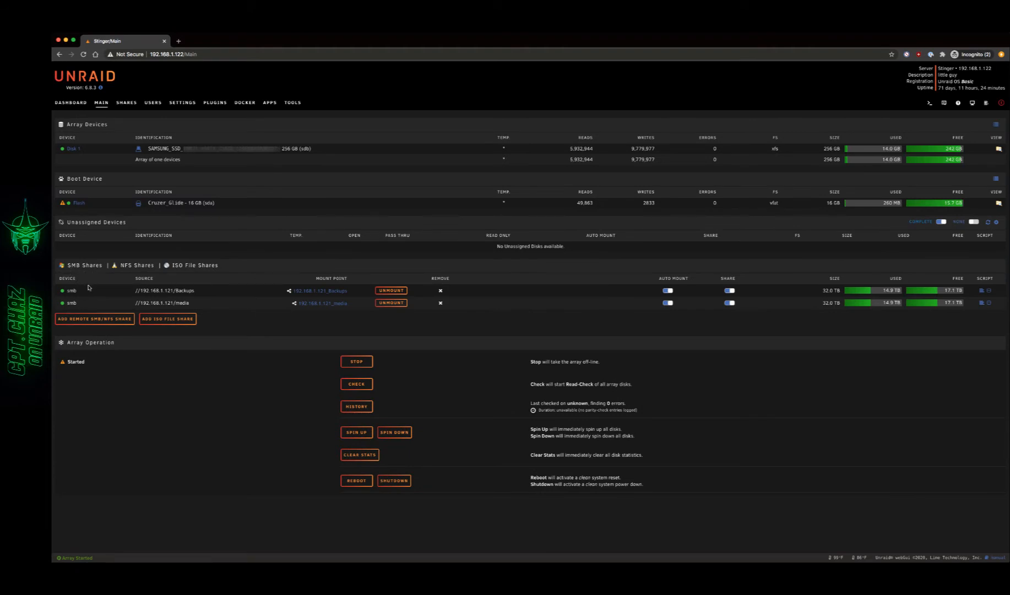
mouse_move(373, 325)
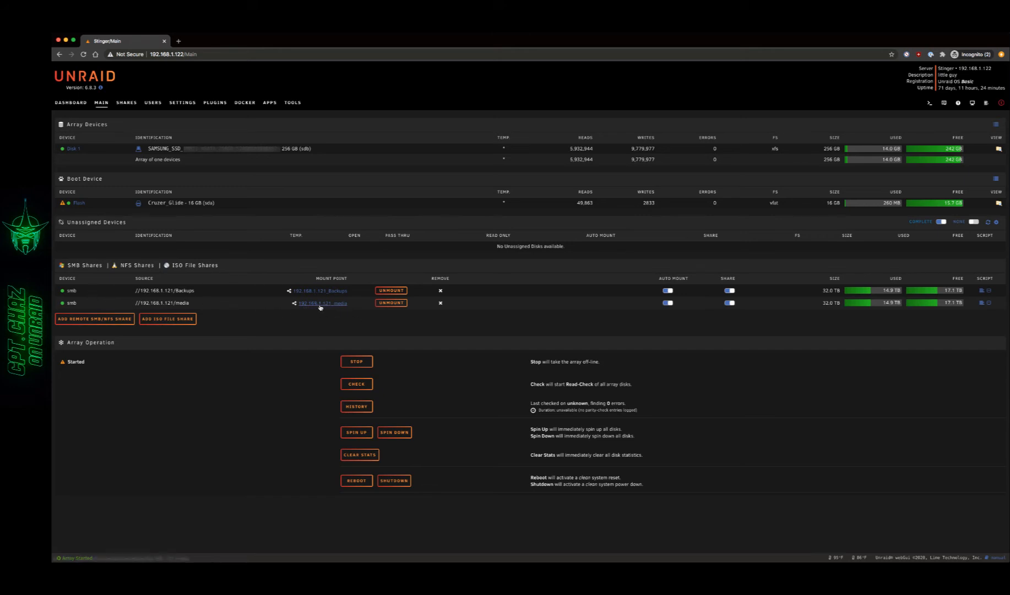
mouse_move(214, 278)
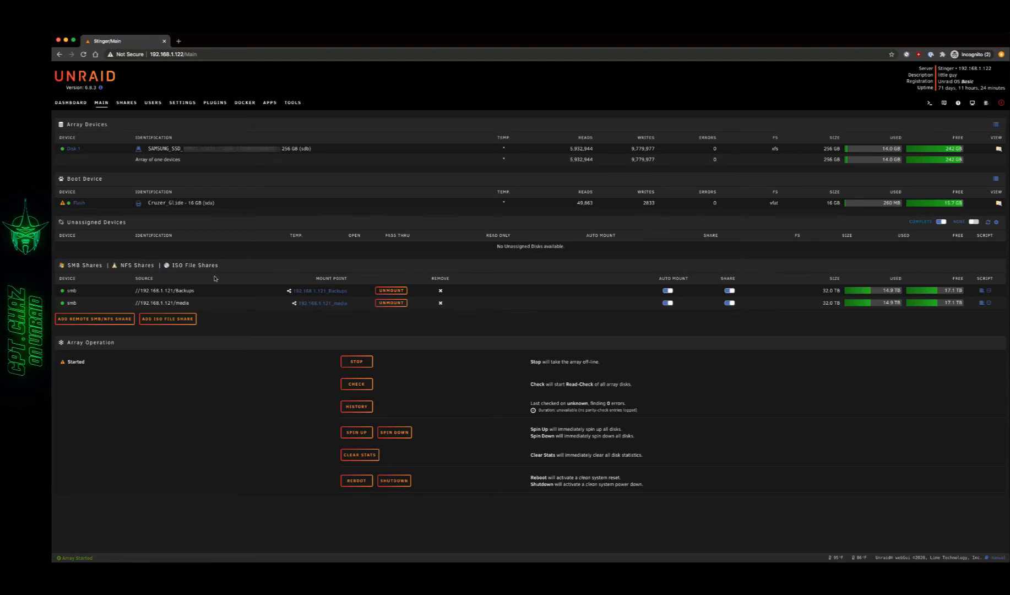
mouse_move(244, 111)
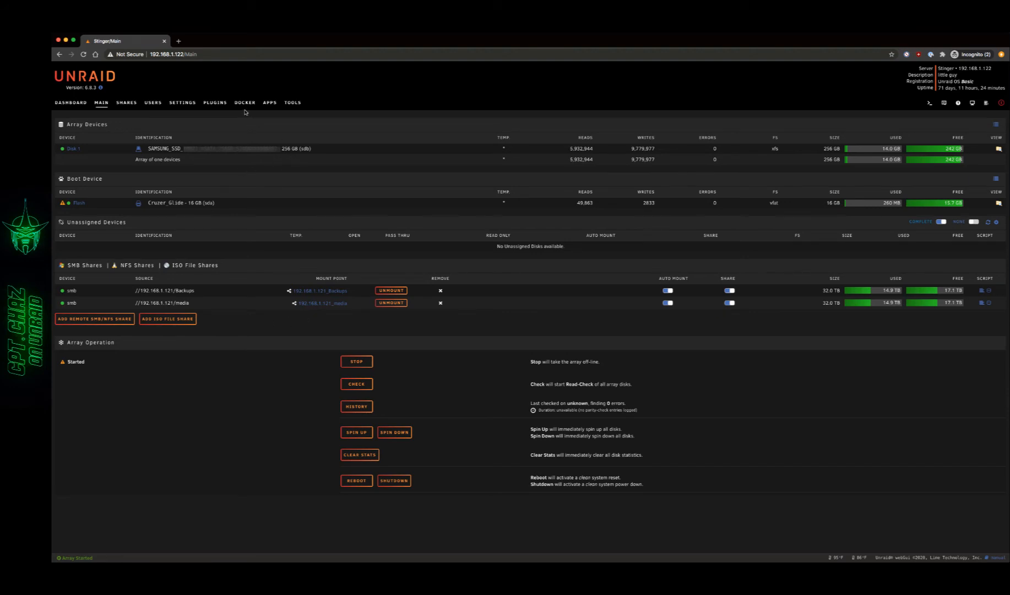
Step: Search the Apps catalogue for 'unm' to reach the Unmanic template
left_click(269, 102)
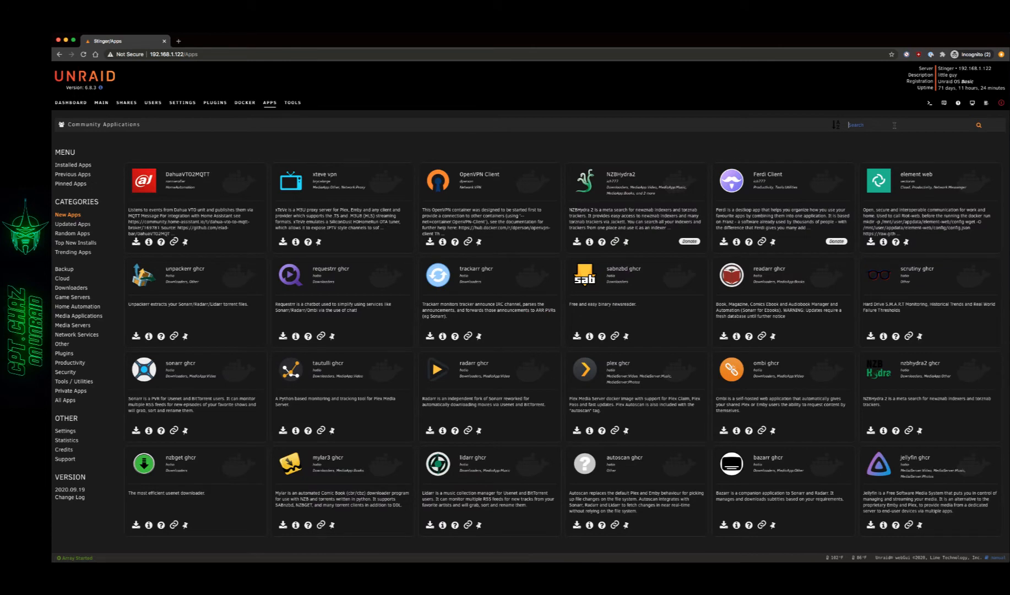
type("unm")
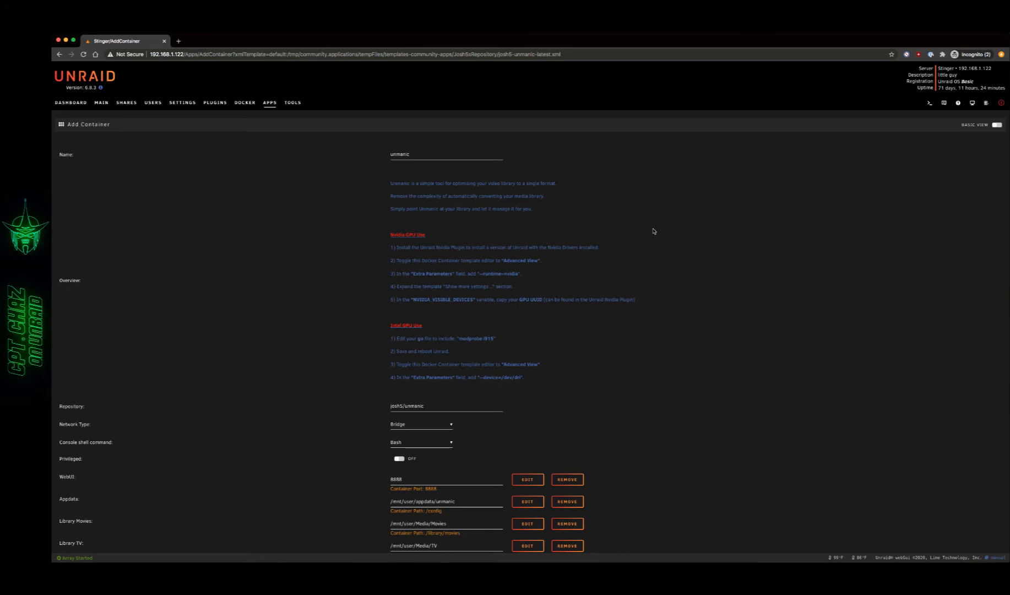
mouse_move(662, 223)
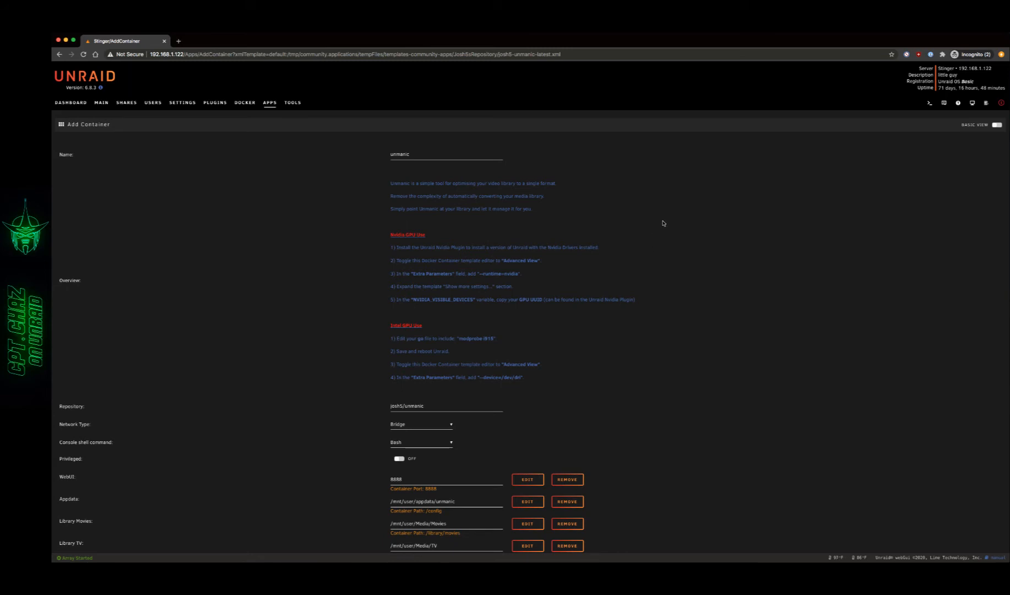
Step: Set Library Movies to /mnt/disks/192.168.1.121_media/Plex/Movies/
scroll("down", 3)
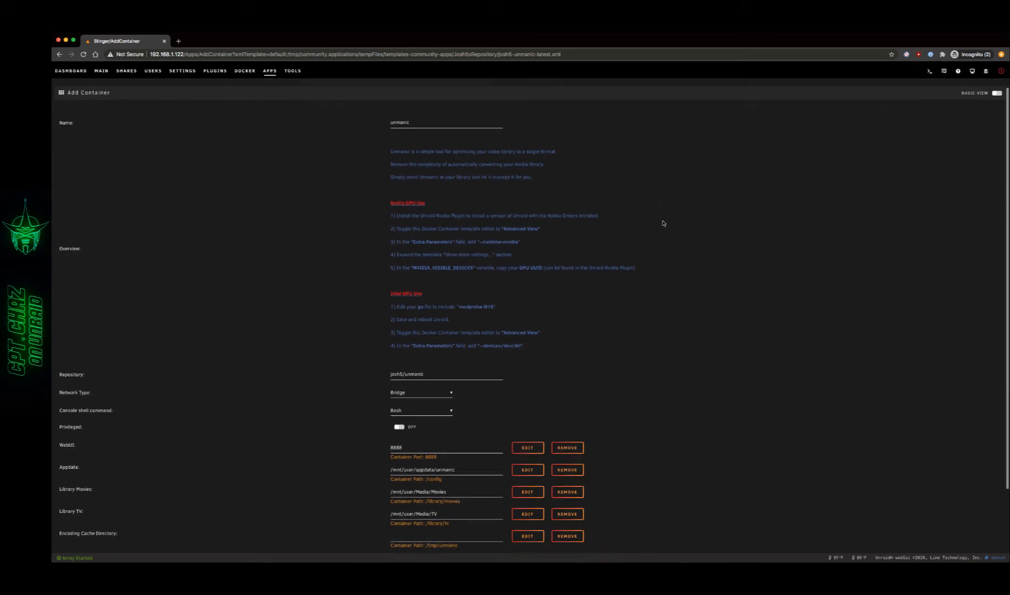
scroll("down", 3)
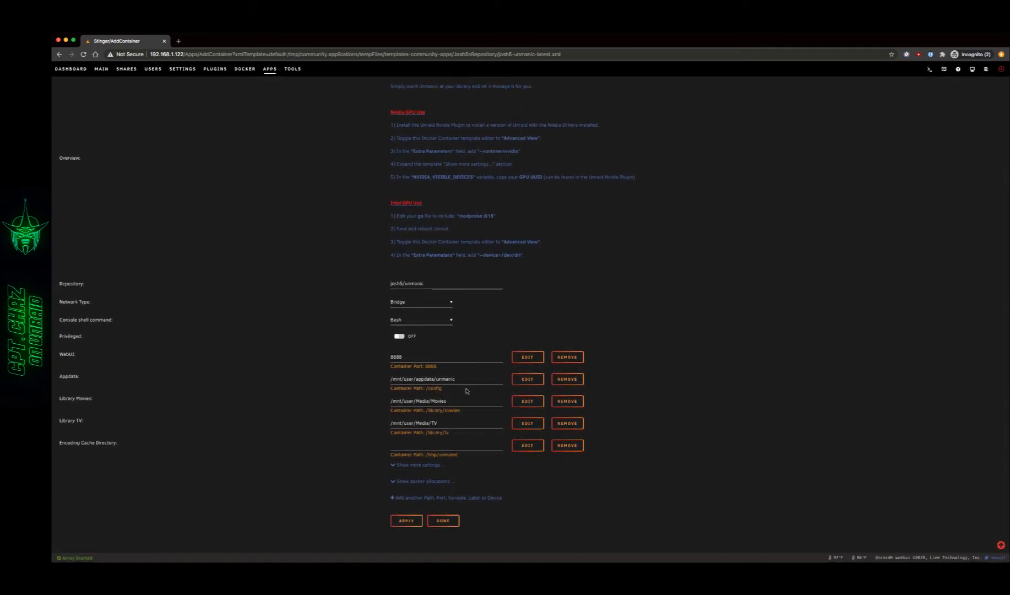
mouse_move(362, 421)
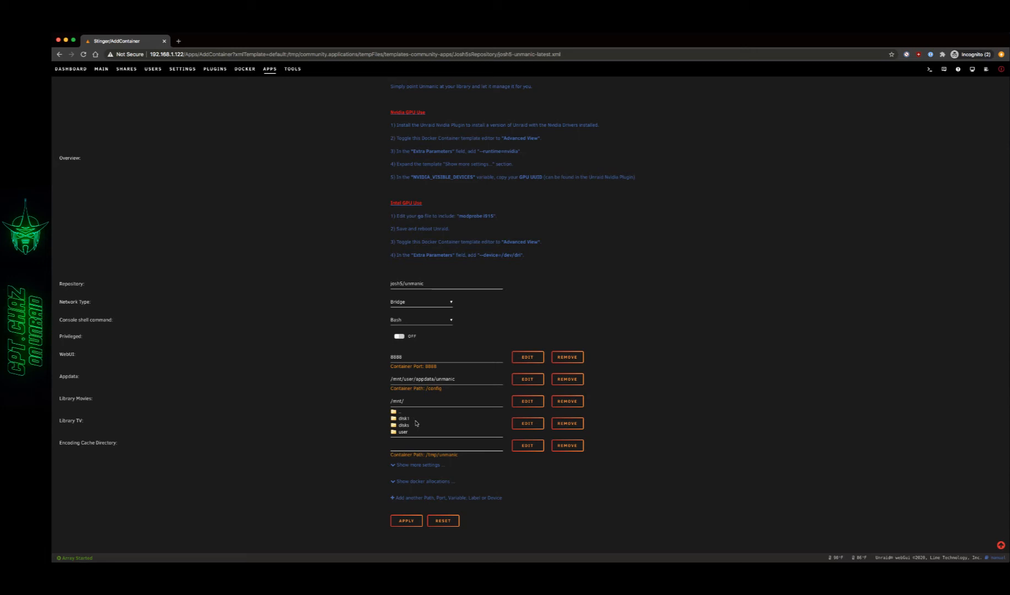
mouse_move(418, 426)
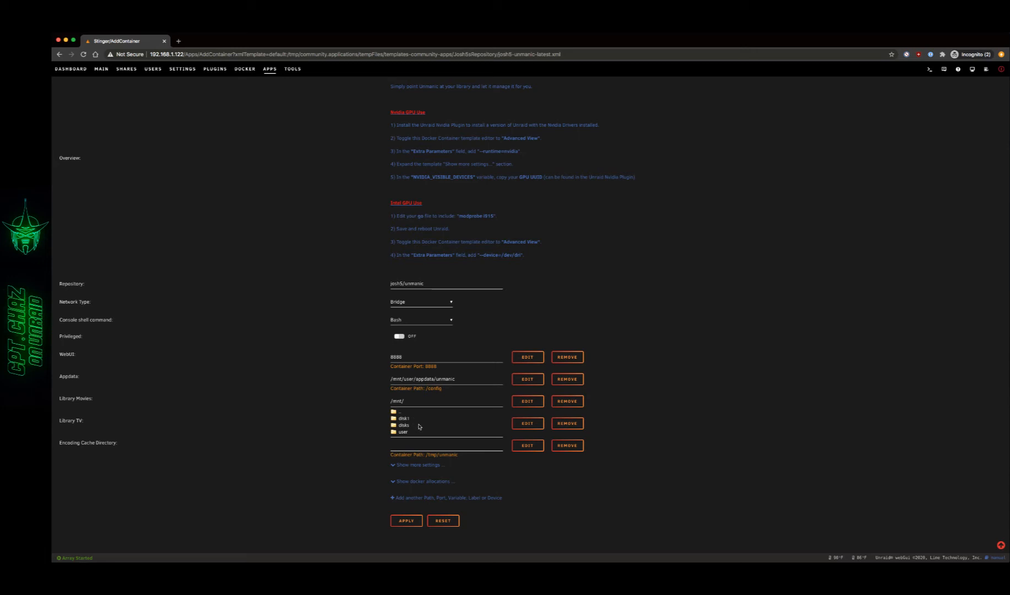
mouse_move(410, 428)
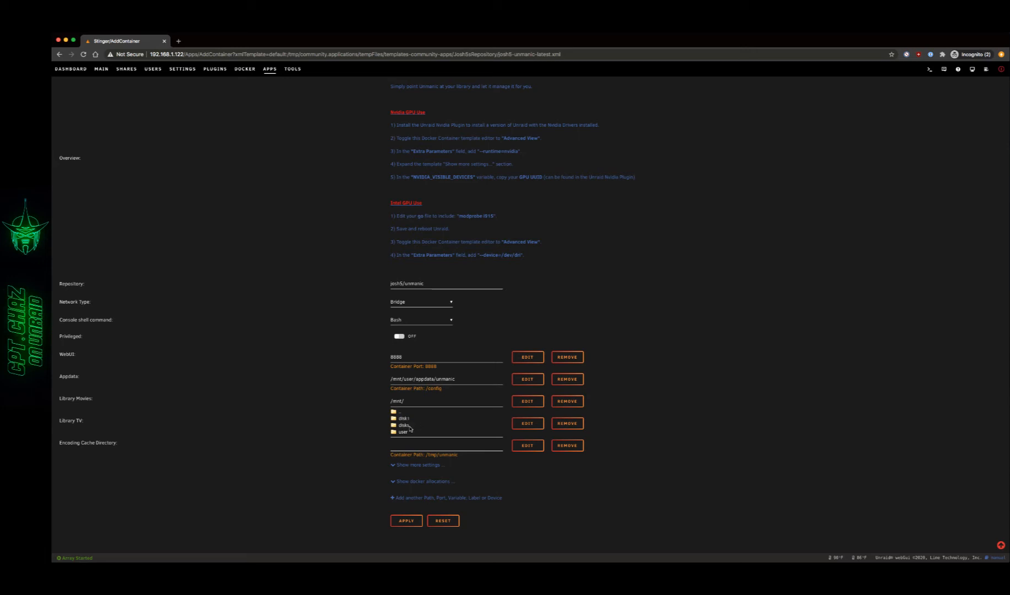
left_click(406, 425)
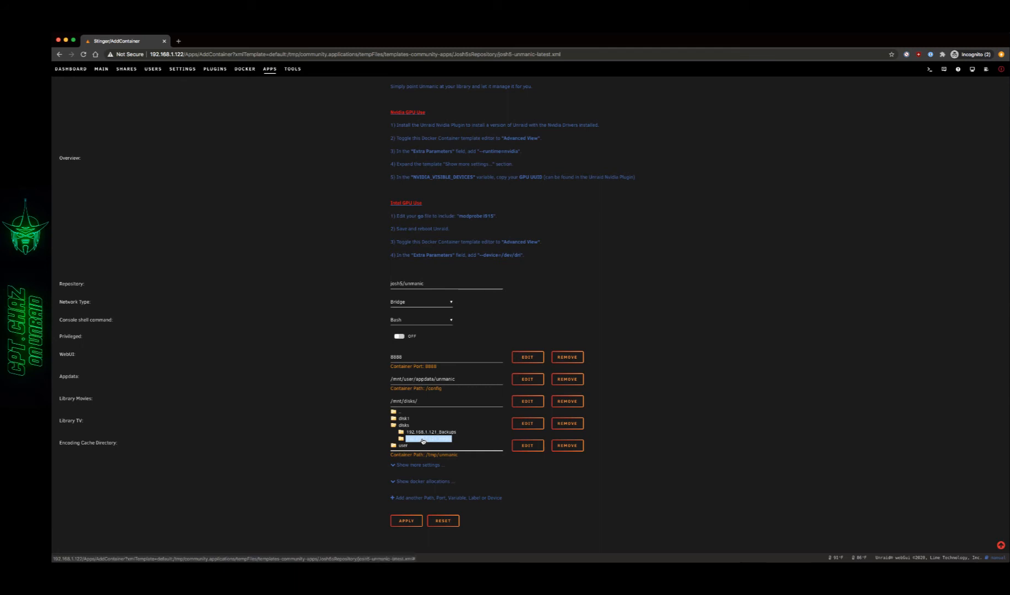
left_click(428, 439)
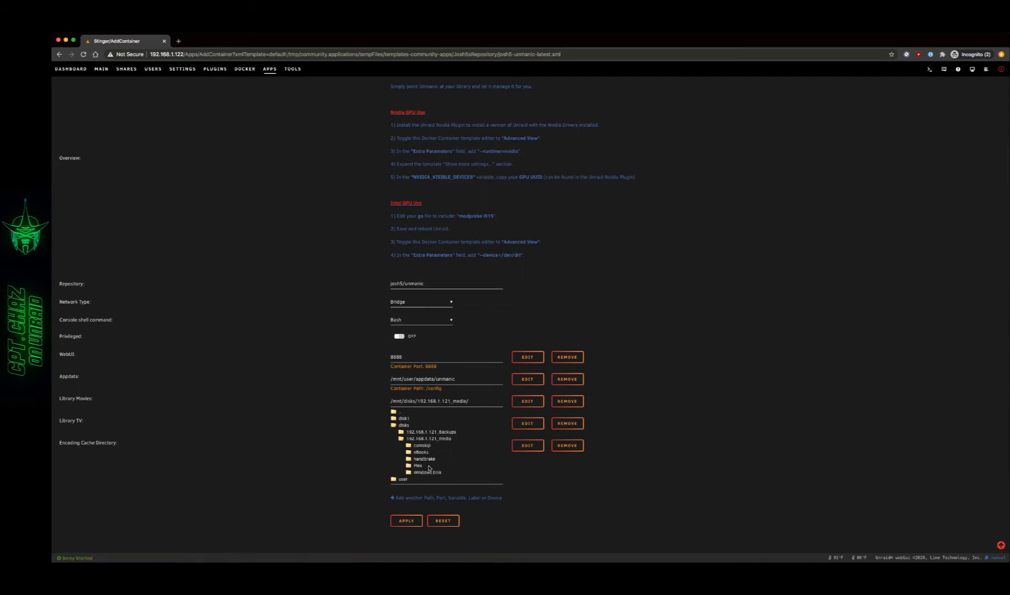
left_click(417, 466)
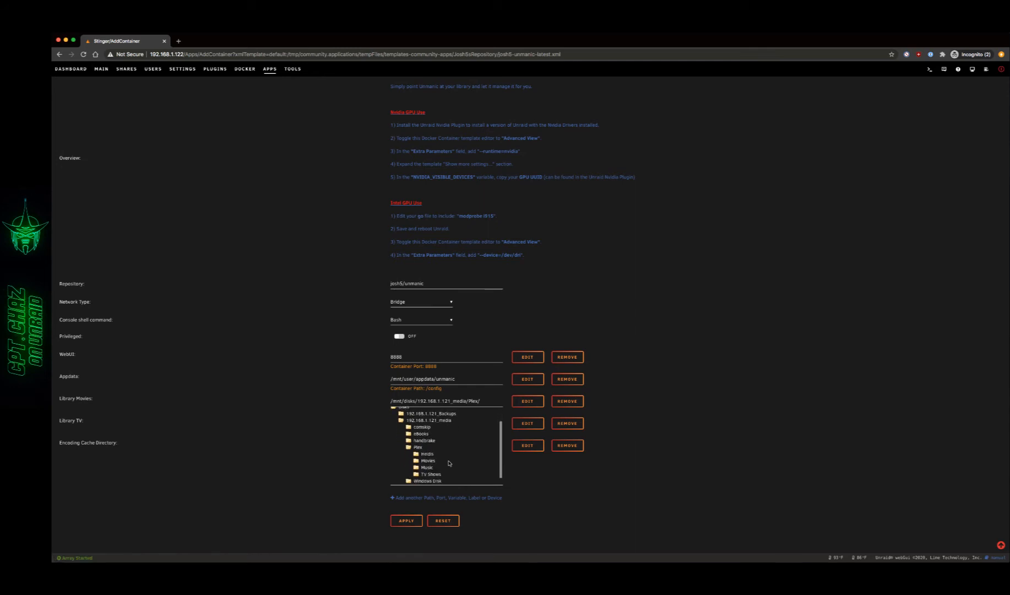
left_click(427, 460)
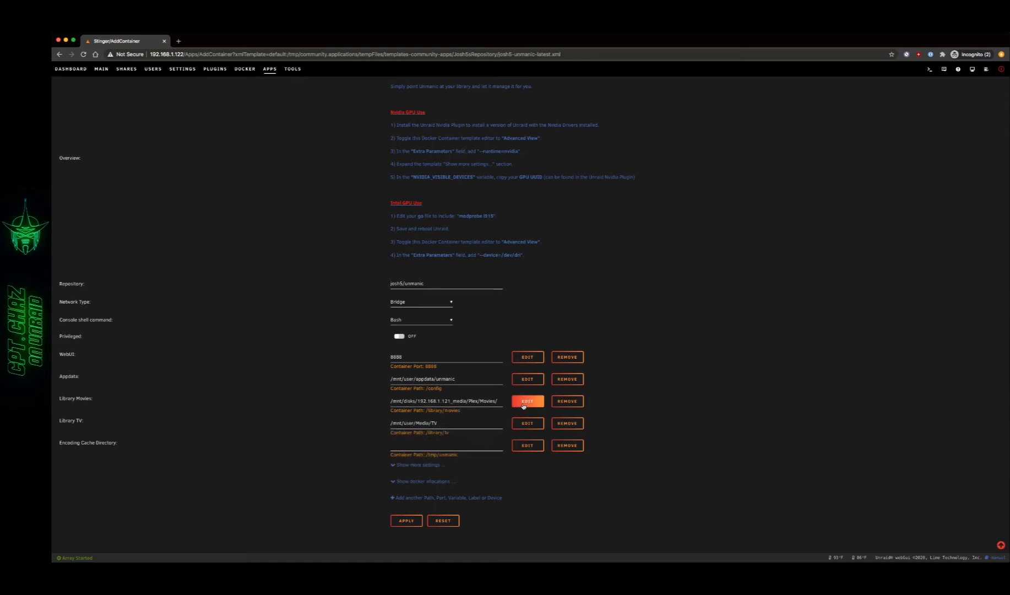
Step: Change the Library Movies mapping's access mode to RW/Slave and save it
left_click(526, 400)
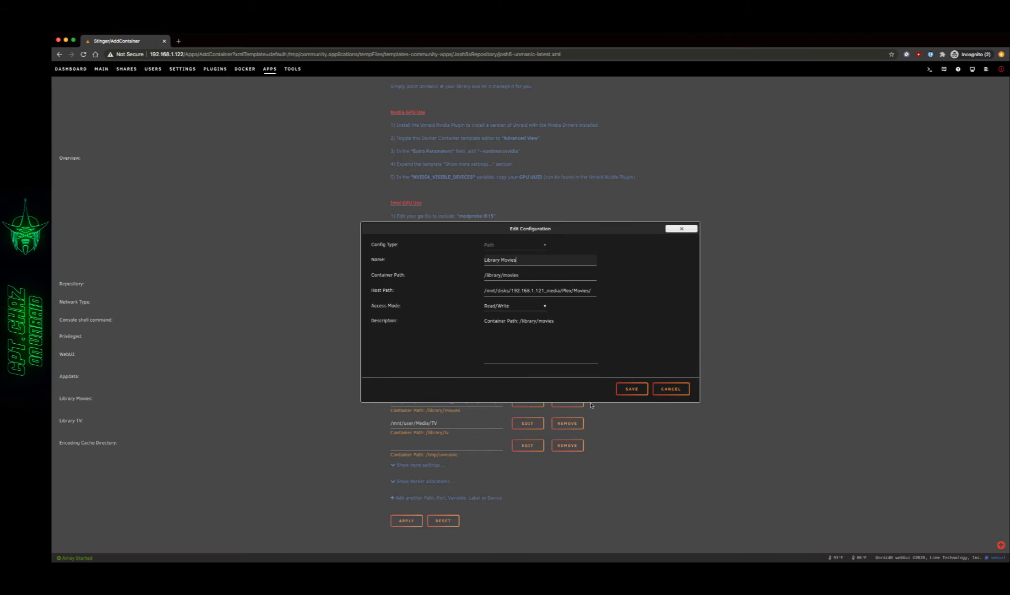
mouse_move(409, 306)
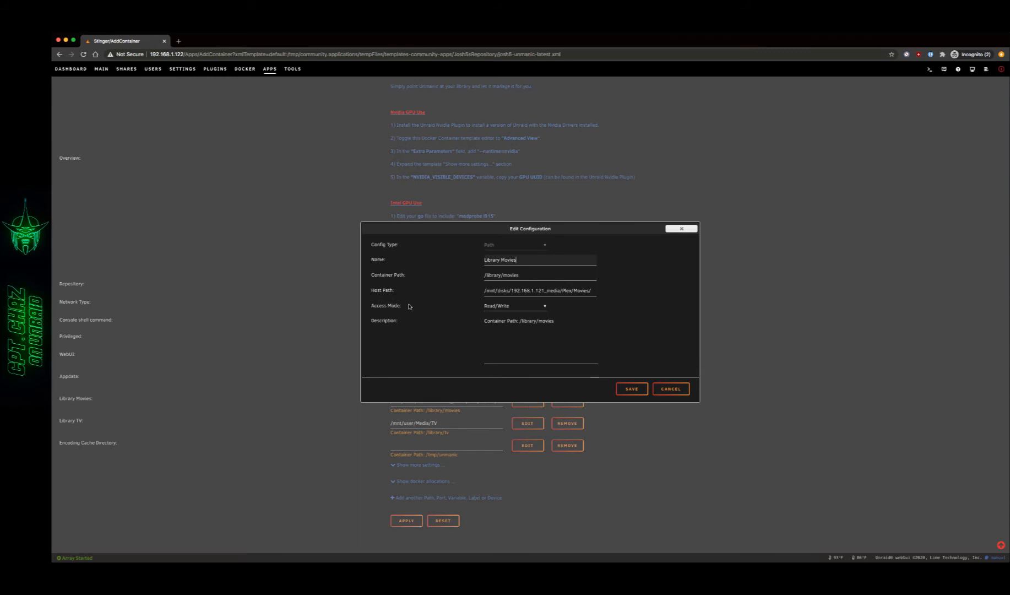
left_click(514, 305)
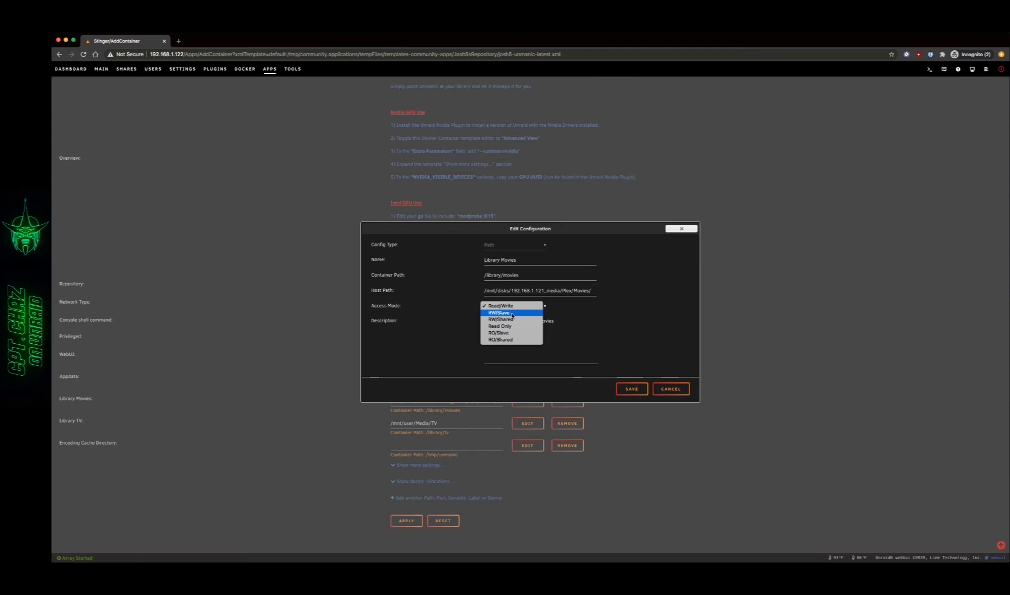
left_click(498, 313)
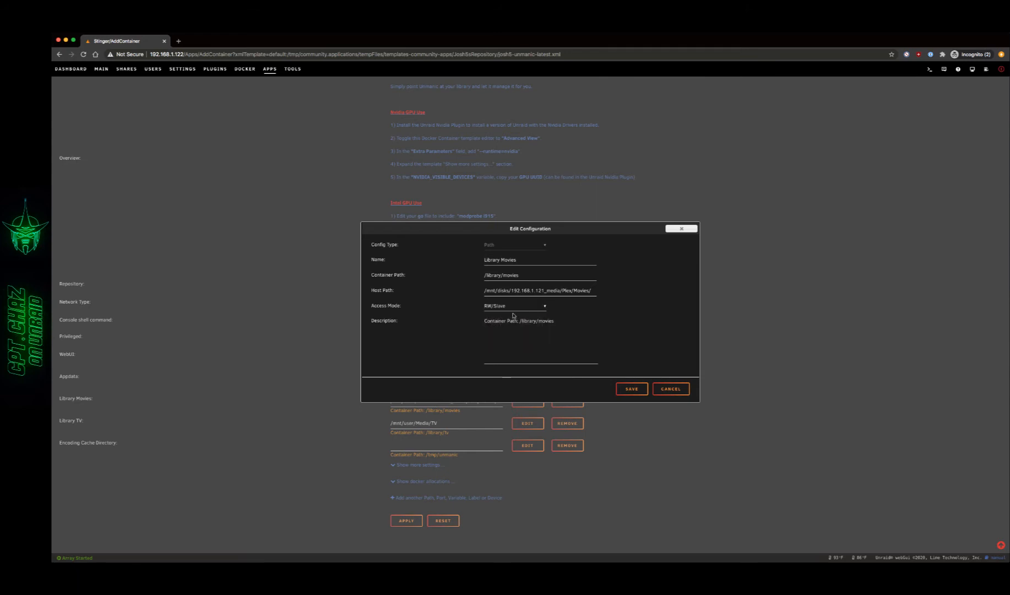
left_click(631, 389)
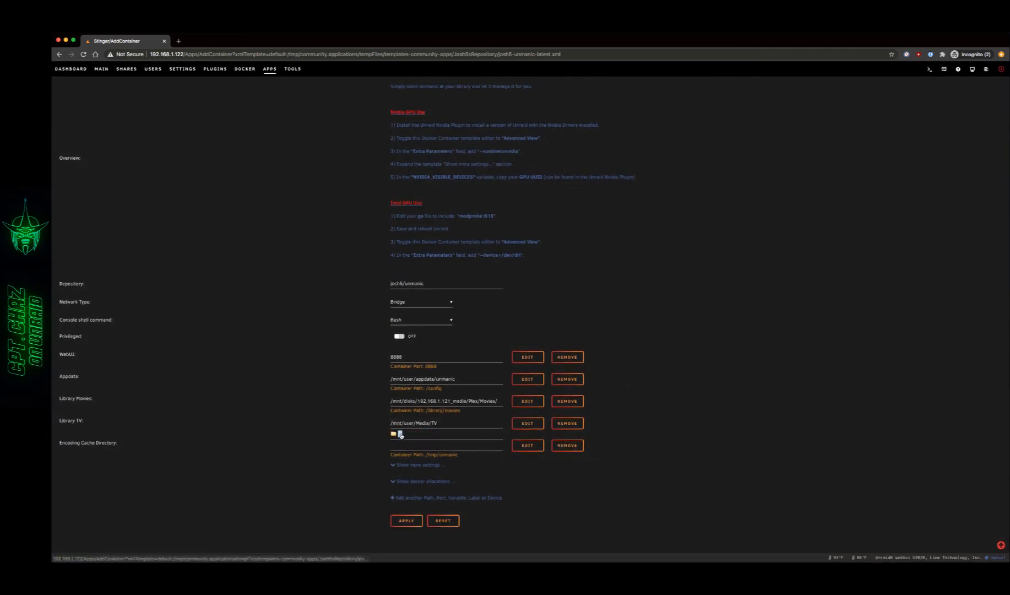
Step: Set Library TV to the media share's Plex TV Shows folder with RW/Slave access
left_click(445, 423)
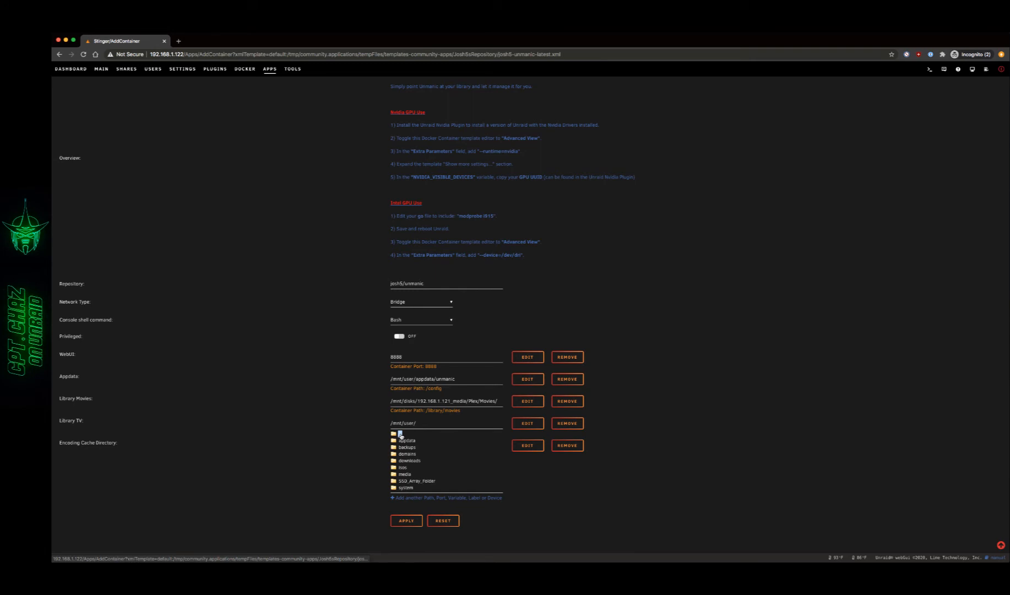
left_click(406, 460)
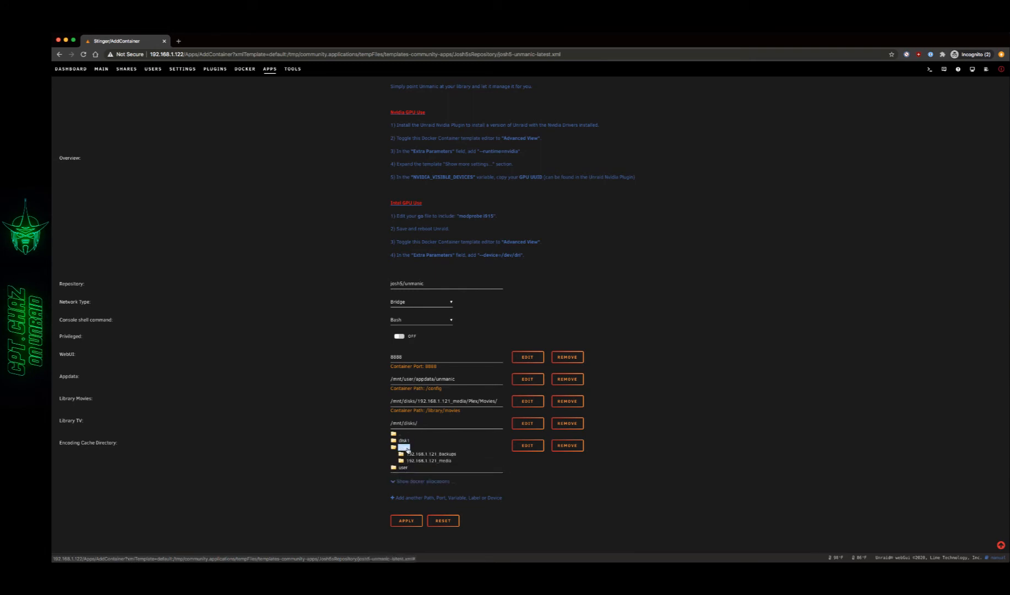
left_click(429, 460)
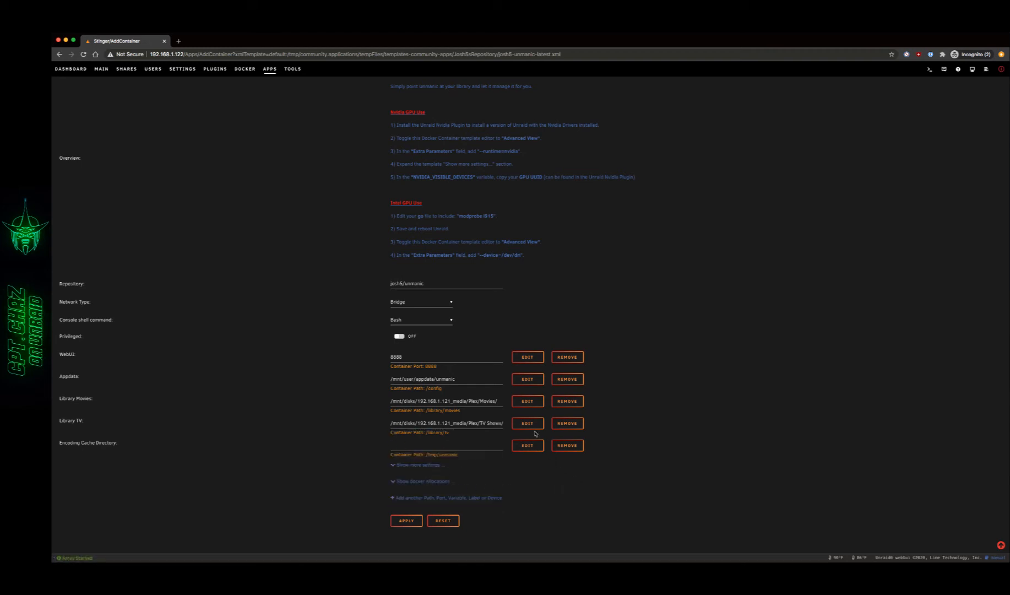
left_click(527, 423)
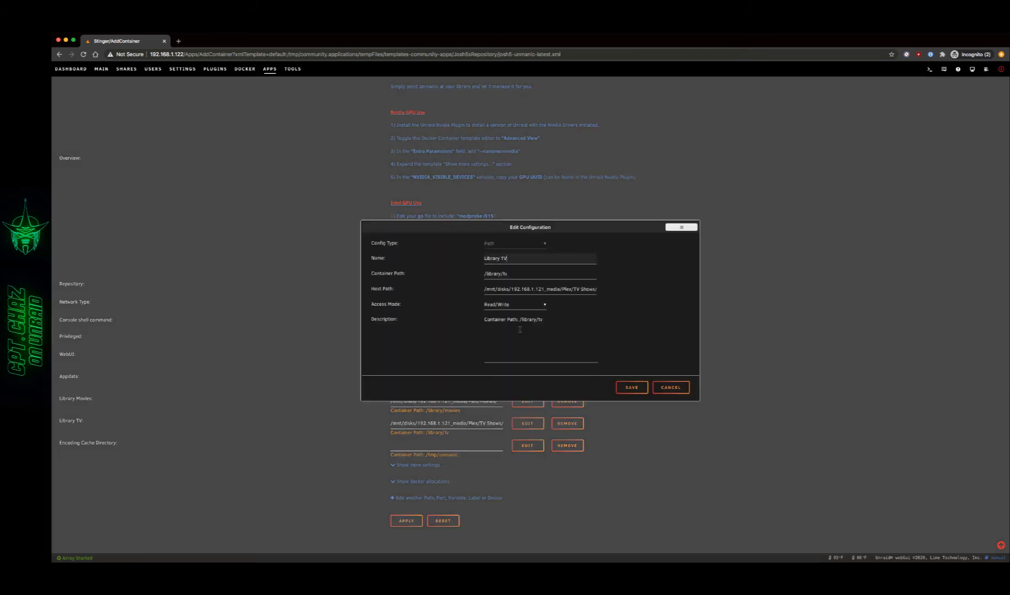
left_click(514, 304)
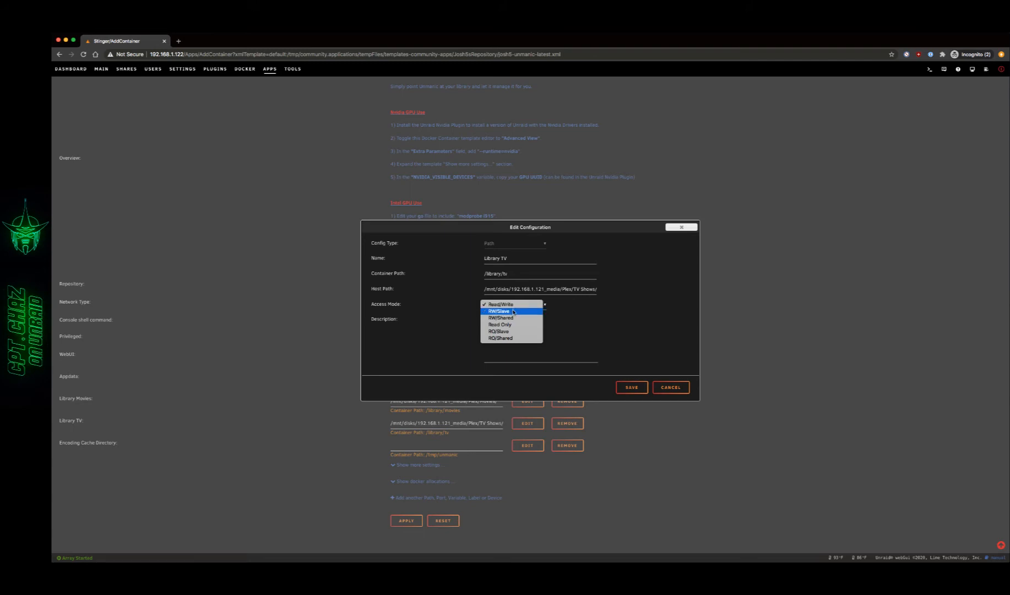
left_click(670, 387)
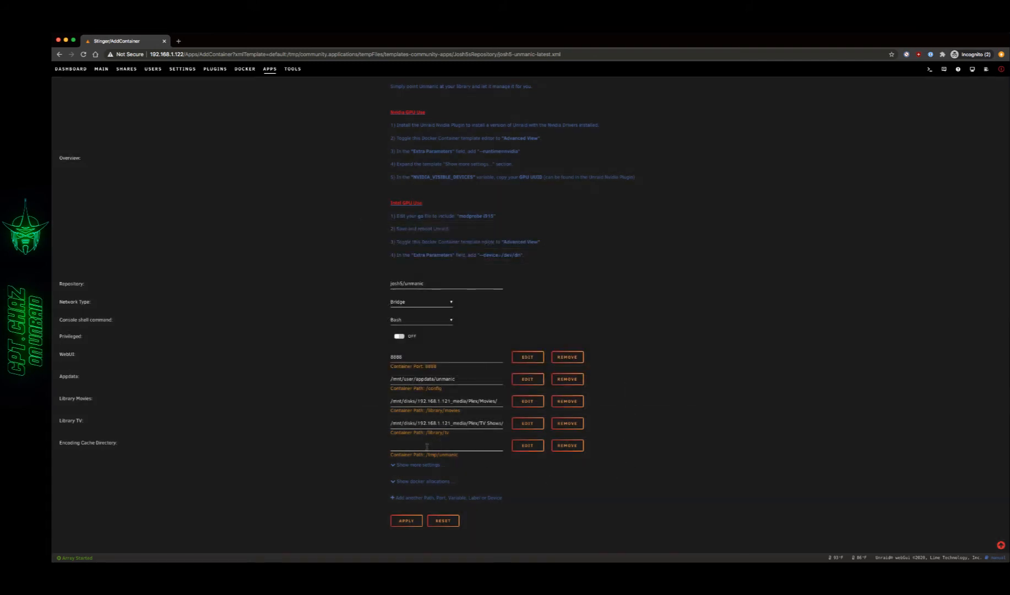
left_click(446, 446)
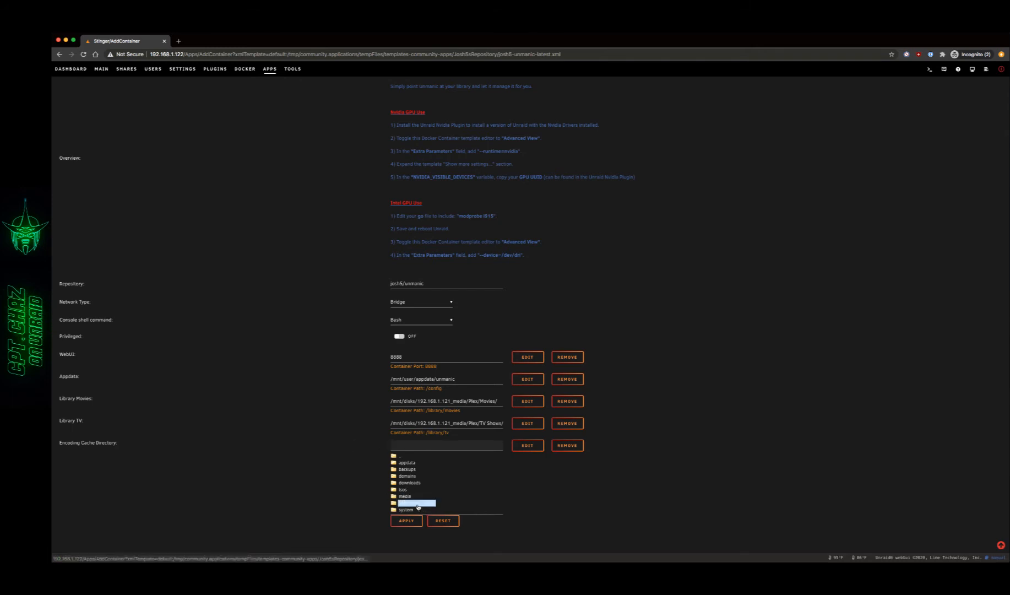
left_click(413, 503)
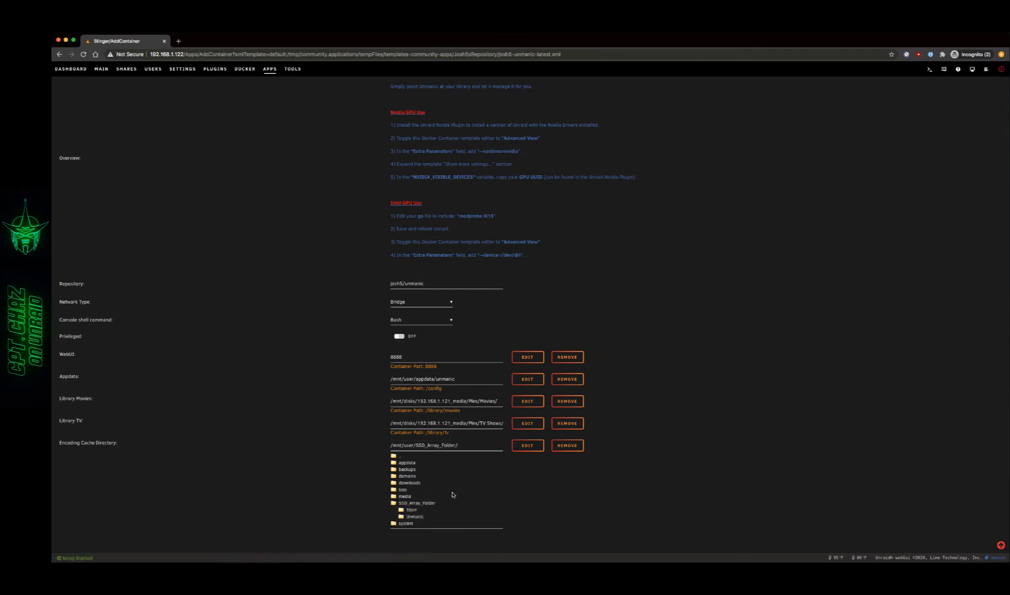
left_click(412, 502)
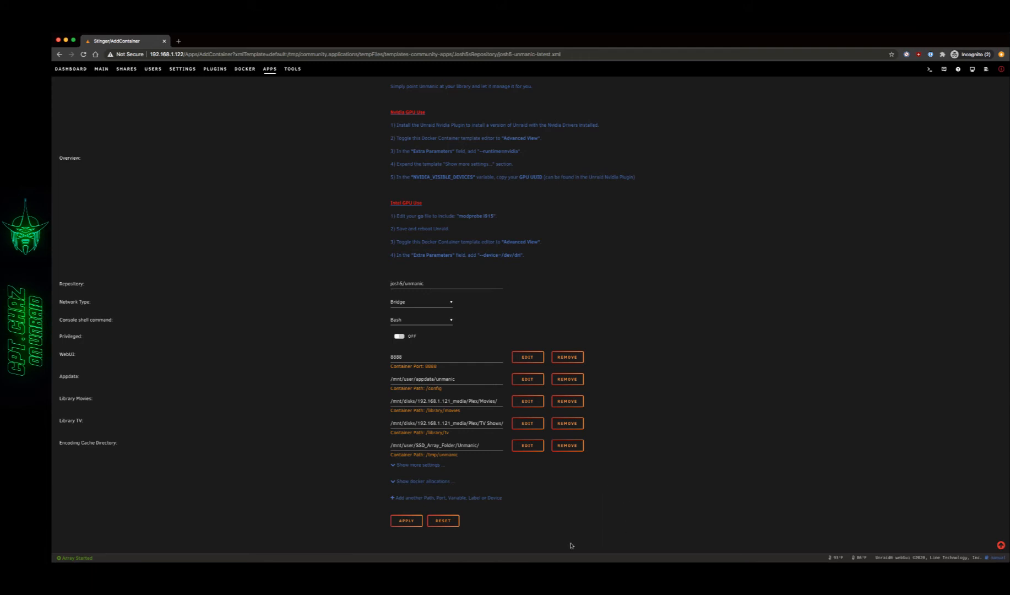
mouse_move(354, 458)
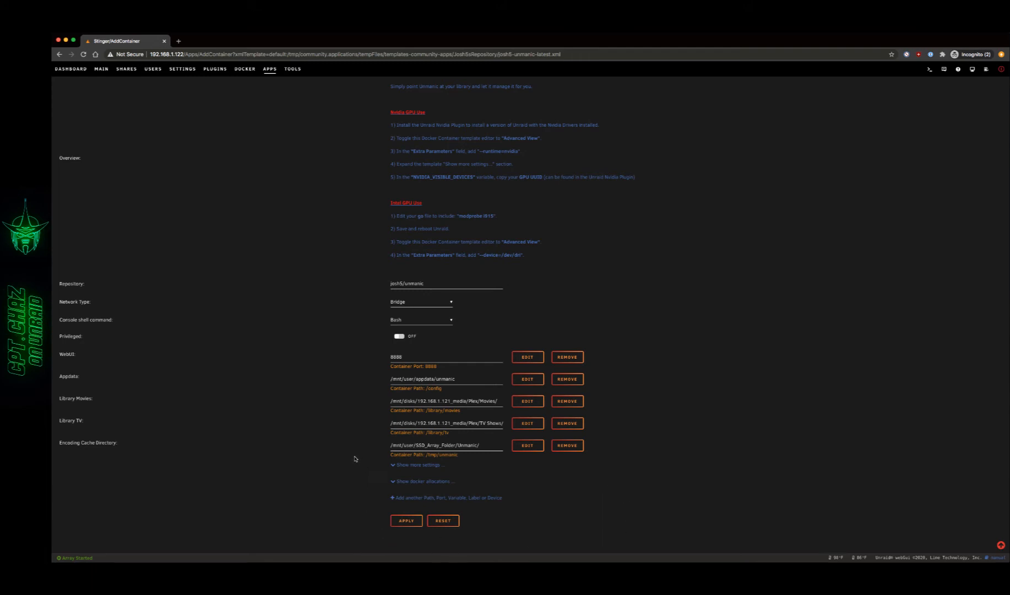
mouse_move(372, 452)
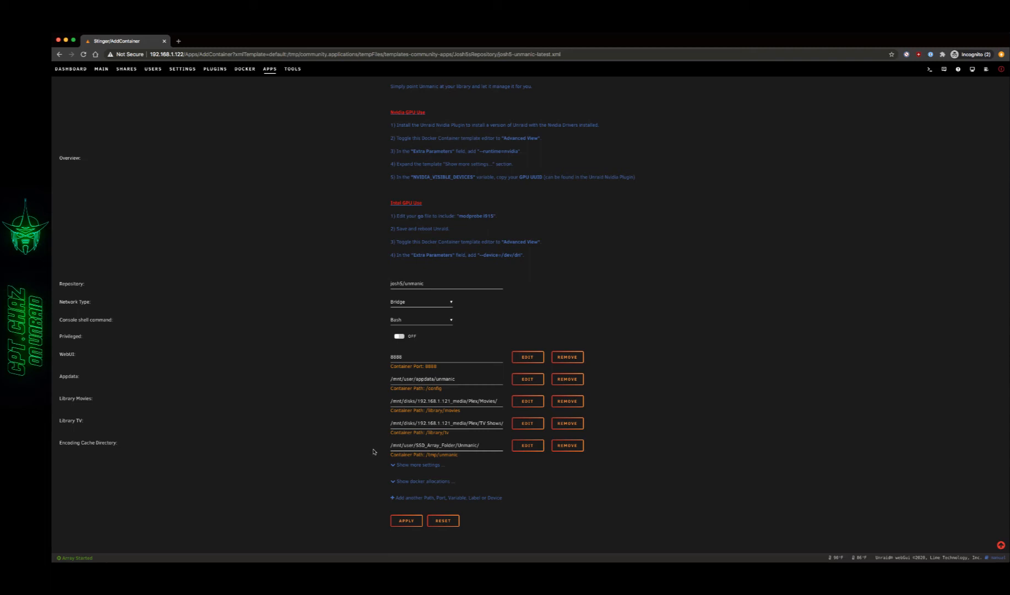
mouse_move(334, 517)
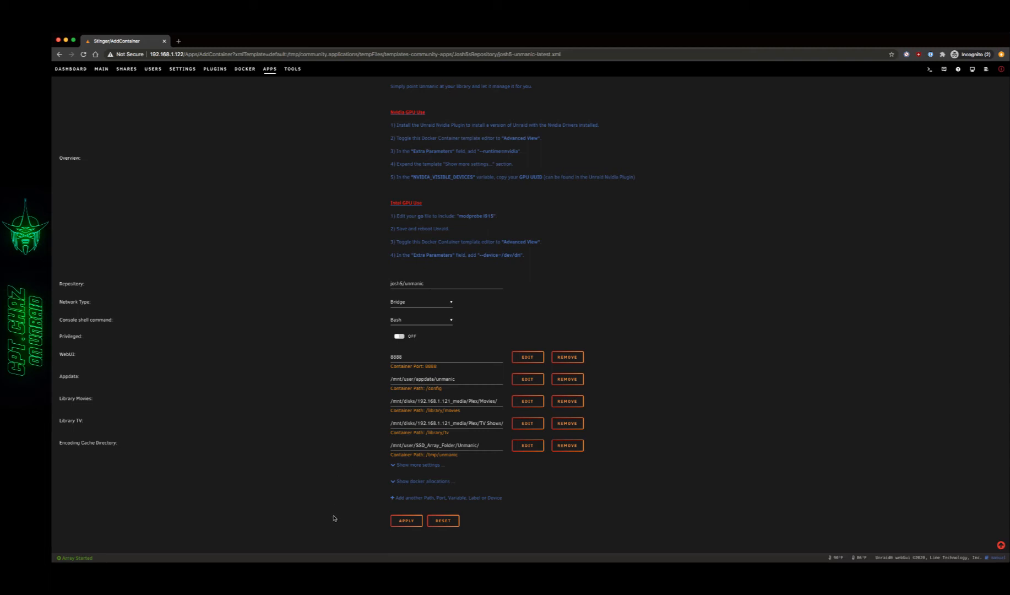
mouse_move(344, 516)
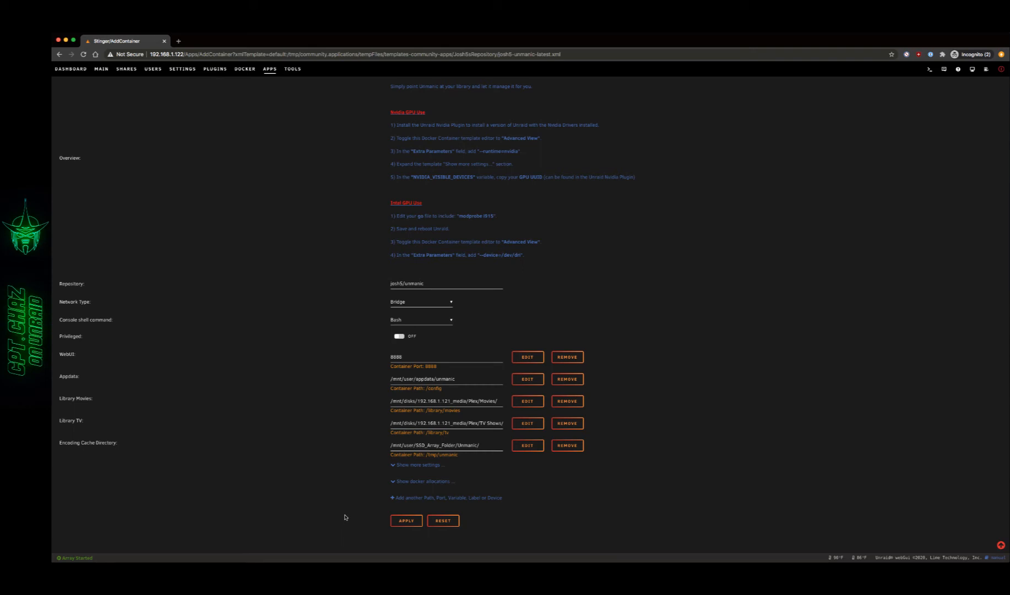
mouse_move(355, 514)
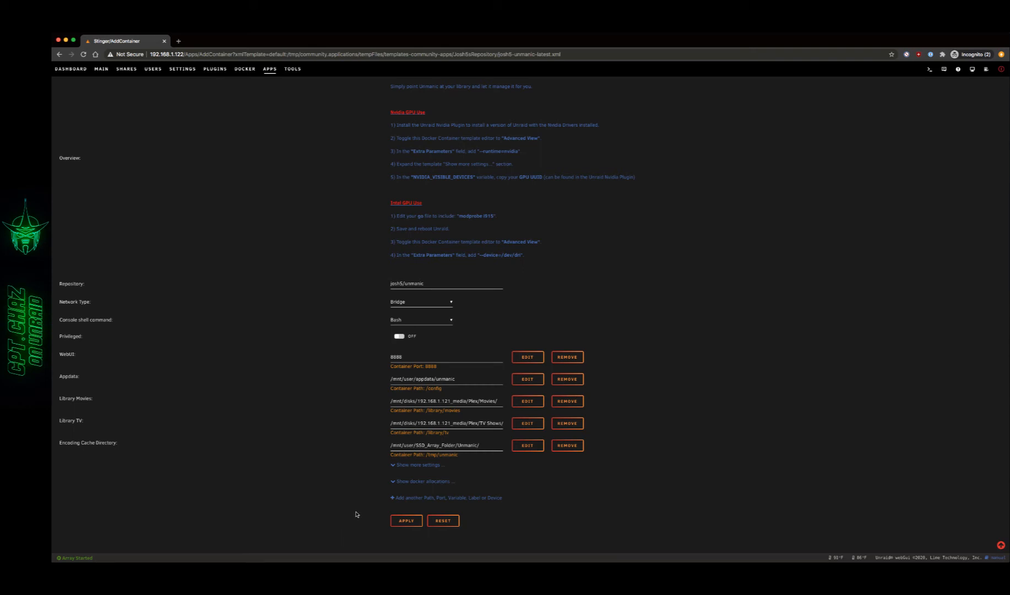
mouse_move(385, 533)
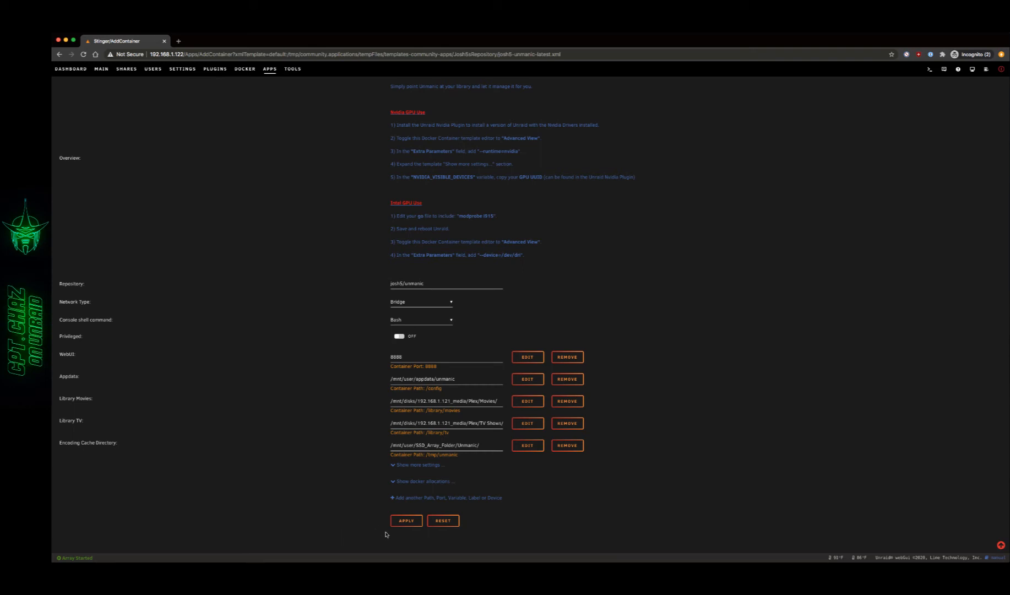
Step: Apply the Unmanic template to create the container and dismiss the finished output
left_click(406, 520)
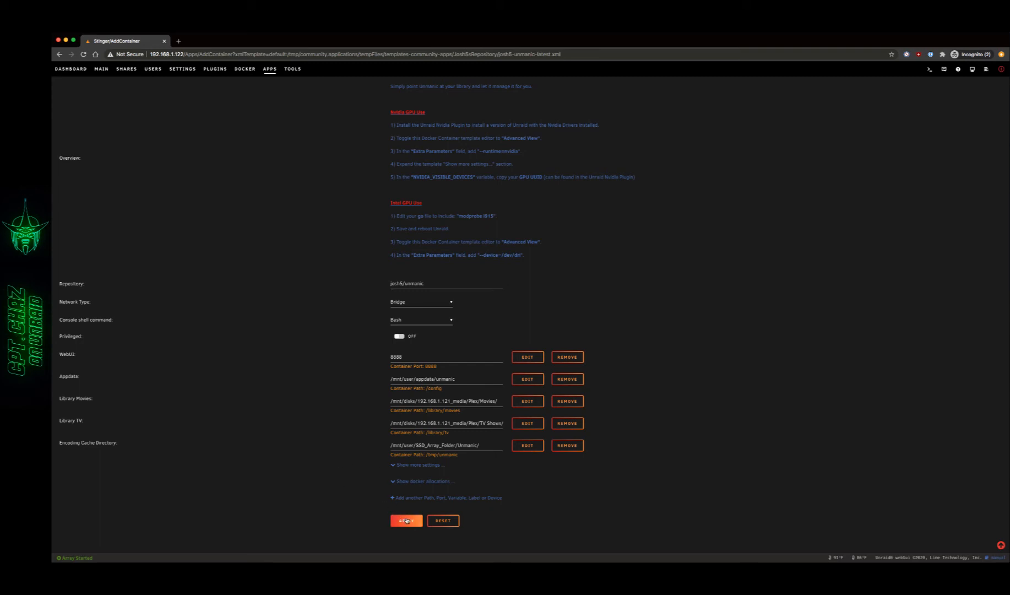
left_click(406, 520)
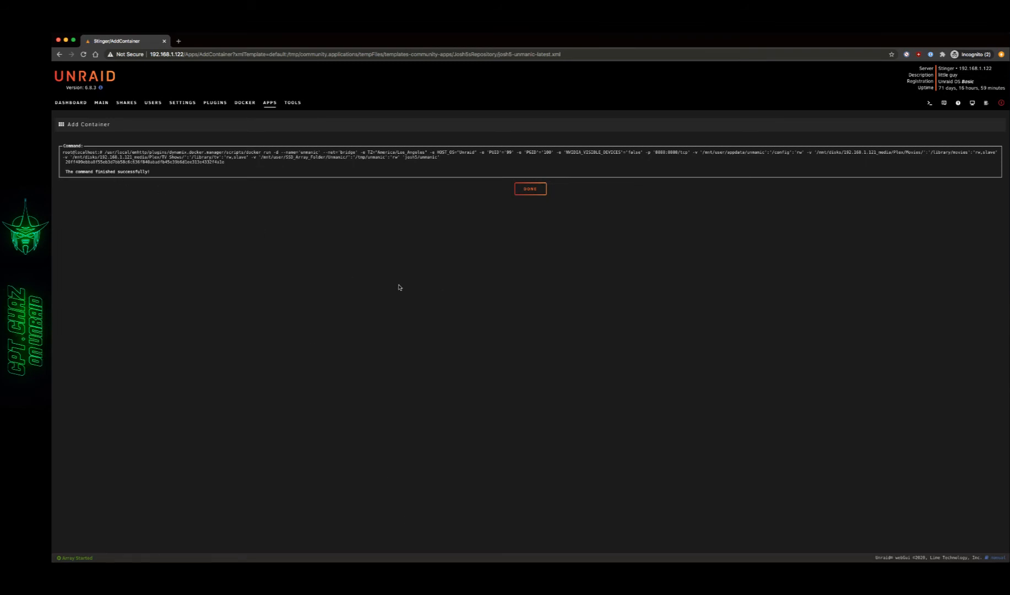
left_click(529, 189)
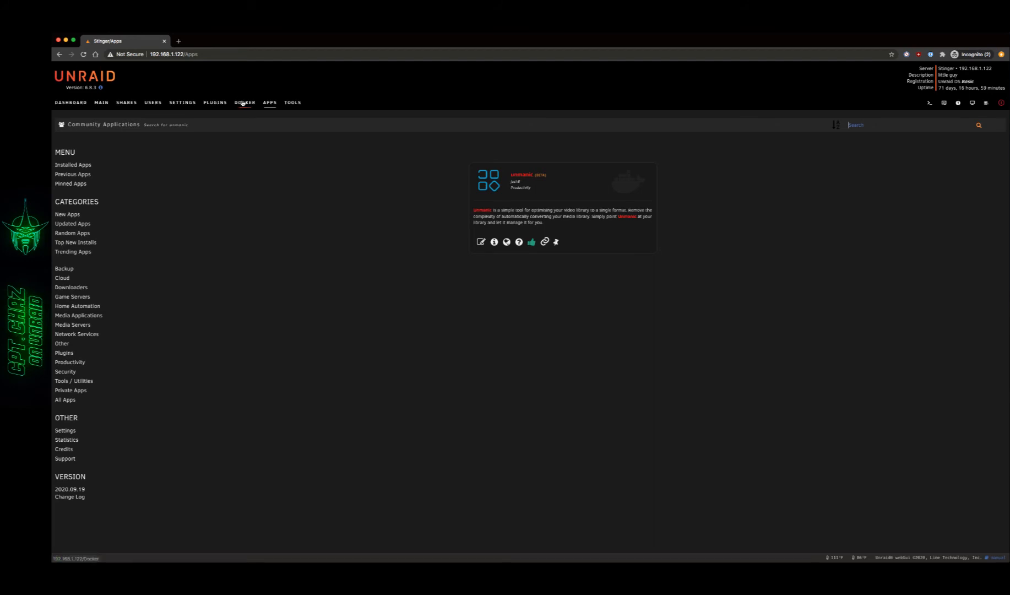
Step: Launch the unmanic container's WebUI from the Docker list and view its Settings
left_click(245, 103)
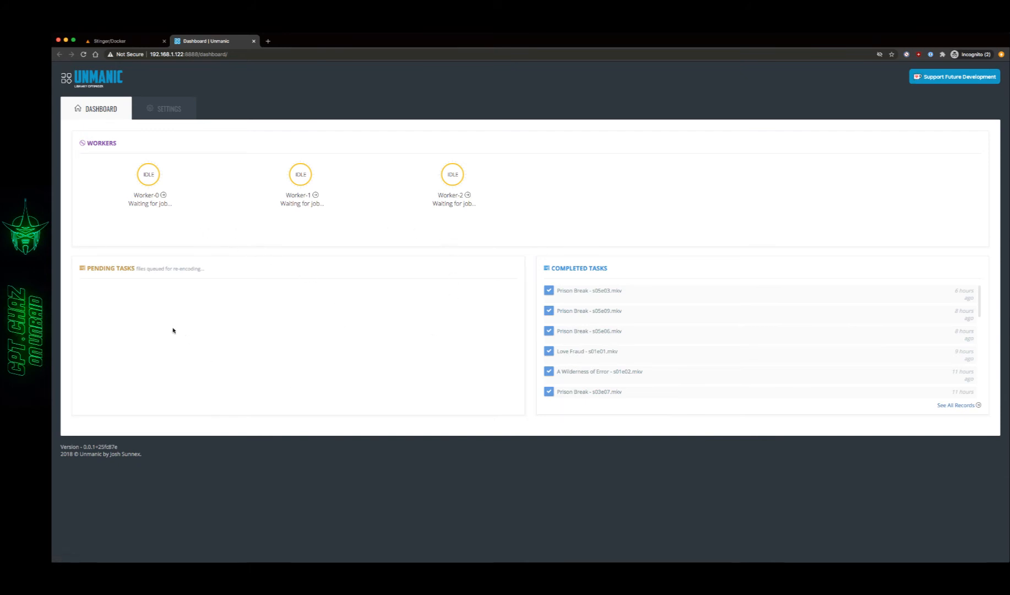
mouse_move(266, 351)
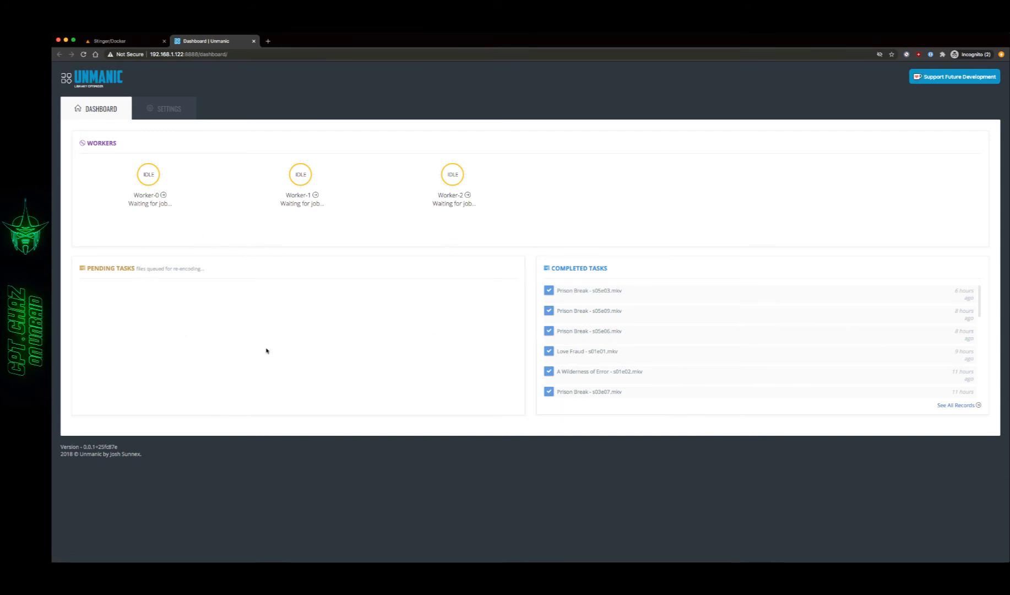
mouse_move(380, 455)
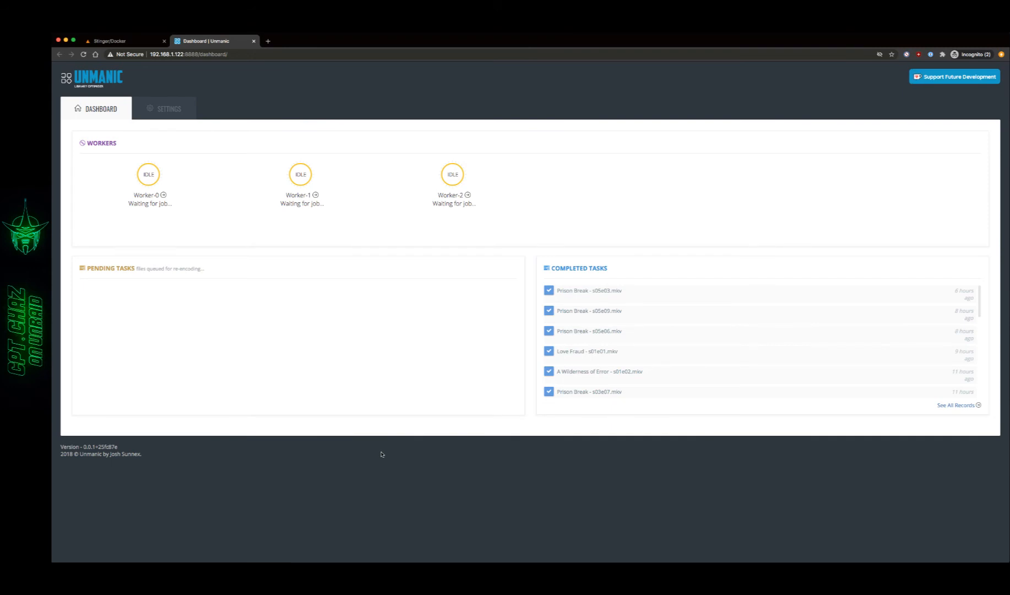
mouse_move(311, 472)
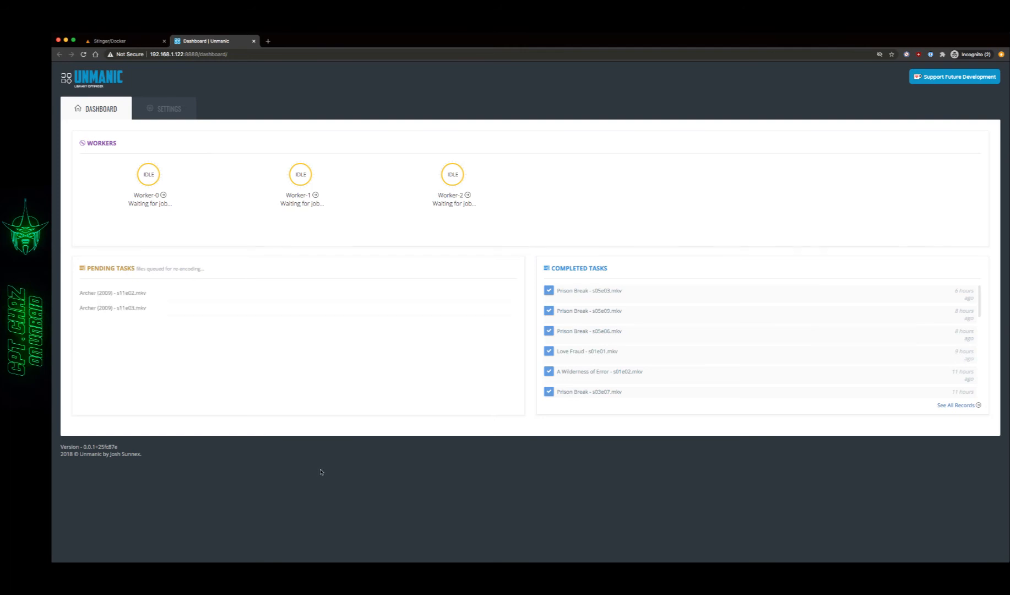
mouse_move(217, 252)
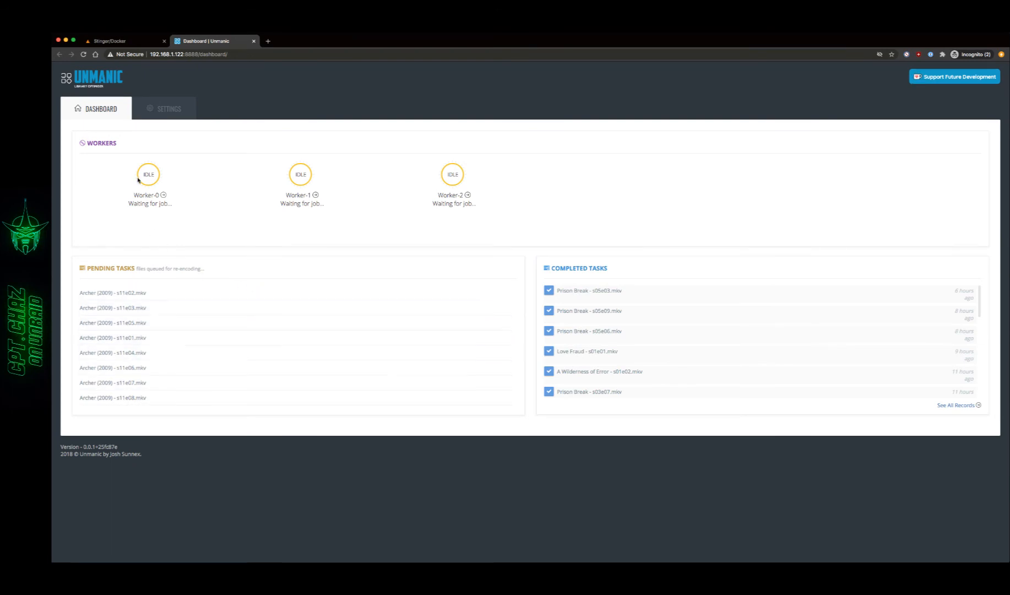
left_click(167, 108)
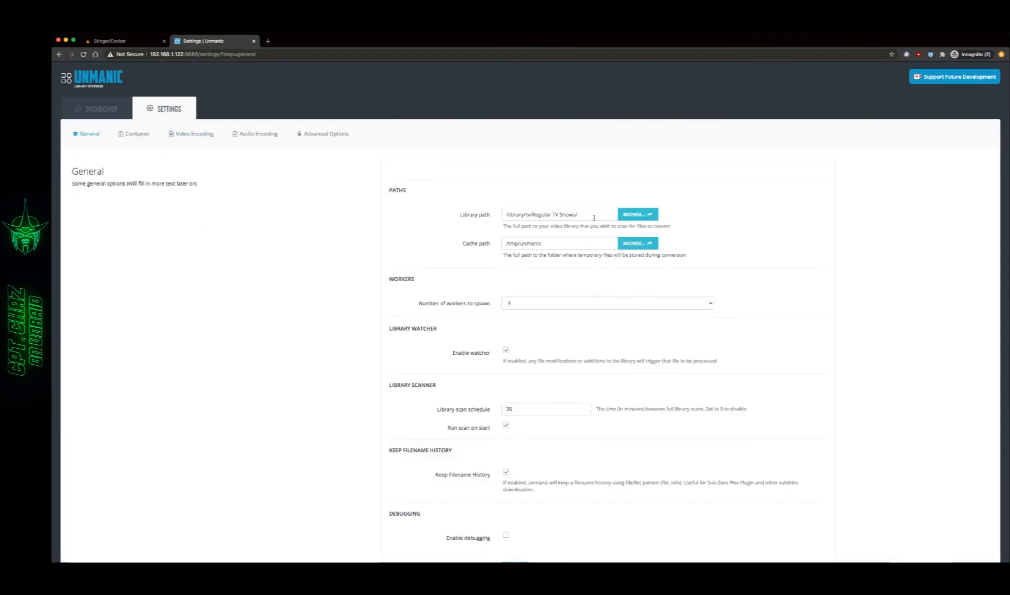
scroll("down", 3)
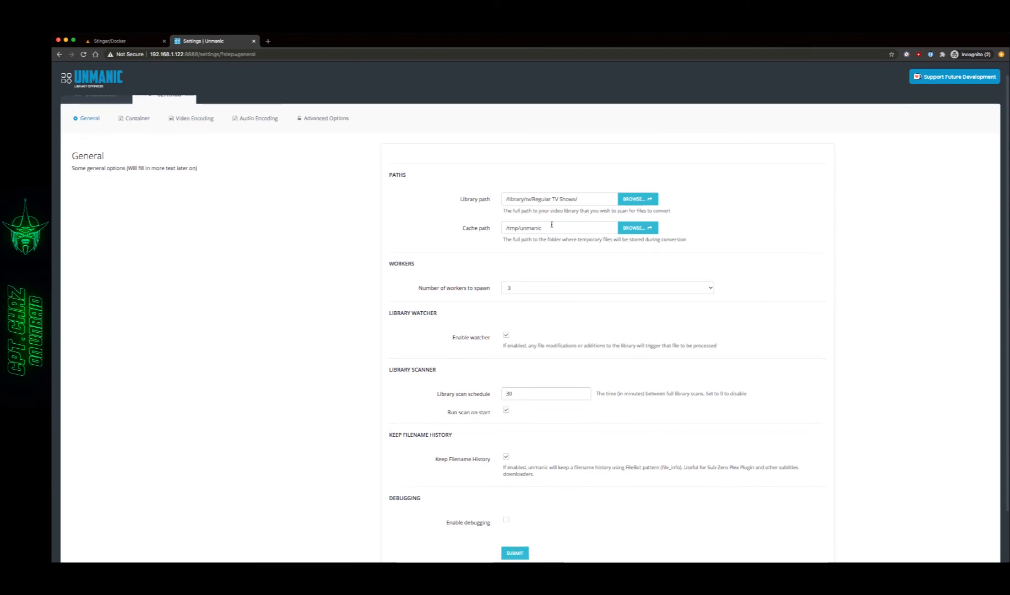
mouse_move(565, 227)
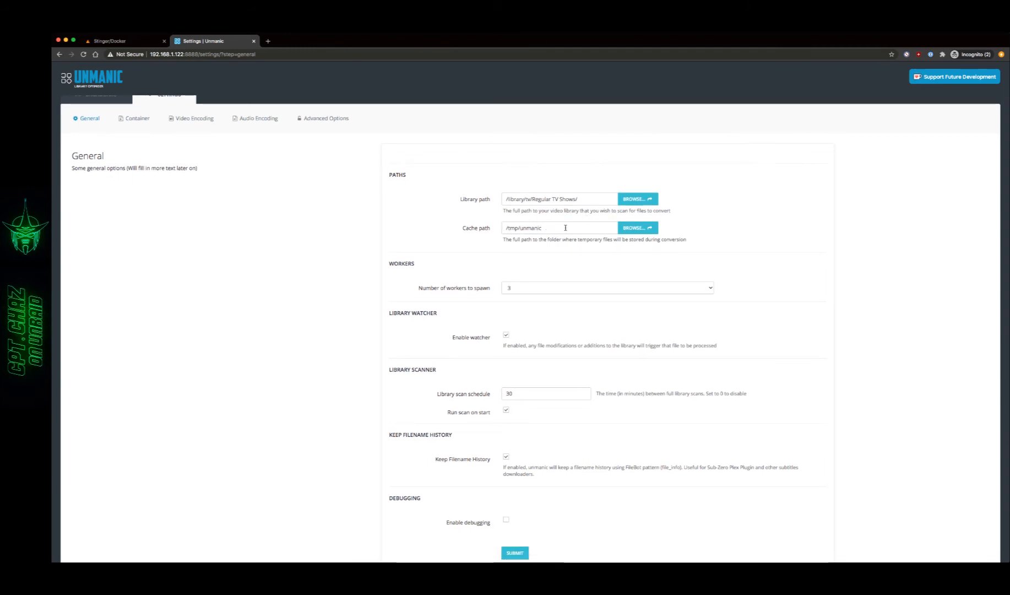
mouse_move(548, 230)
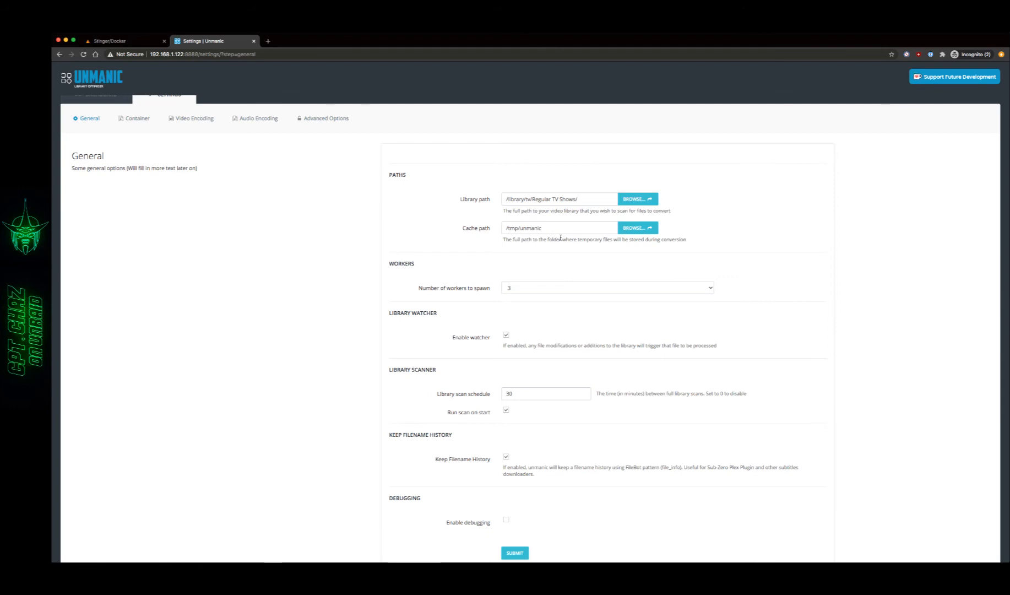
mouse_move(541, 246)
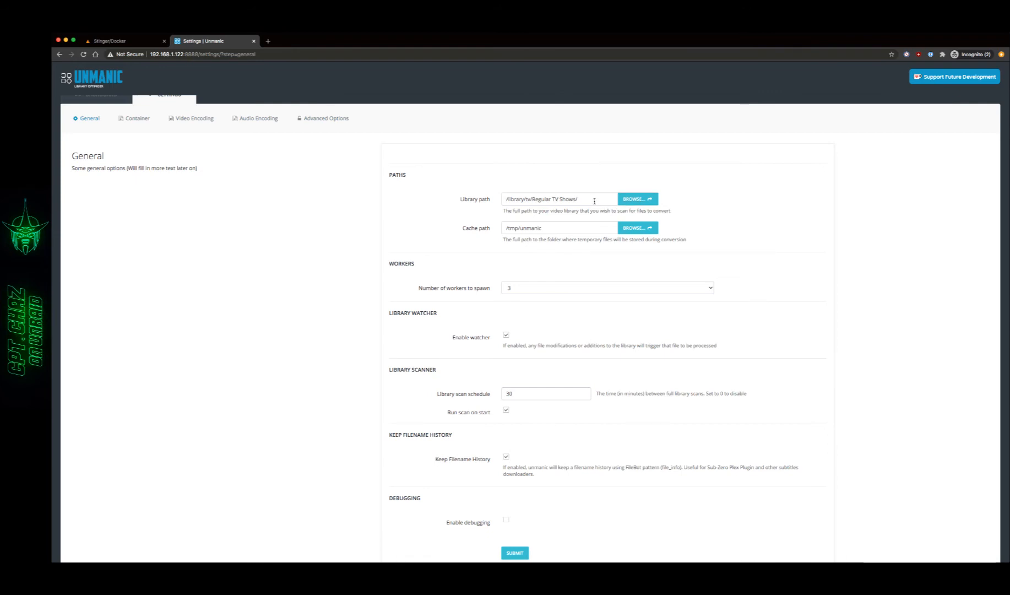
left_click(558, 198)
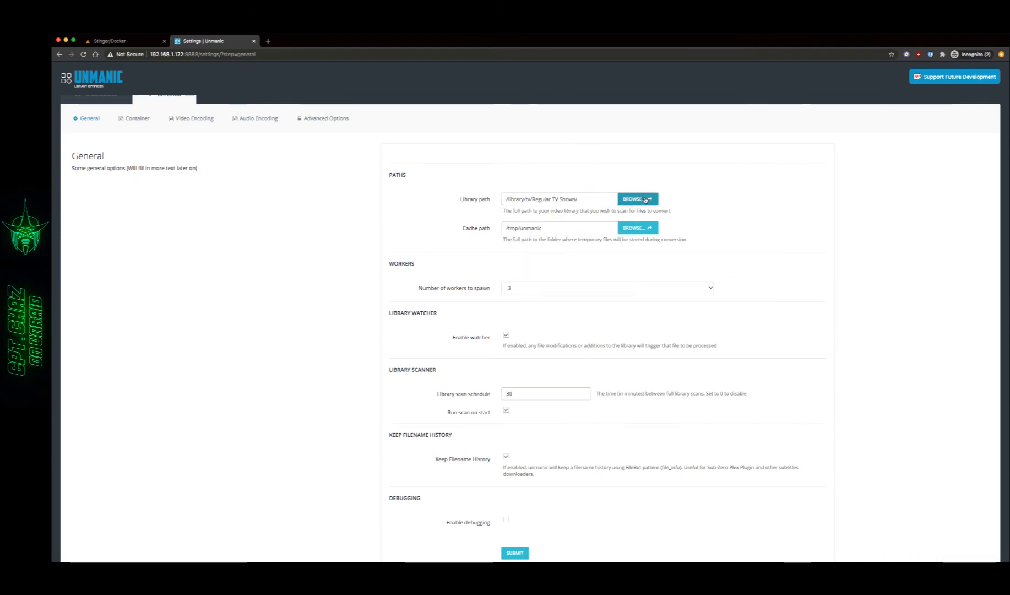
left_click(637, 198)
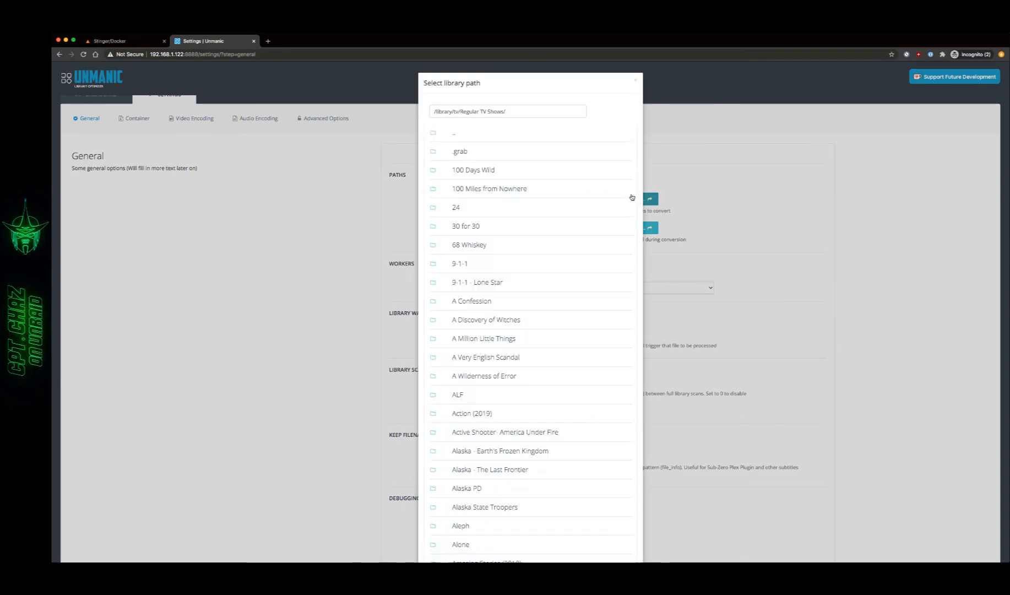
mouse_move(660, 114)
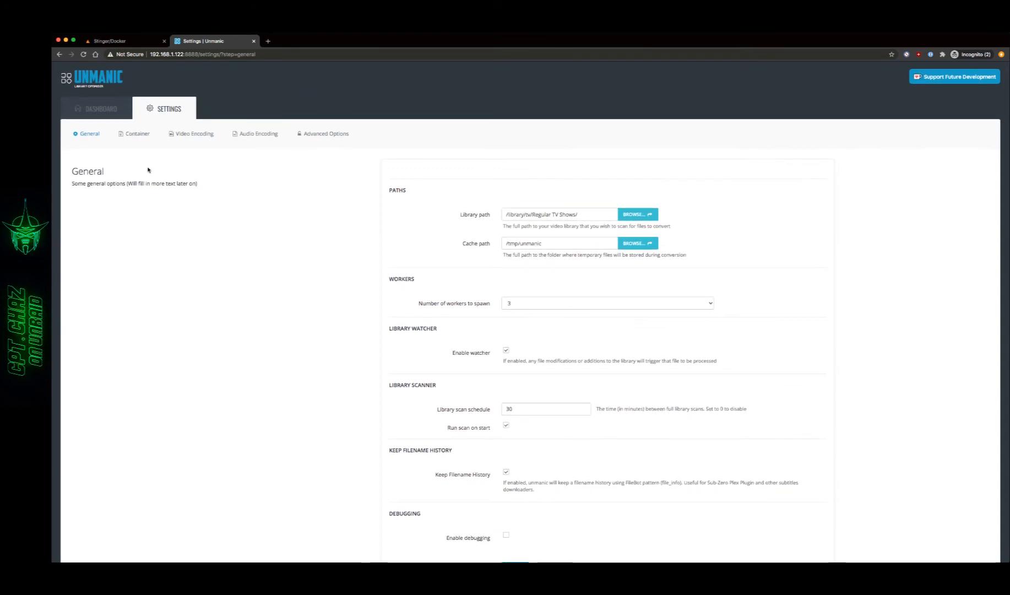
mouse_move(305, 240)
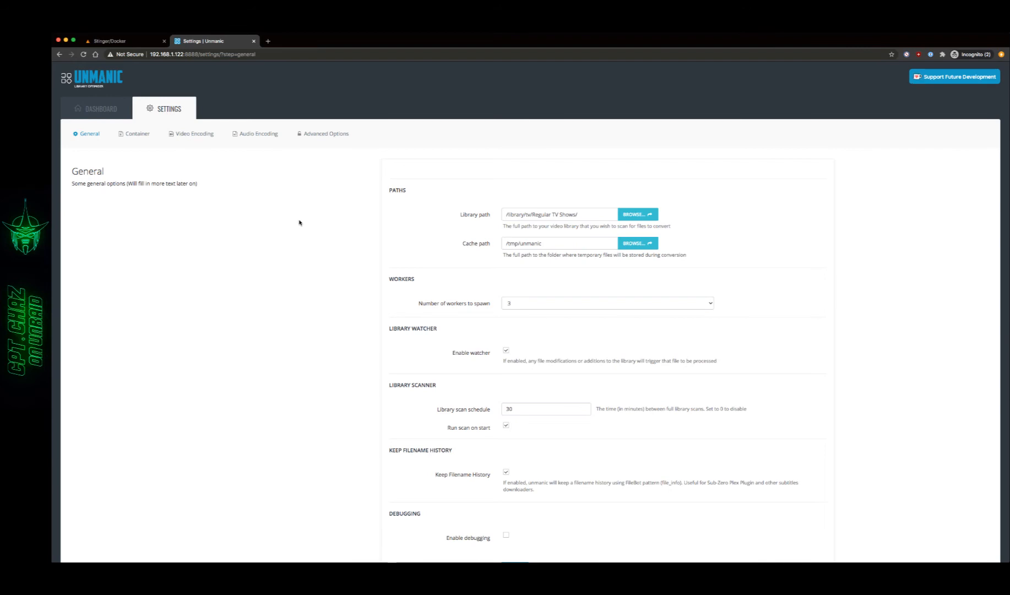
mouse_move(229, 185)
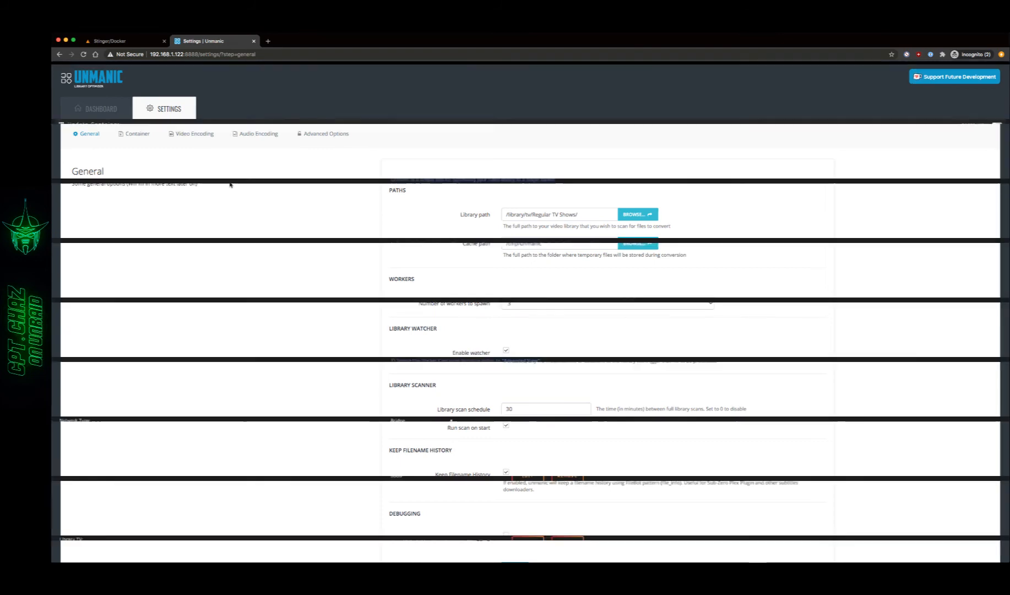
Step: Open the unmanic container's edit form in Advanced View, down to Extra Parameters
left_click(123, 41)
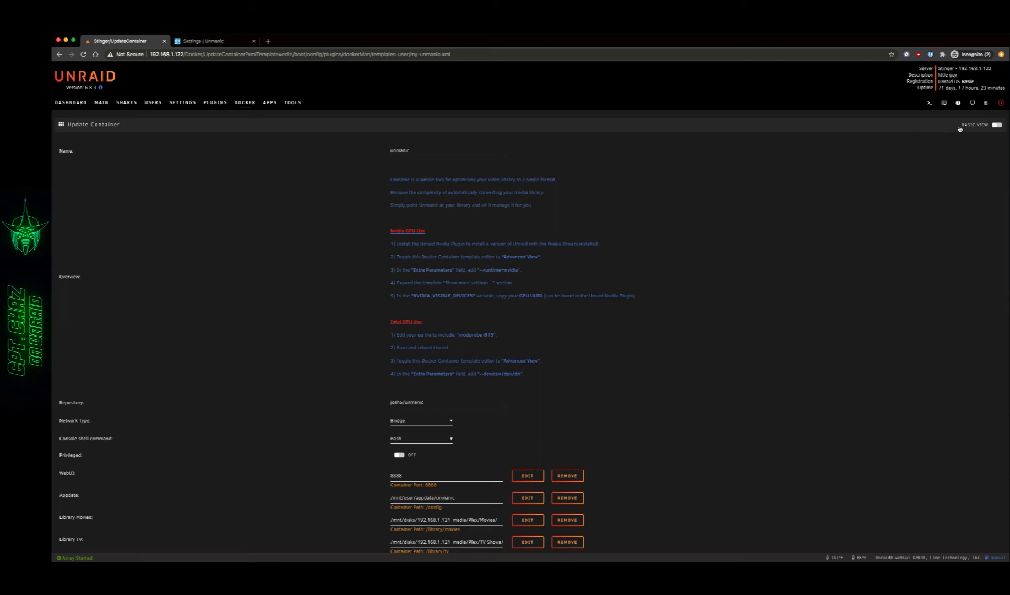
left_click(998, 125)
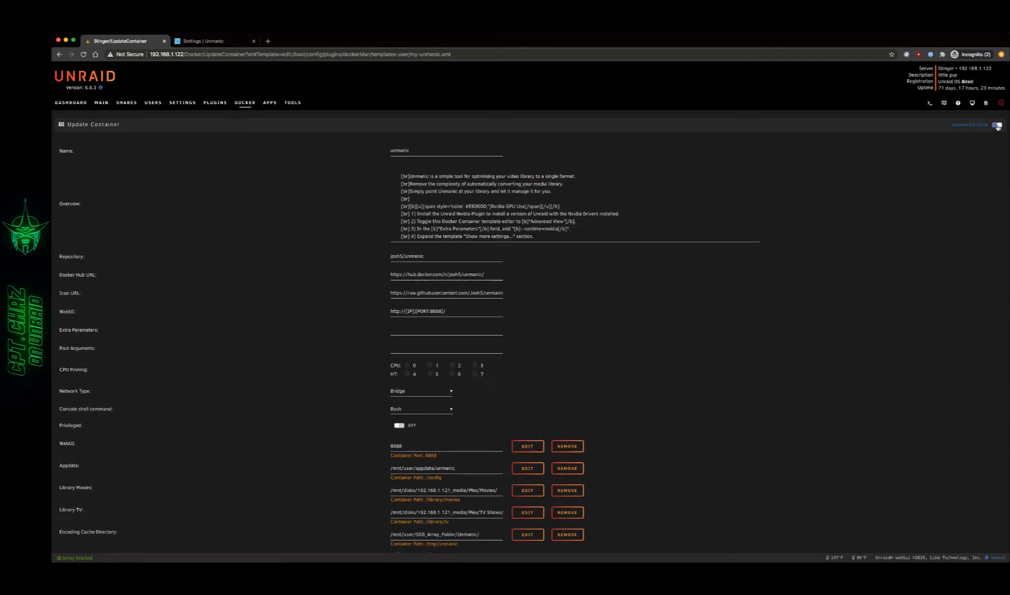
left_click(998, 125)
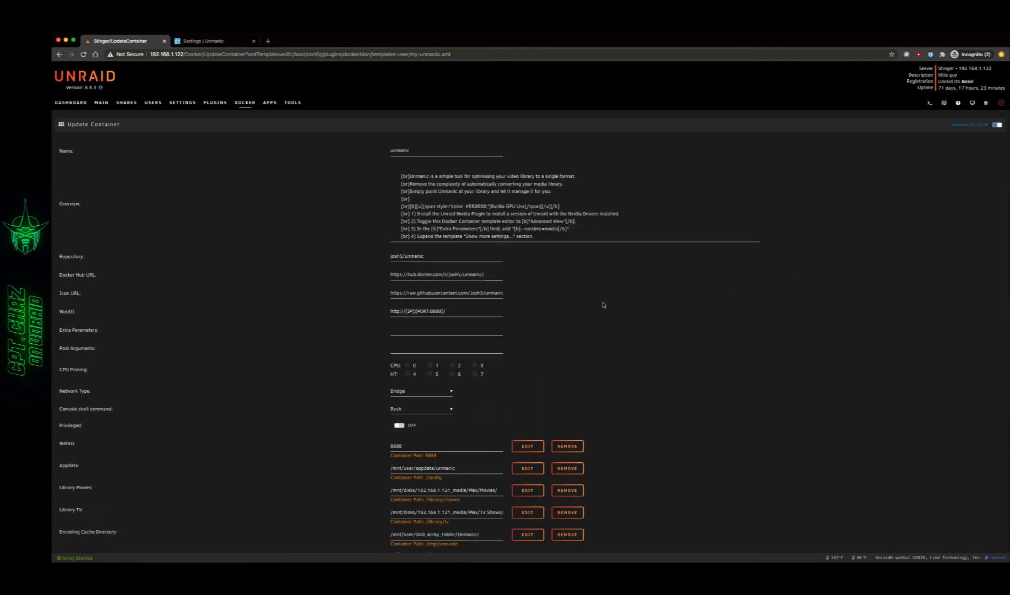
scroll("down", 3)
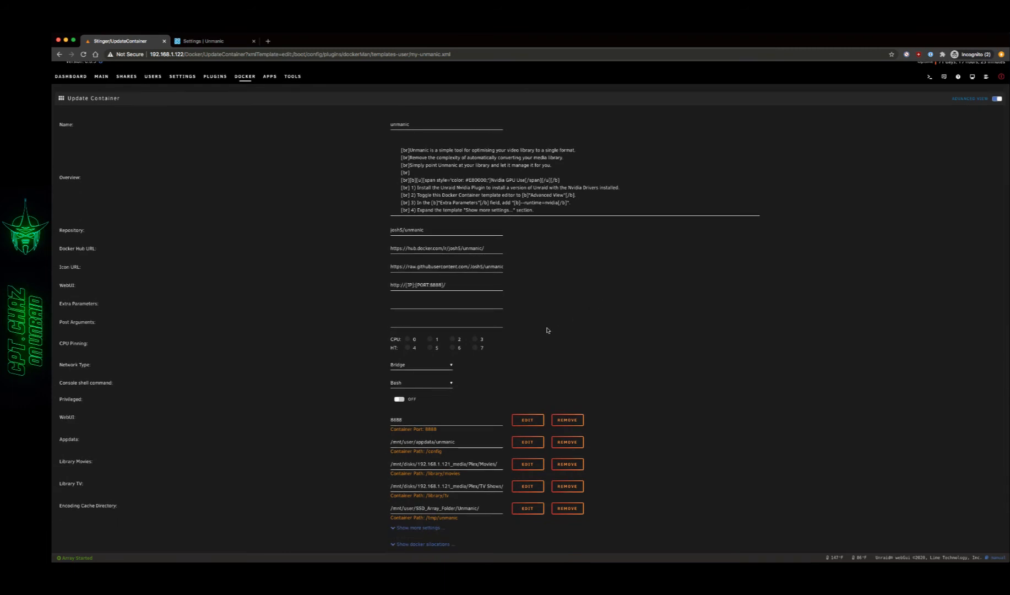
left_click(475, 339)
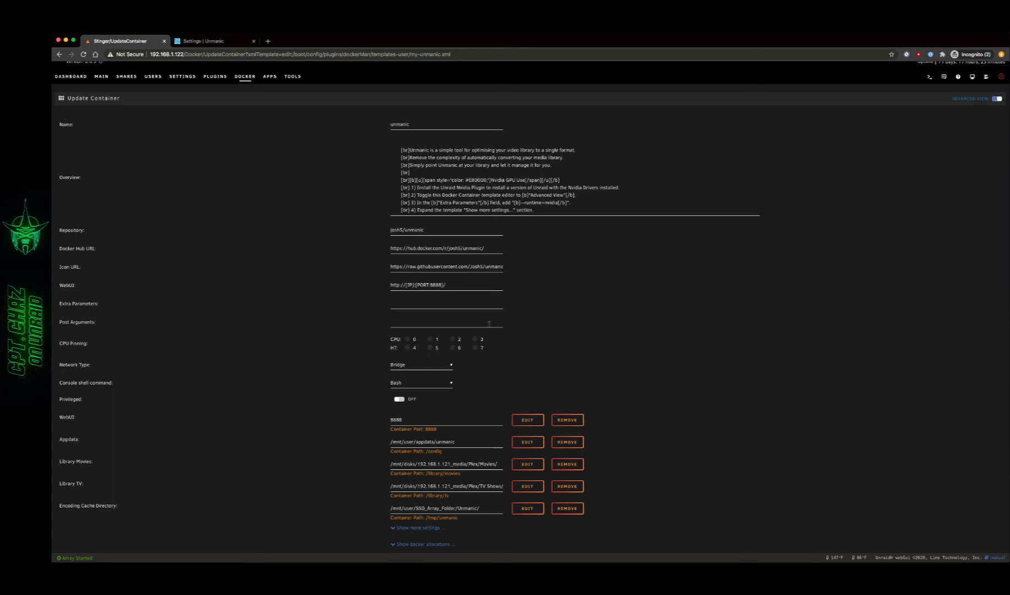
mouse_move(400, 314)
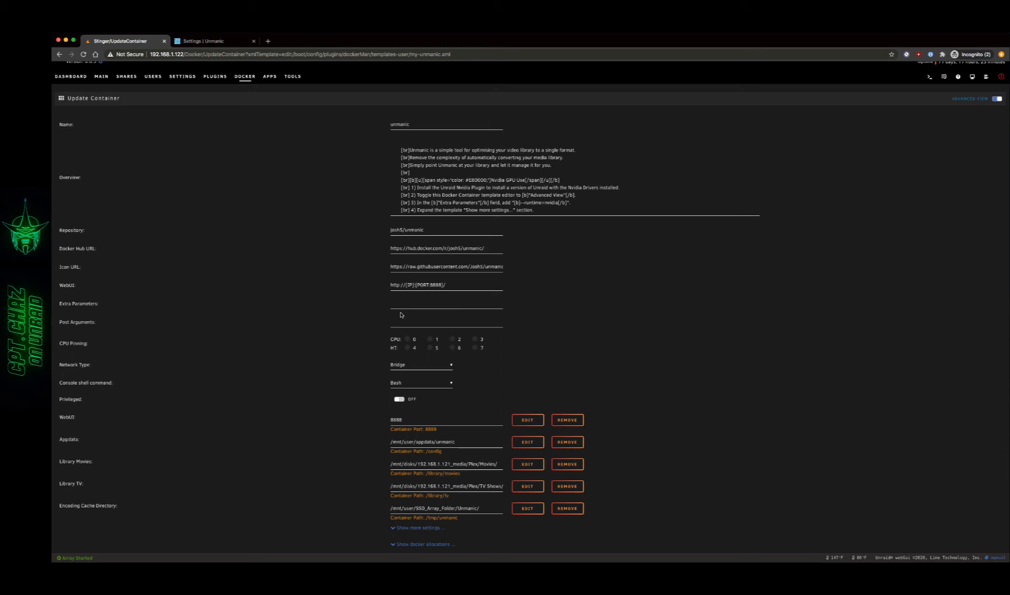
mouse_move(402, 304)
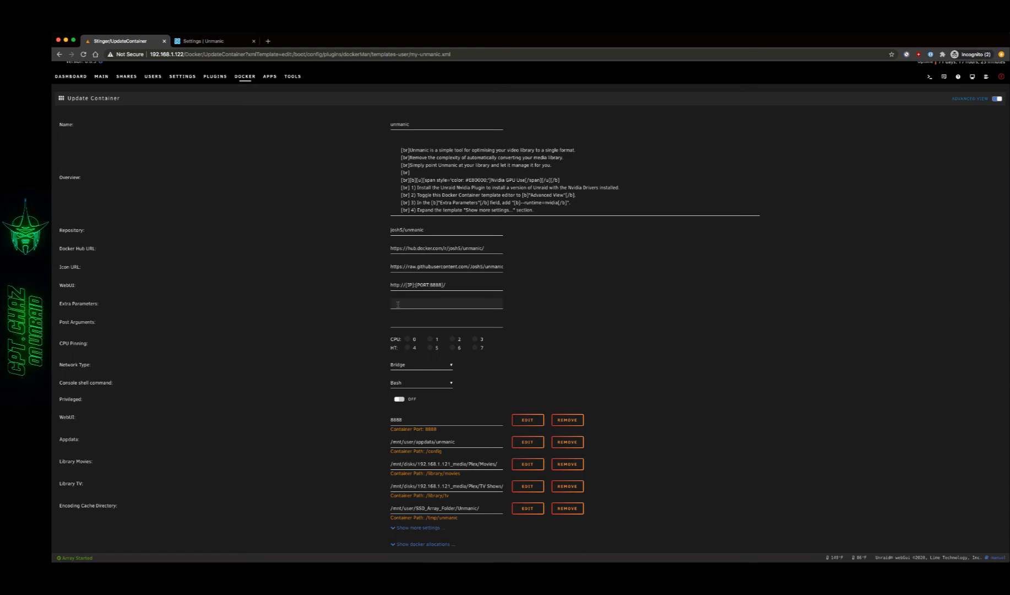
Step: Enter --cpu-shares=2 in the unmanic container's Extra Parameters field
type("--cpu-shares=2")
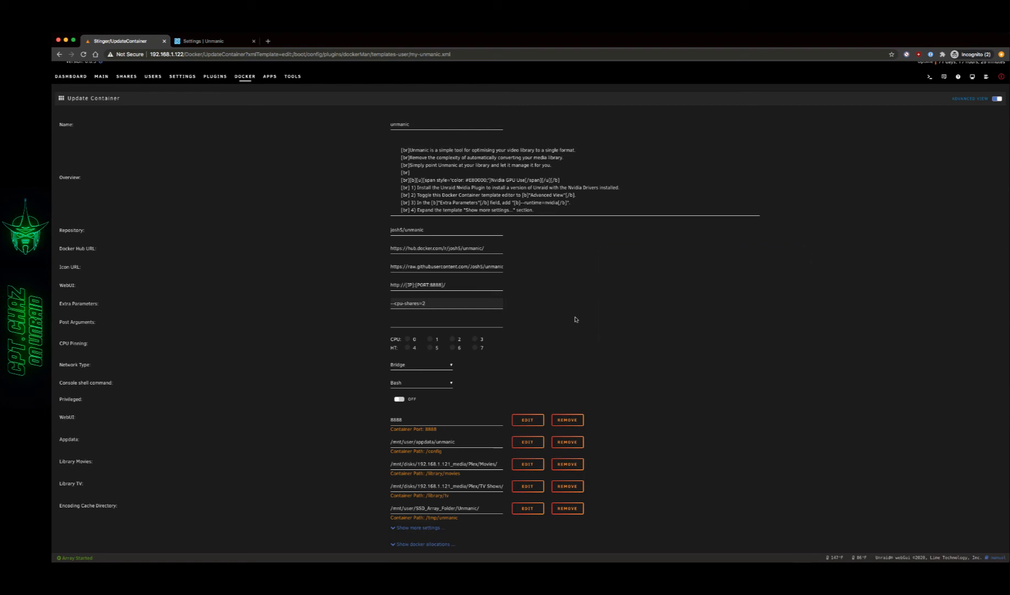
mouse_move(526, 355)
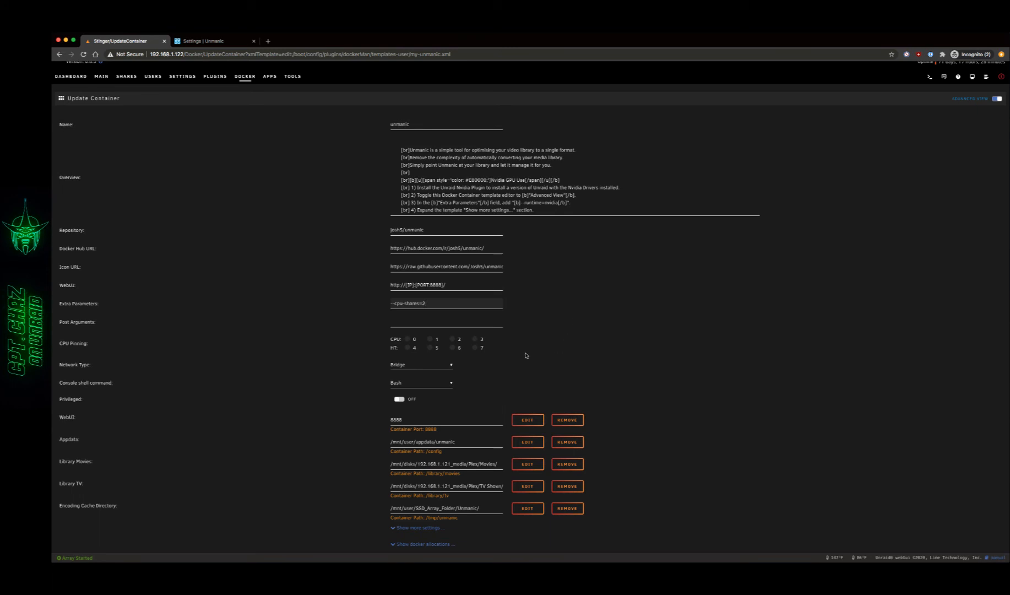
left_click(453, 347)
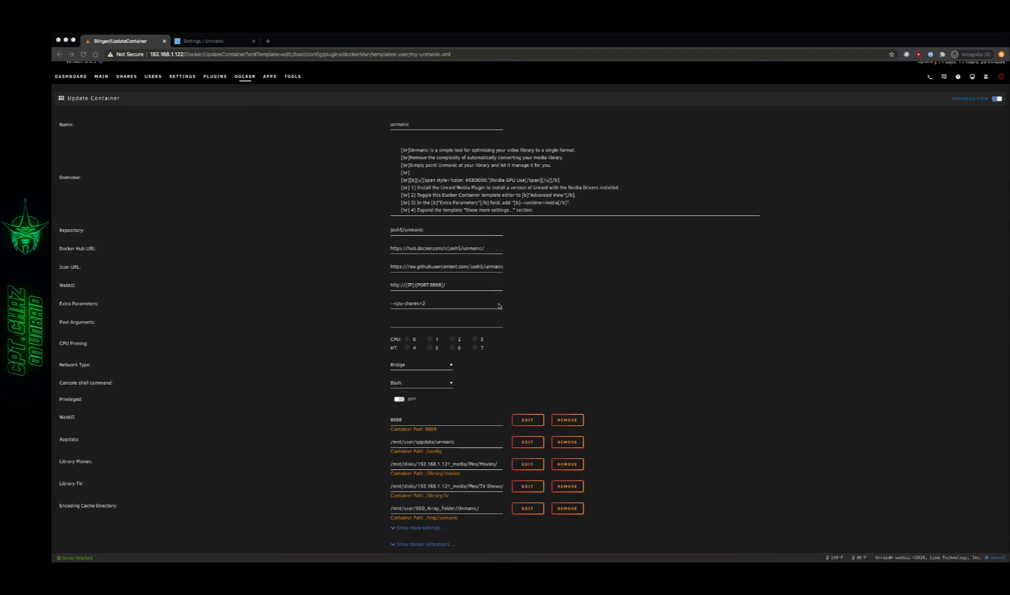
mouse_move(525, 310)
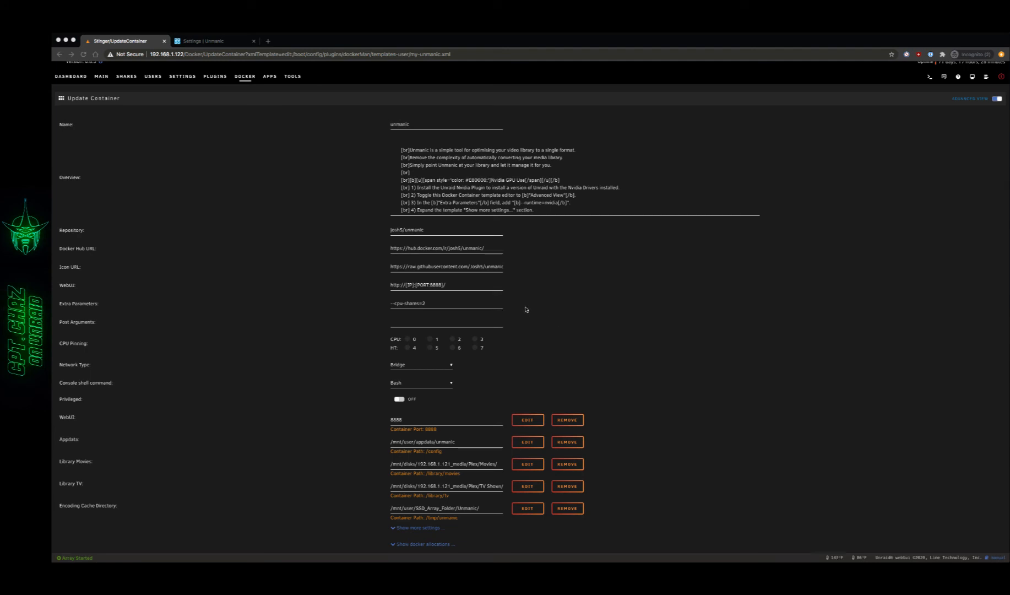
Step: Replace the Extra Parameters text with --memory=8G, correcting the amount from 4G
double_click(406, 302)
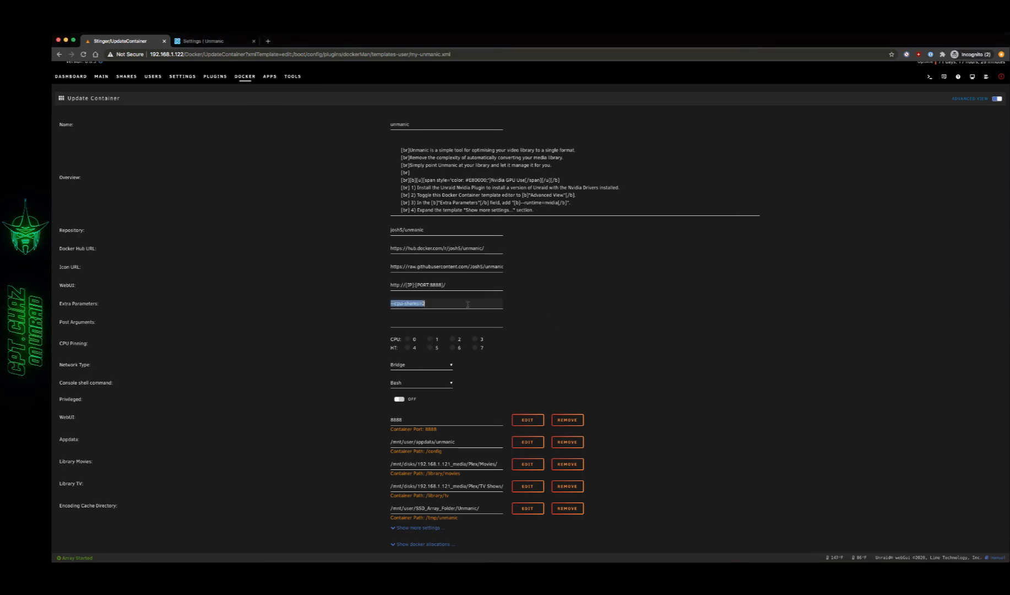
type("--memory=4G")
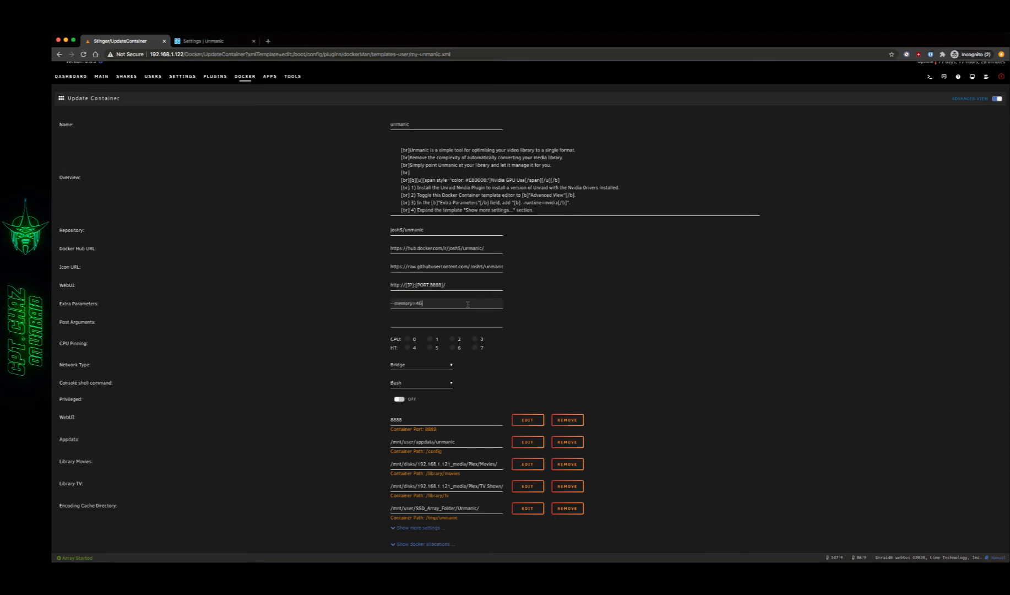
key("Backspace")
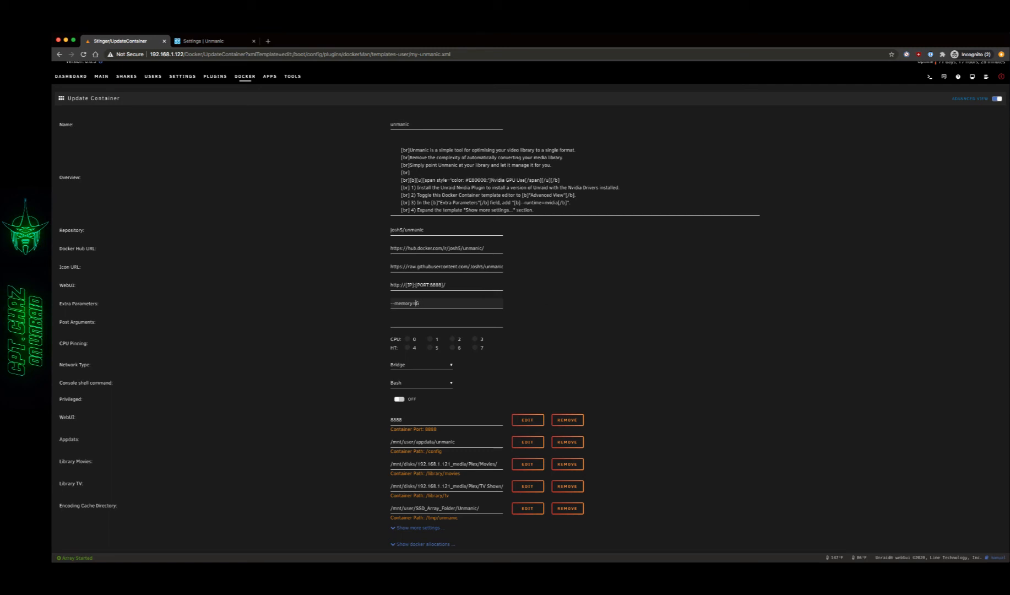
type("10G")
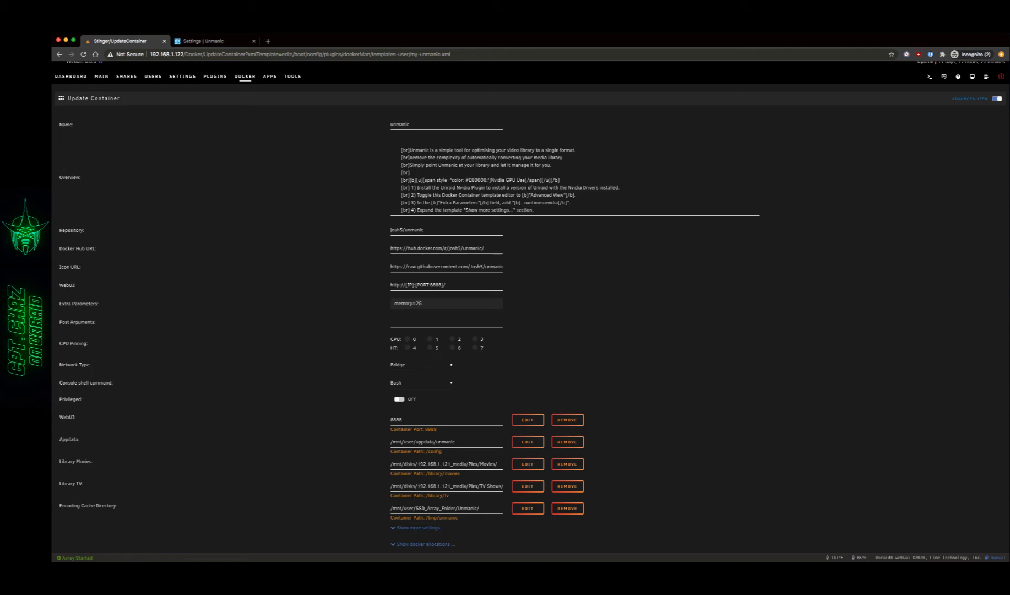
key("Backspace")
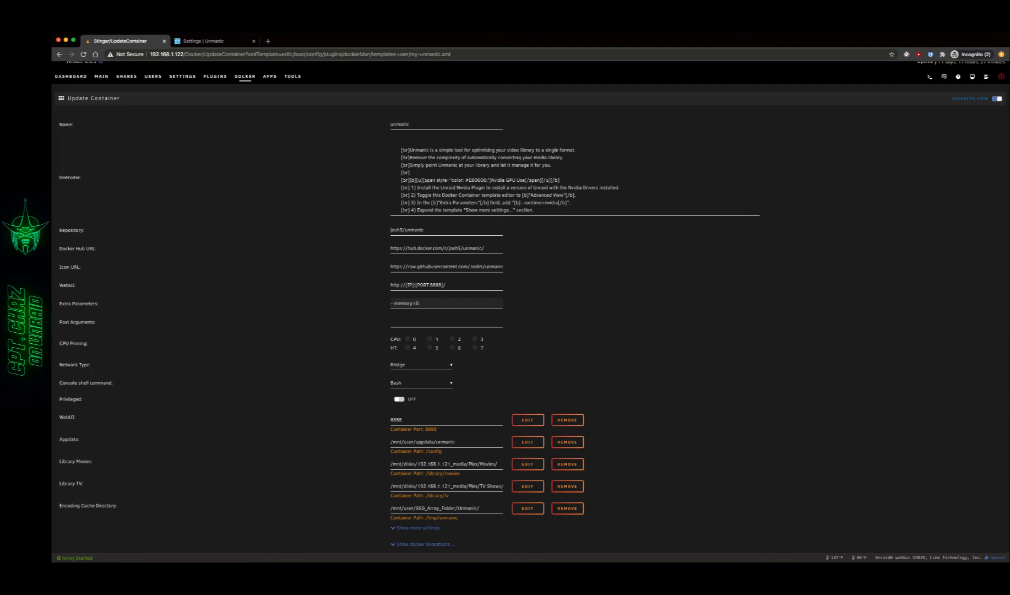
type("8")
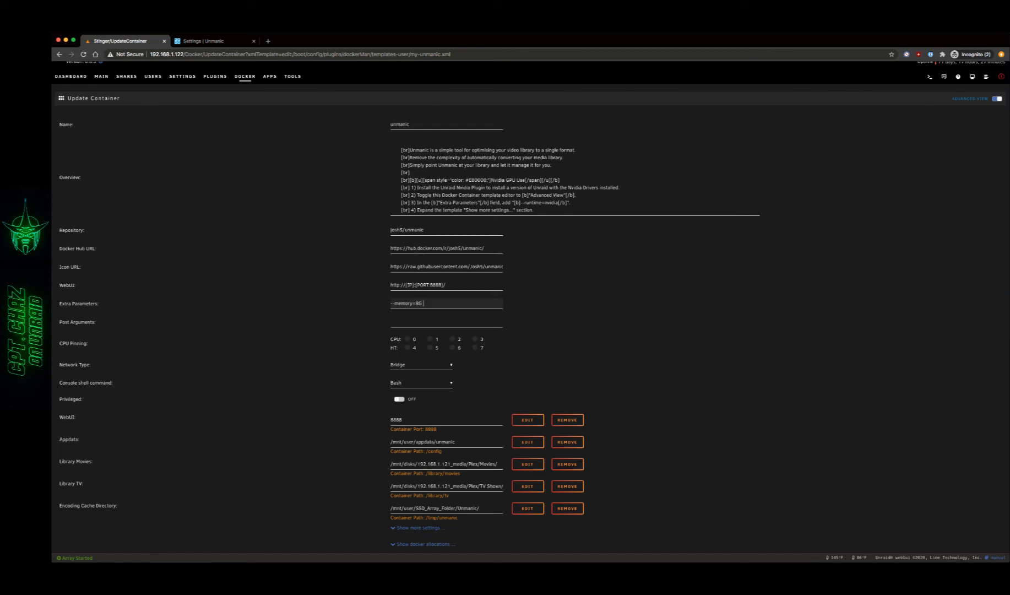
mouse_move(296, 355)
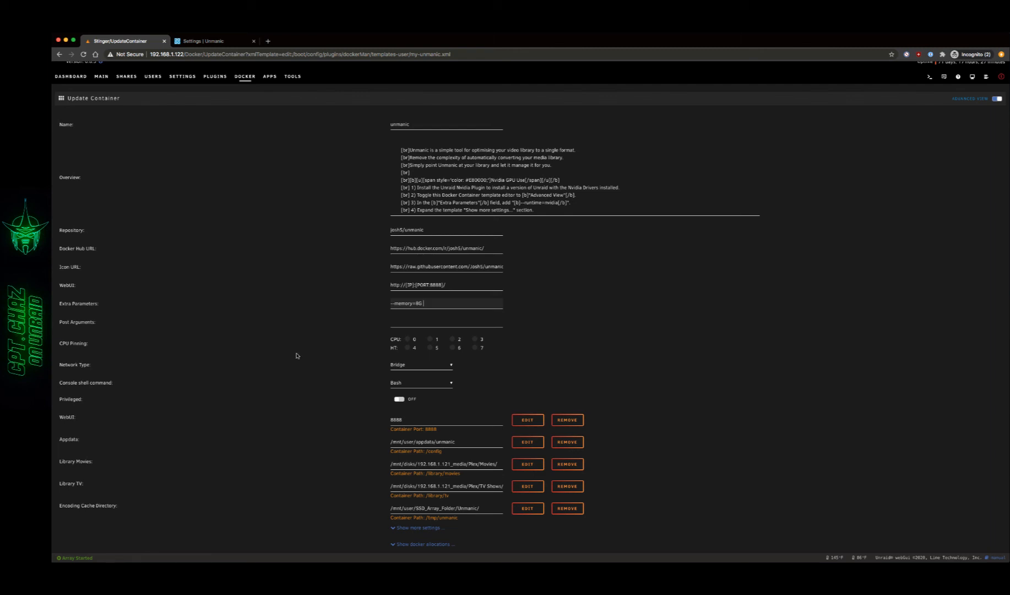
Step: Append --cpu-shares=2 after --memory=8G in Extra Parameters
type("--cpu-")
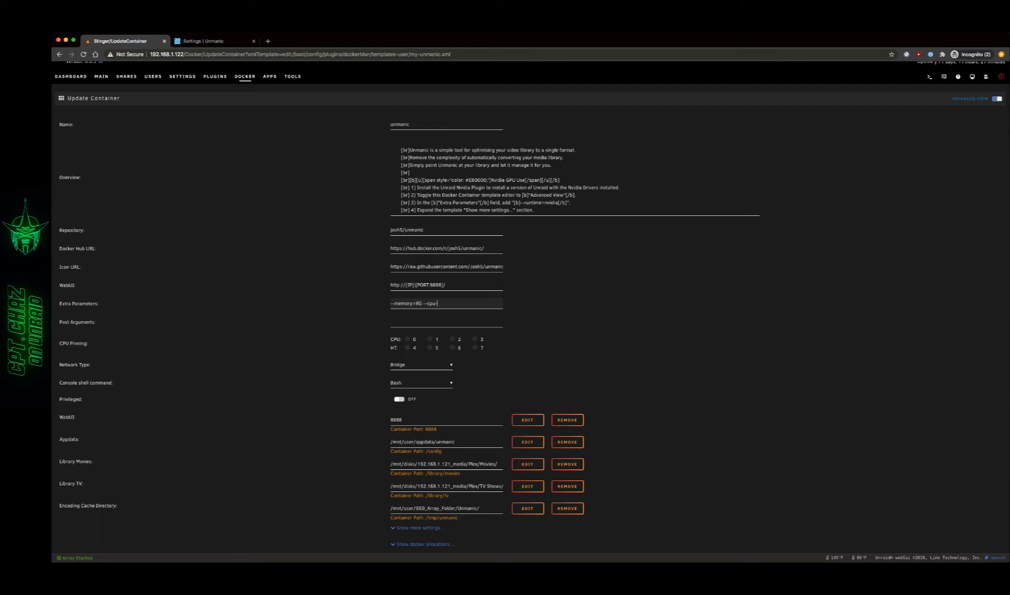
type("shares")
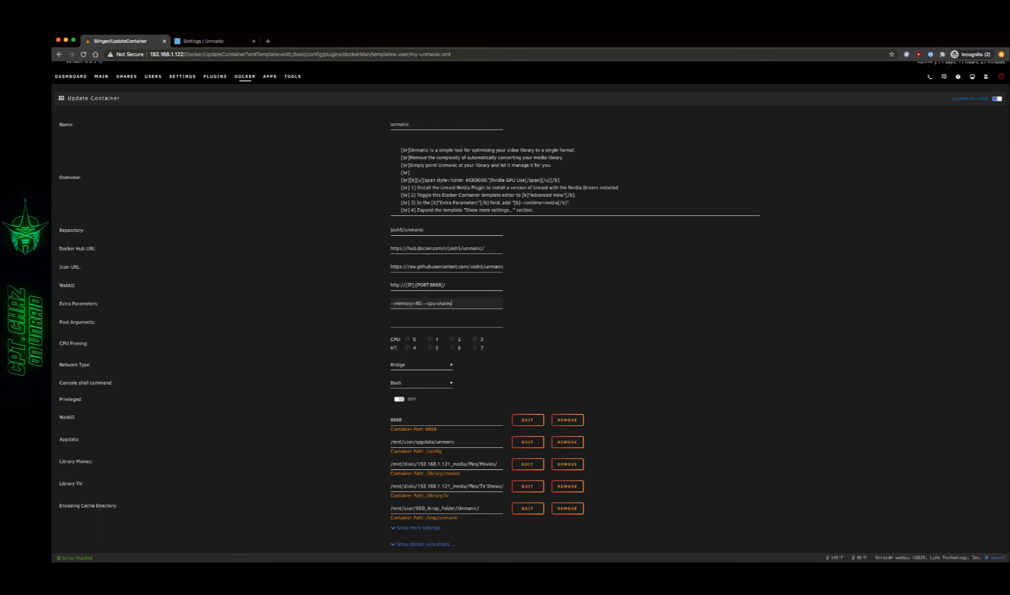
type("=2")
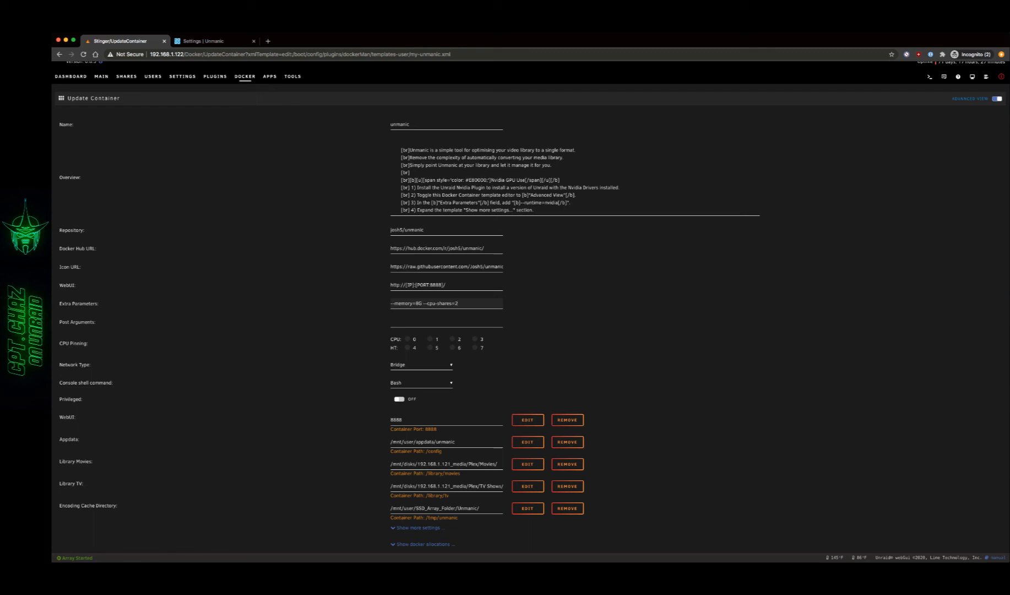
mouse_move(548, 367)
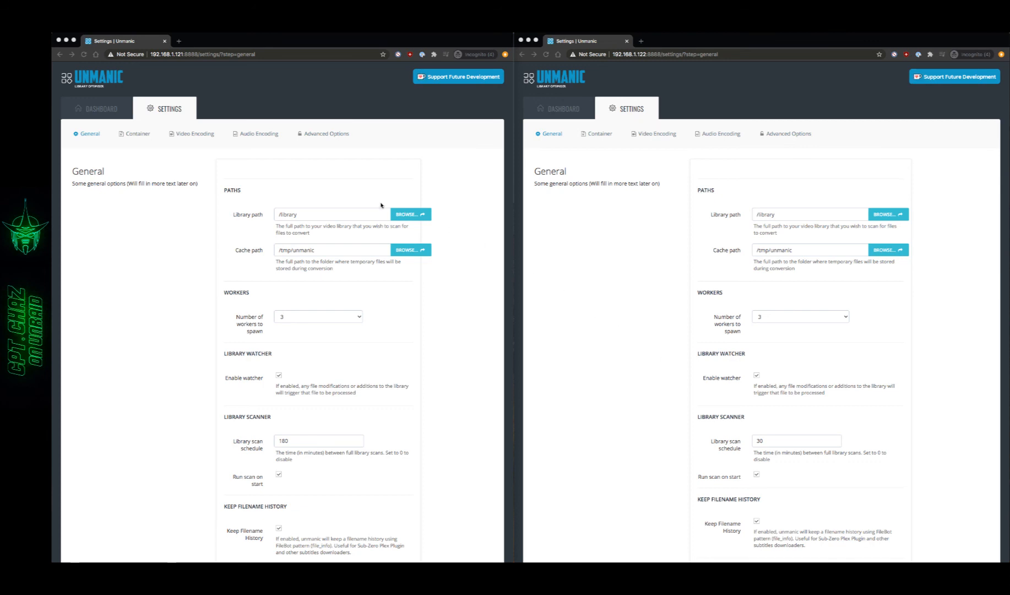
mouse_move(246, 102)
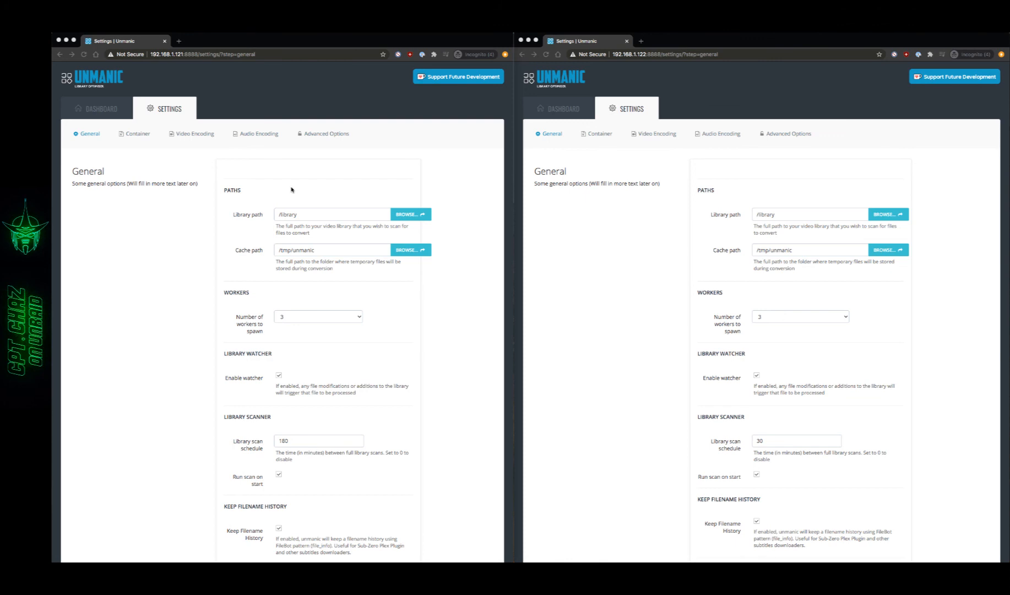
mouse_move(258, 225)
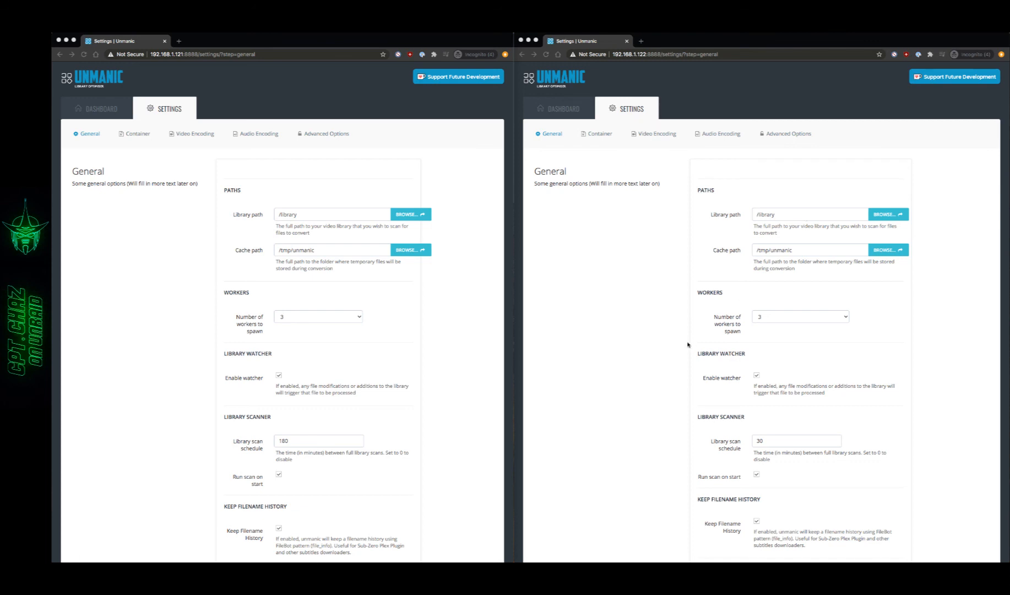
mouse_move(447, 315)
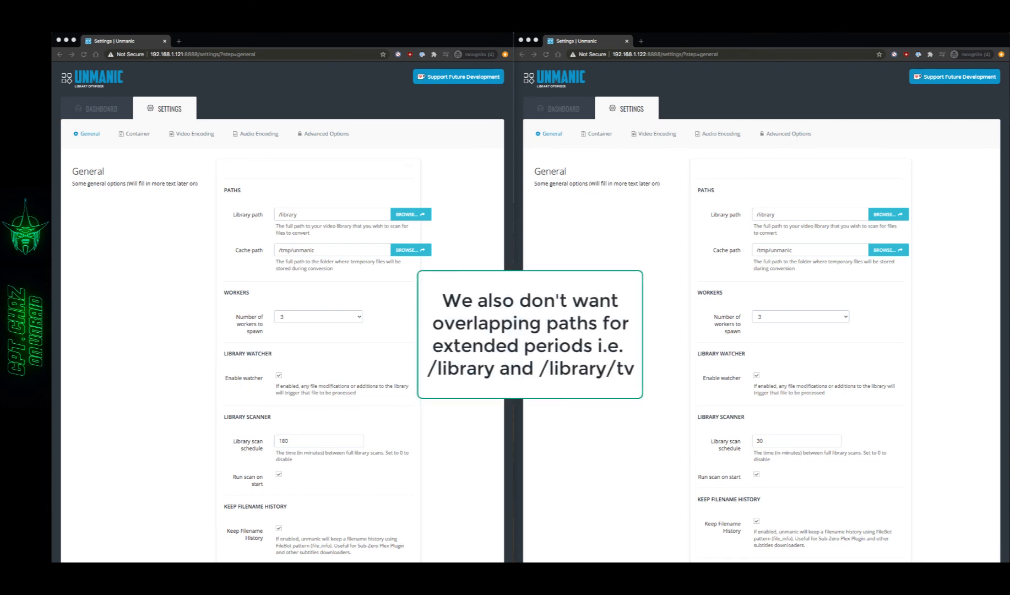
mouse_move(626, 177)
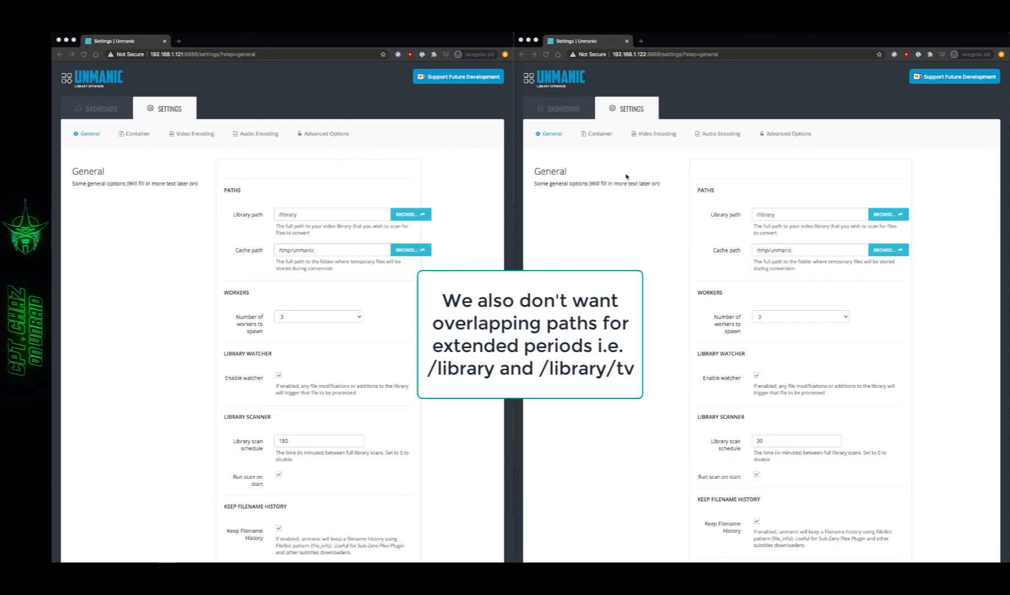
mouse_move(464, 196)
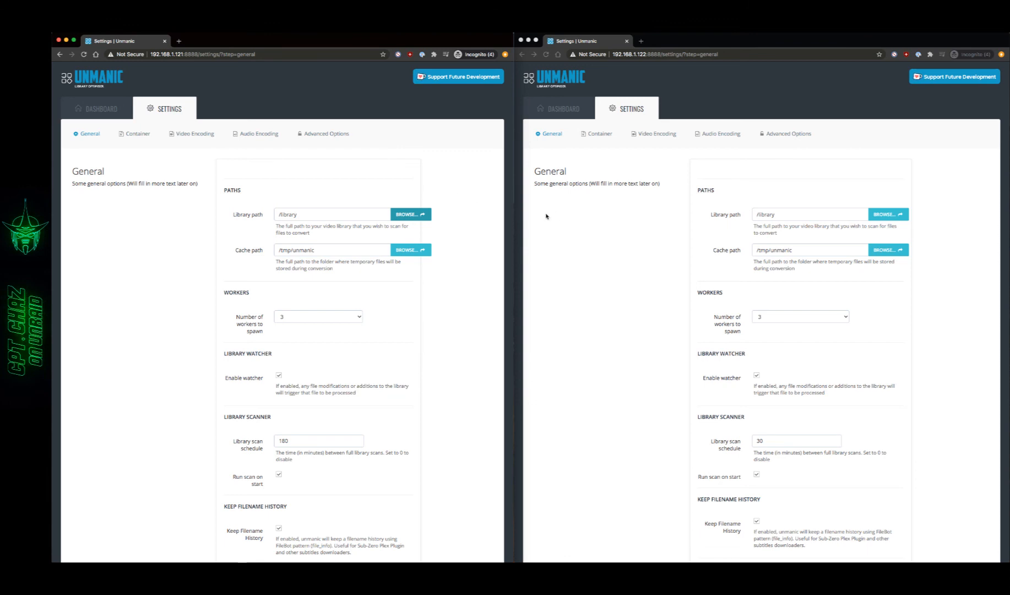
Step: Browse to and select /library/tv/Regular TV Shows as server 192.168.1.121's library path
left_click(409, 214)
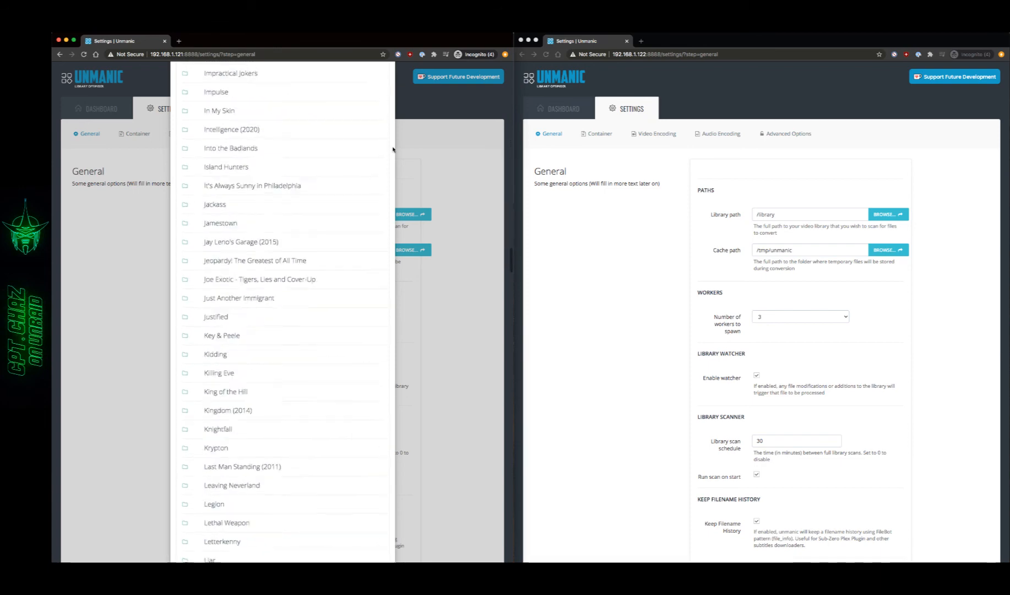
scroll("down", 3)
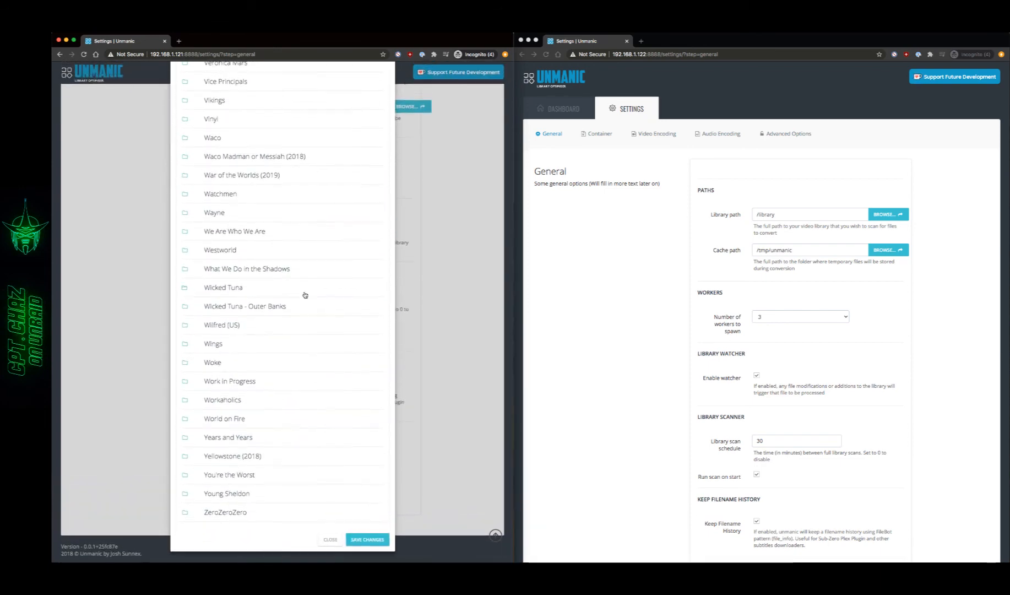
left_click(330, 539)
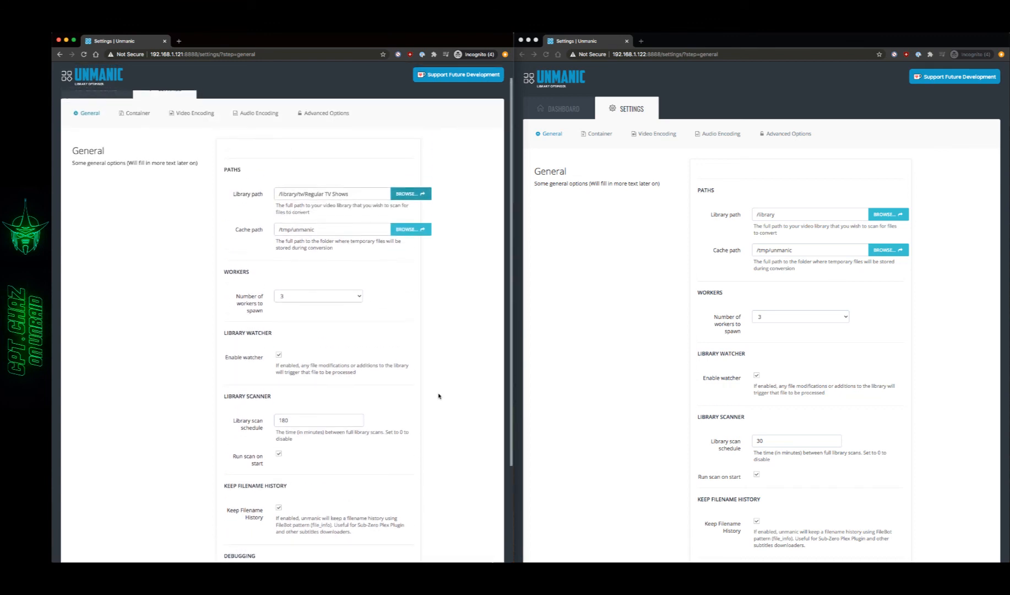
scroll("down", 3)
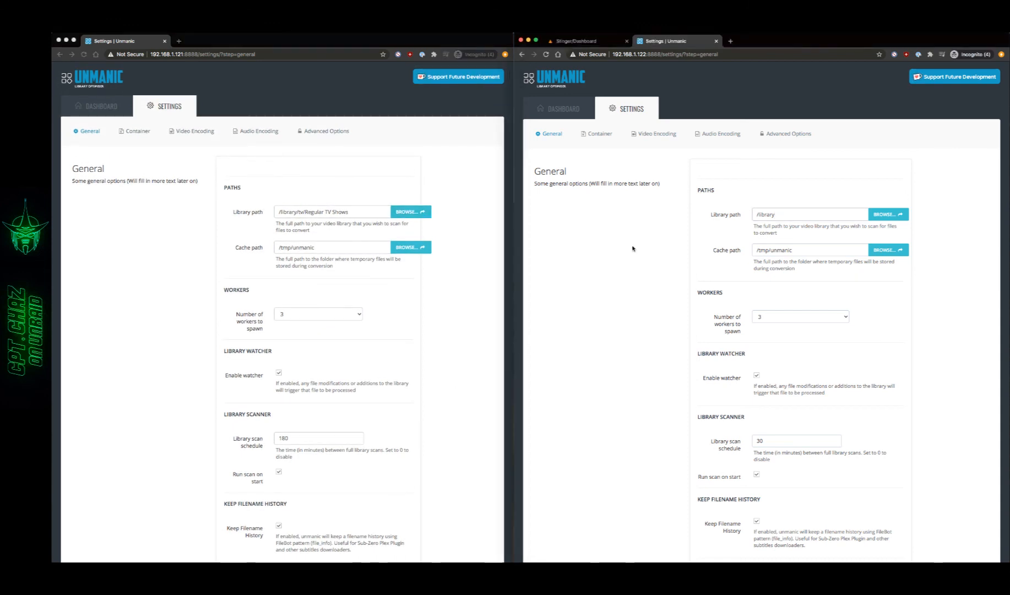
mouse_move(642, 242)
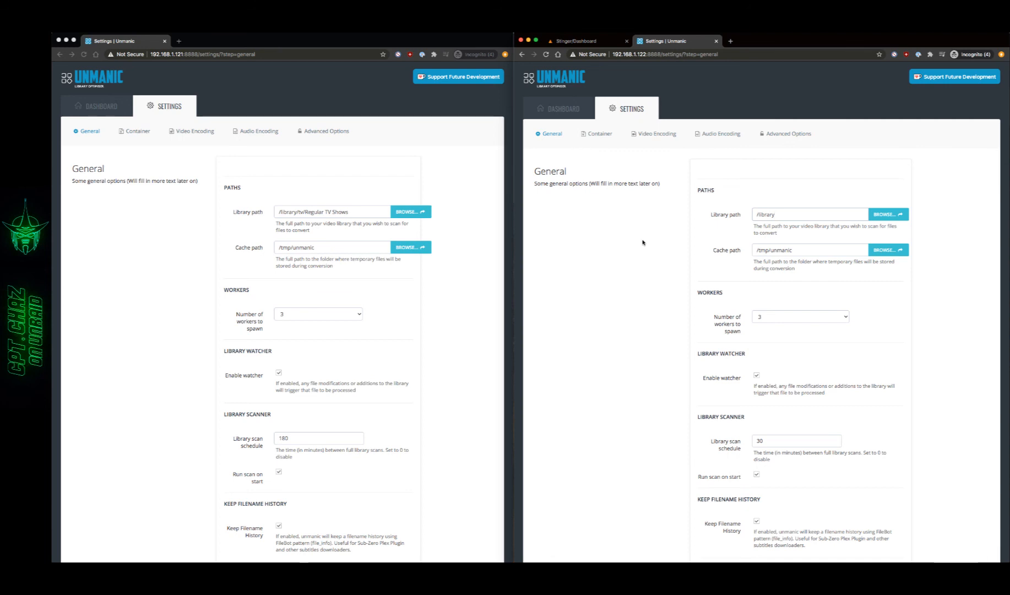
mouse_move(816, 193)
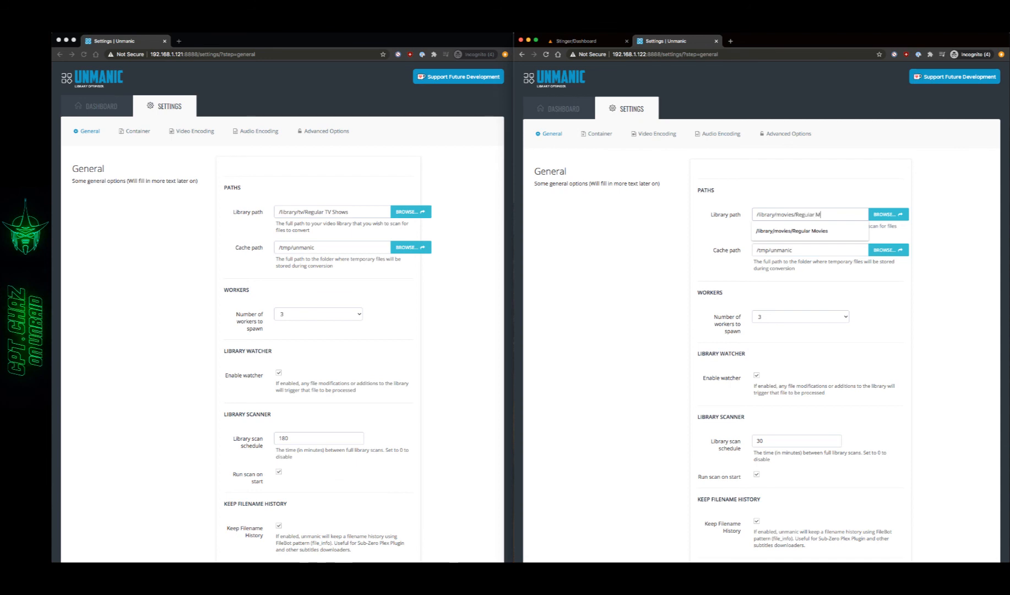
Step: Pick /library/movies/Regular Movies from autocomplete for server 192.168.1.122's library
type("ovie")
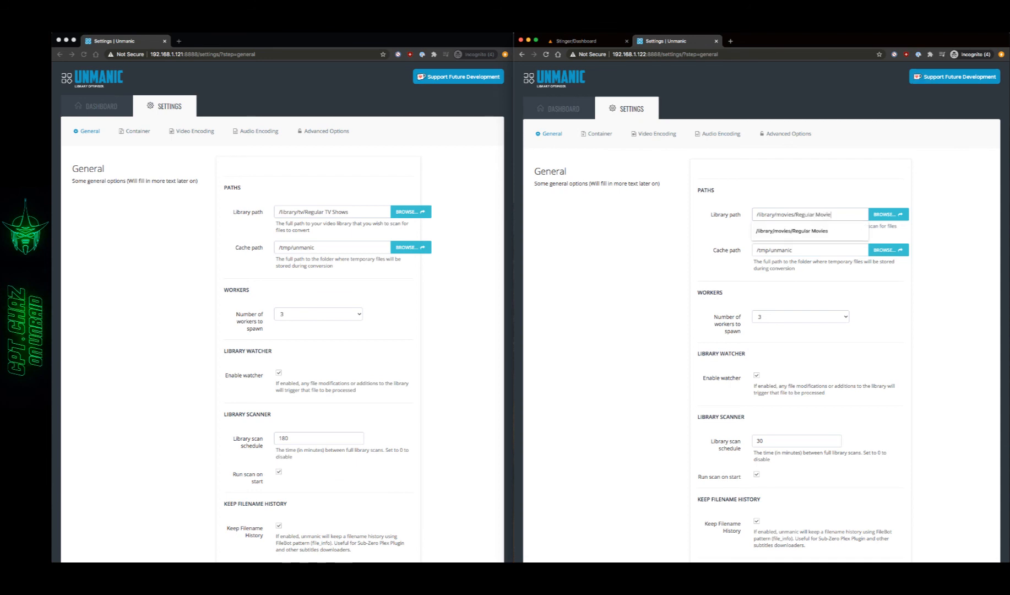
left_click(791, 230)
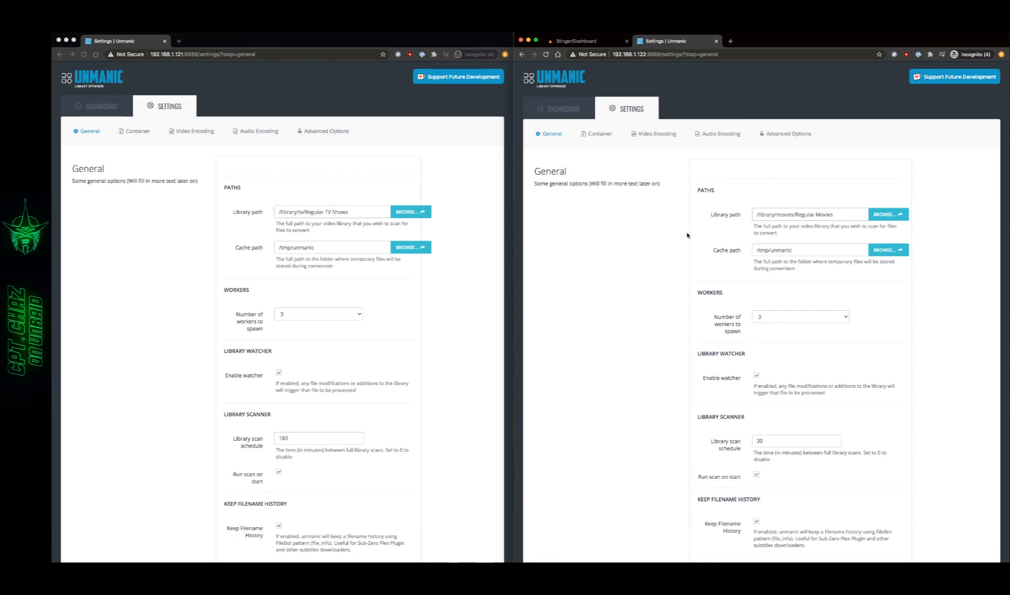